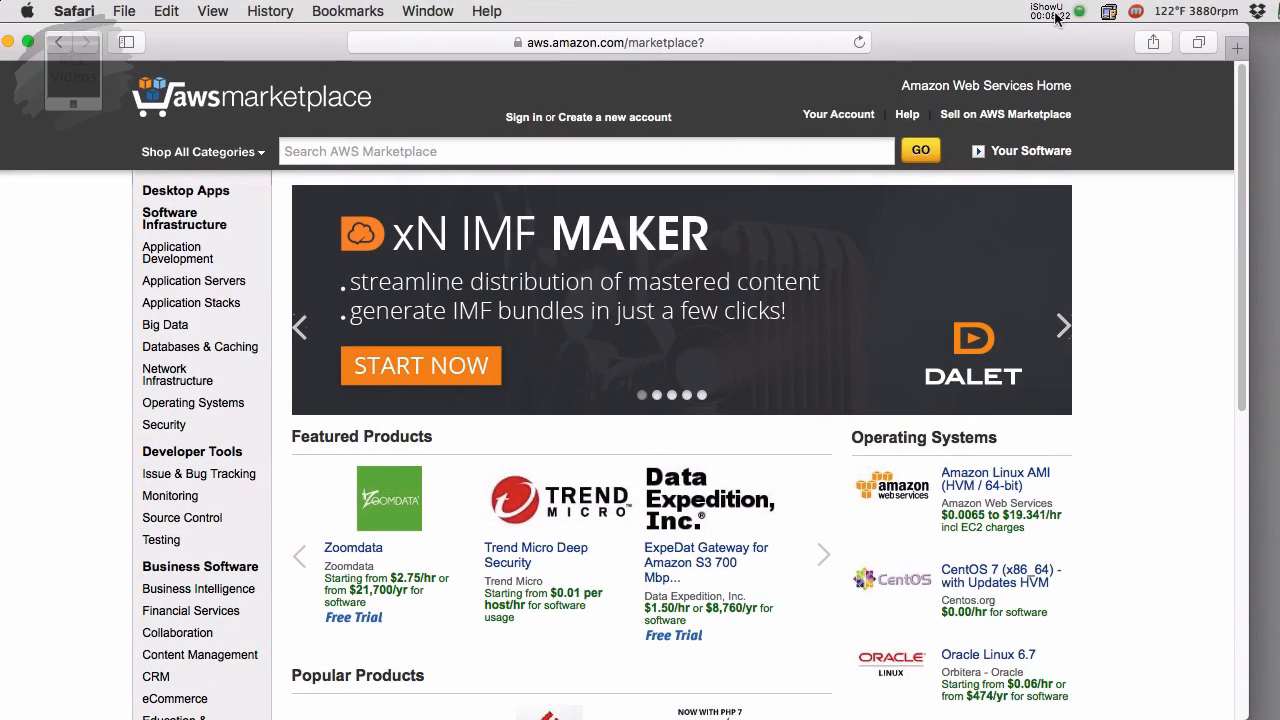
# Create the AWS account login credentials with name Smith and reach the contact information form
pyautogui.click(524, 116)
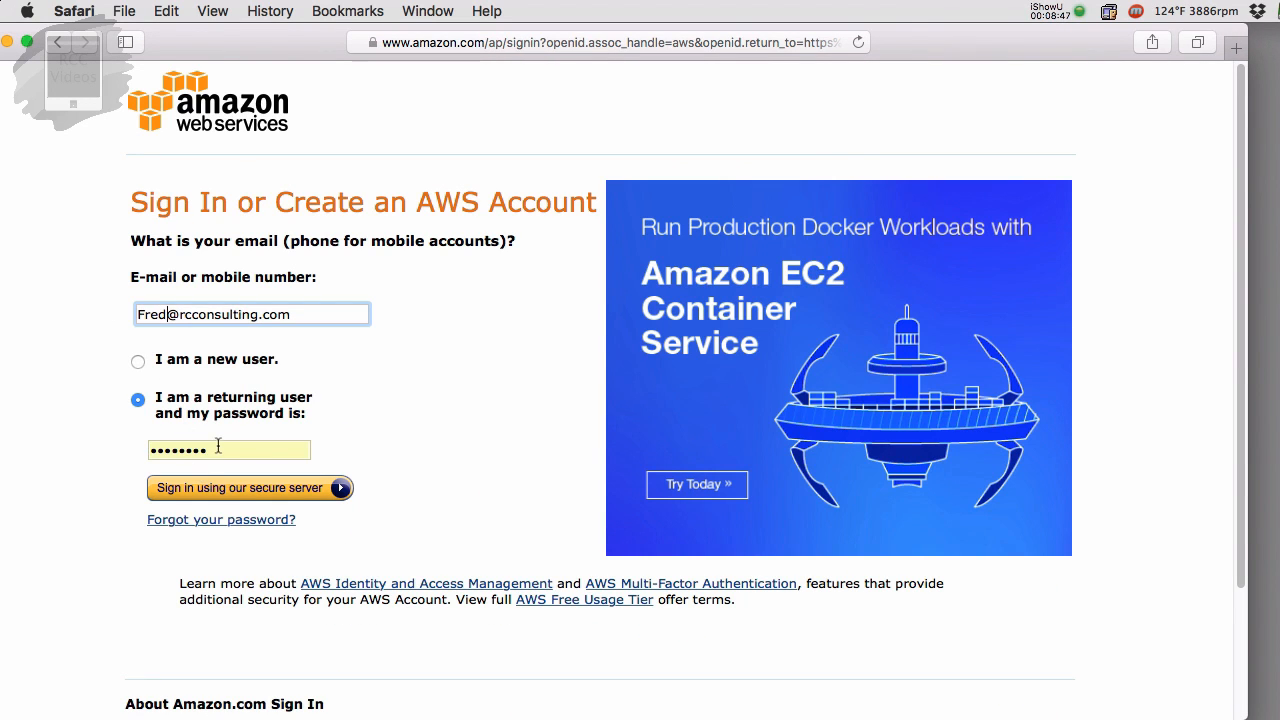
pyautogui.click(240, 488)
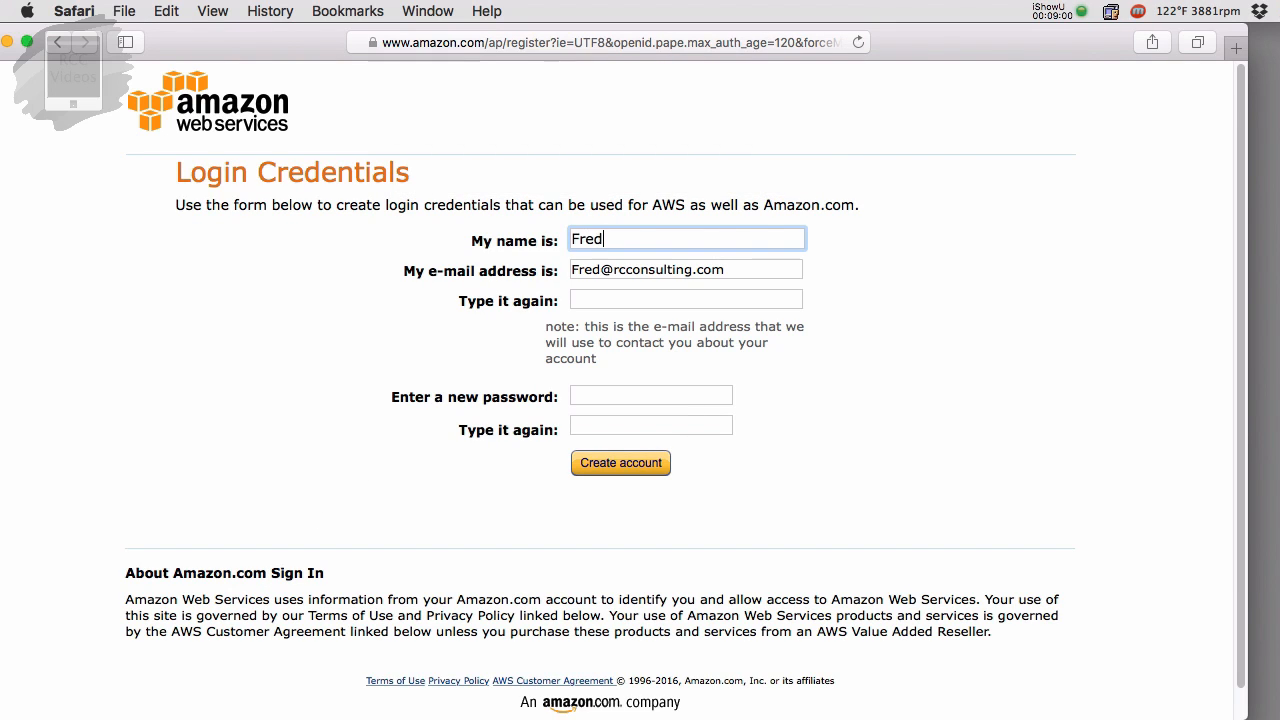
pyautogui.write('Smith')
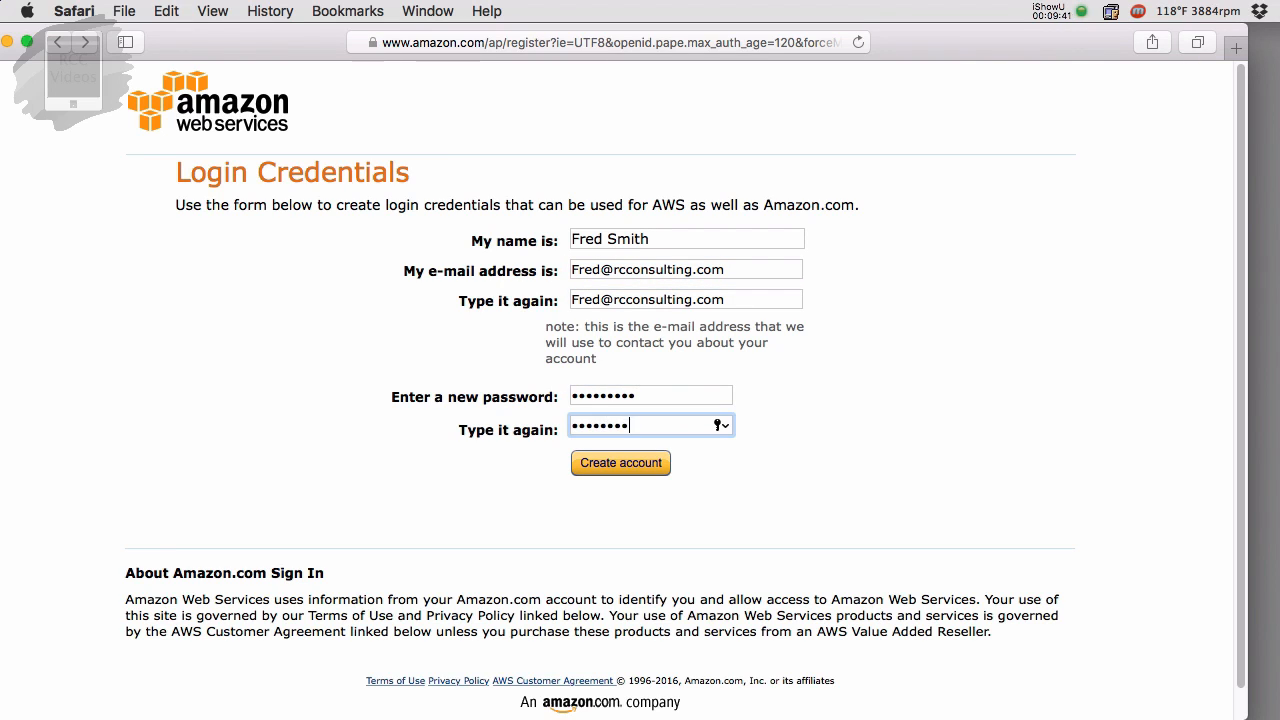
pyautogui.click(620, 462)
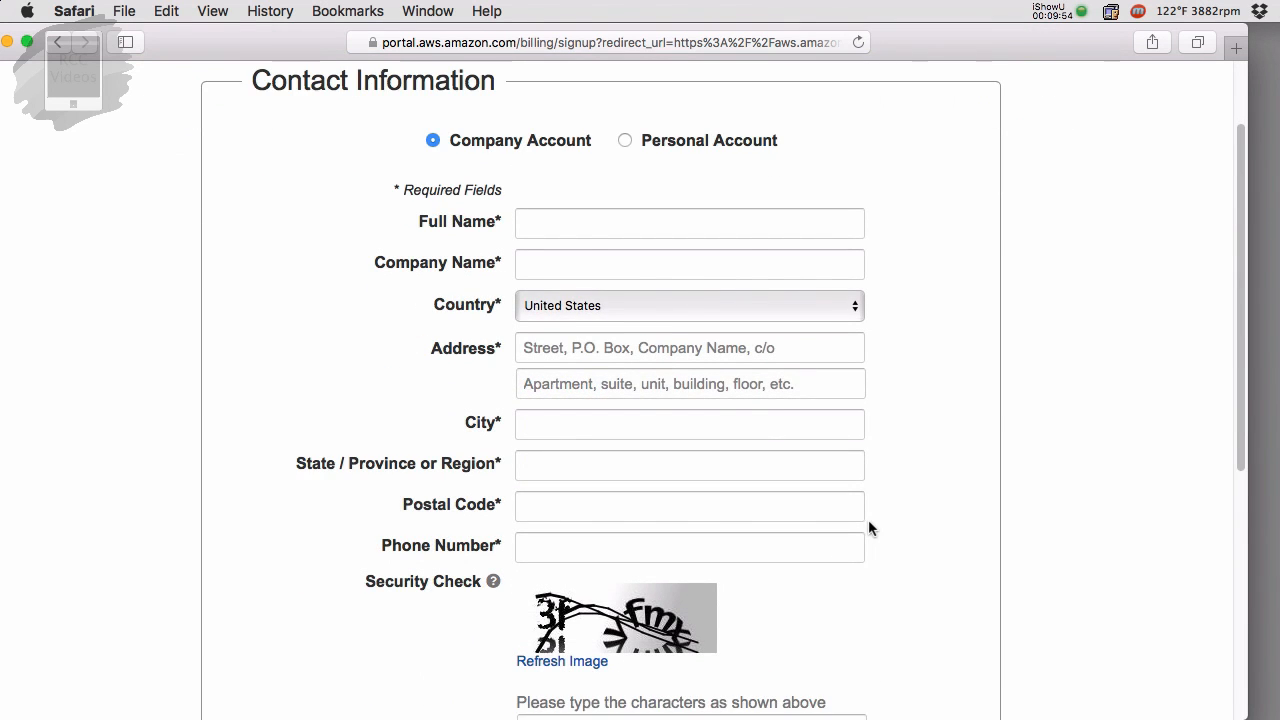
pyautogui.scroll(-3)
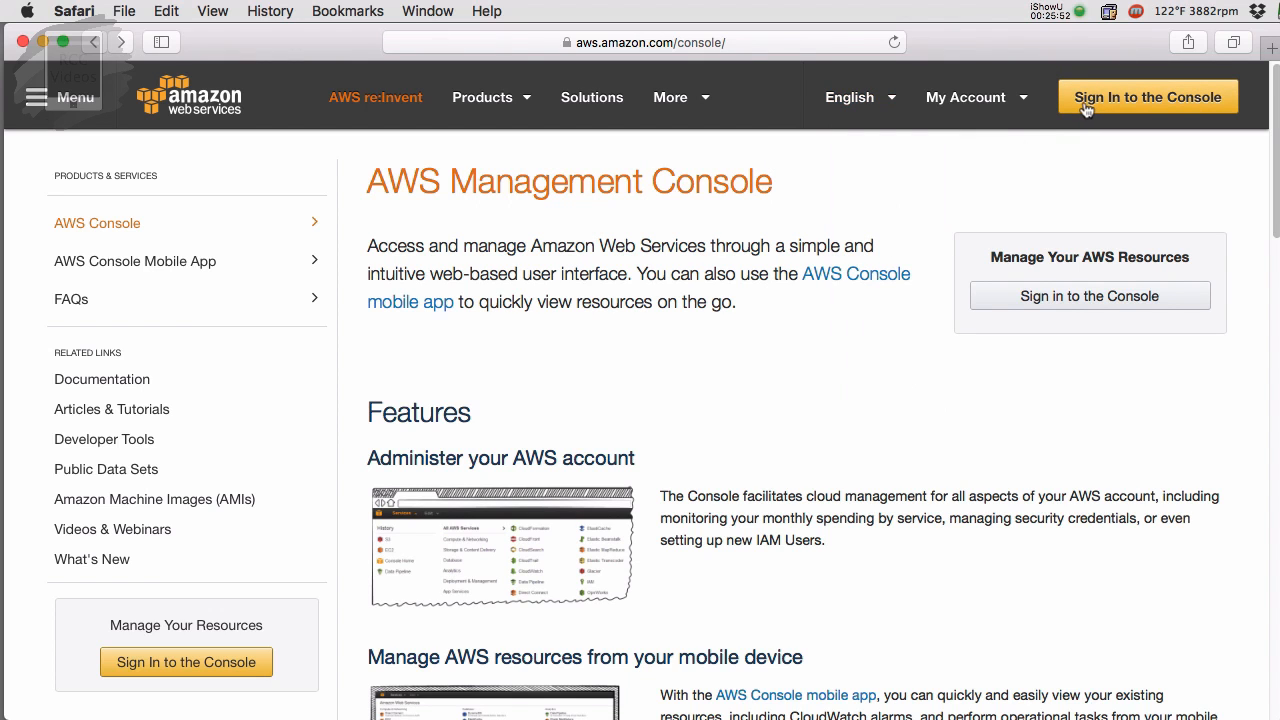
# Sign in to the console to reach the AWS services home page
pyautogui.click(1148, 96)
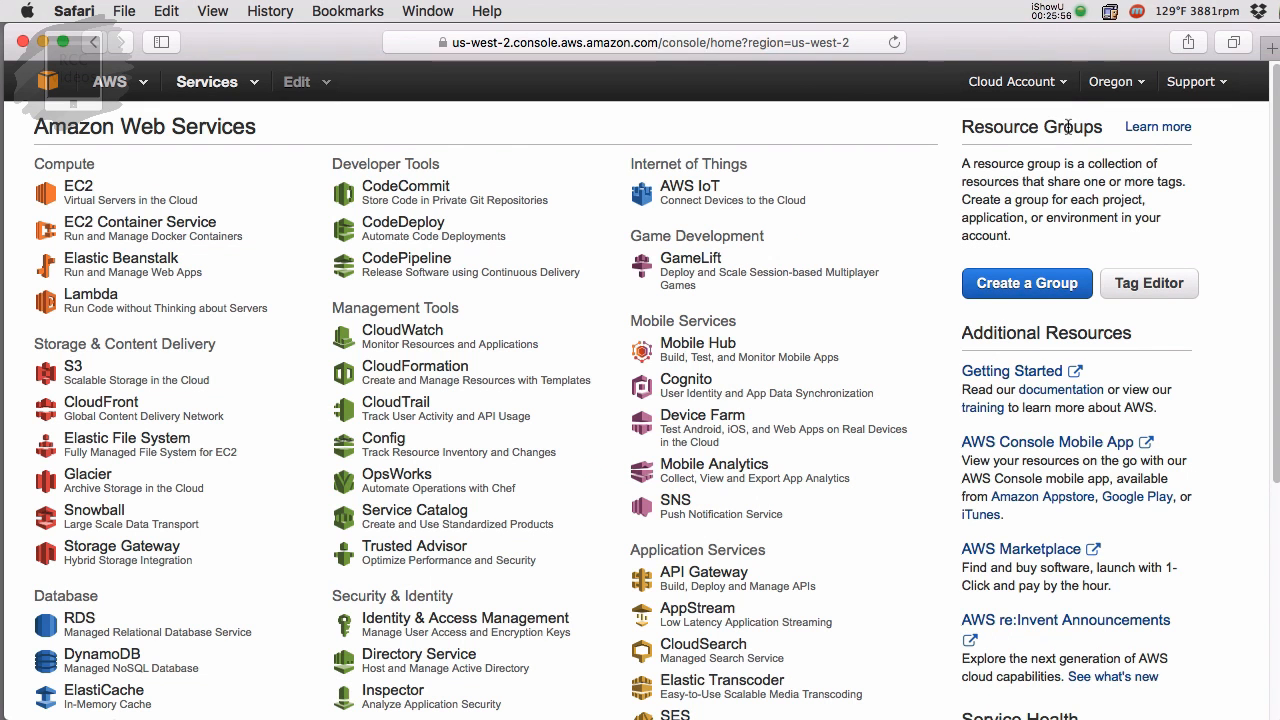
pyautogui.moveTo(830, 94)
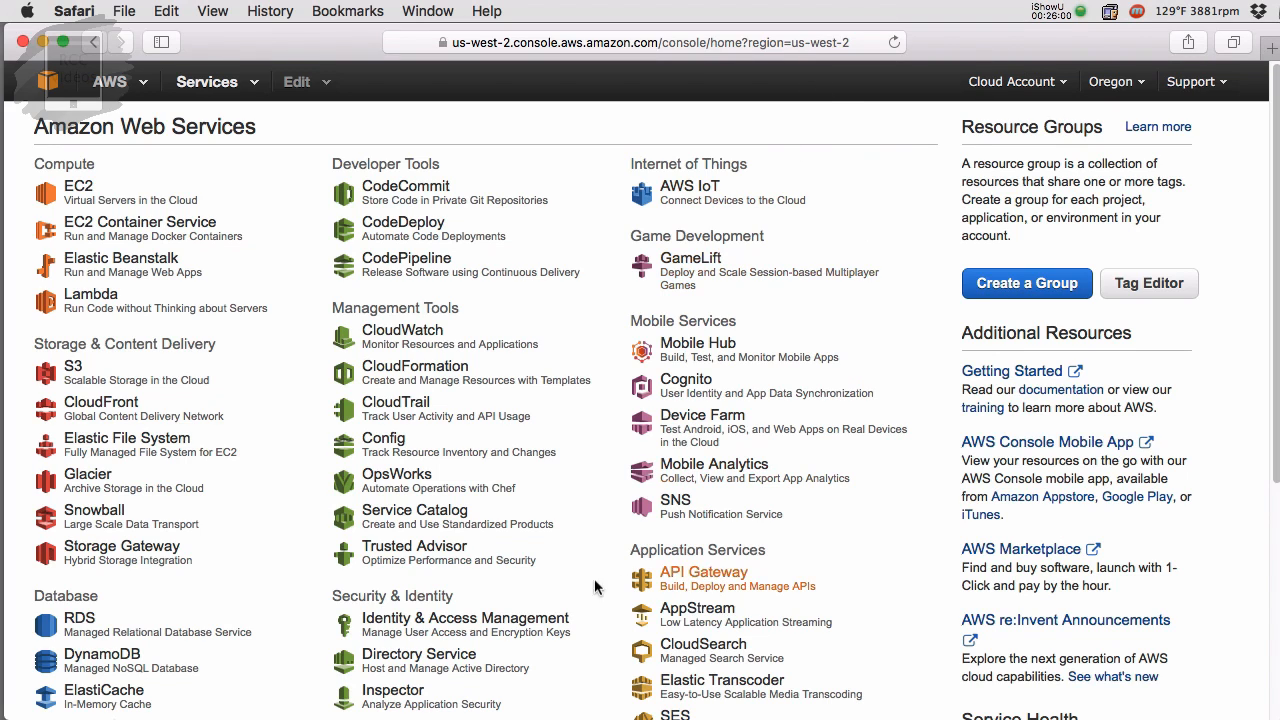
pyautogui.moveTo(406, 264)
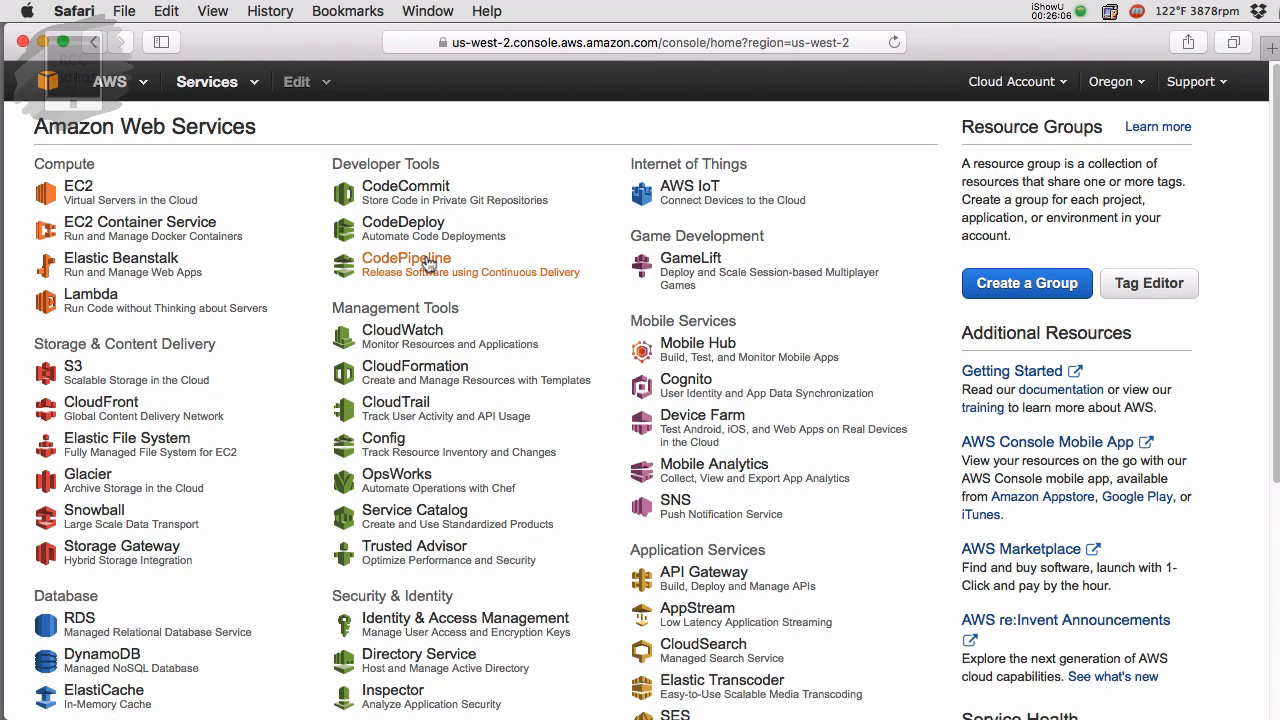
pyautogui.moveTo(320, 196)
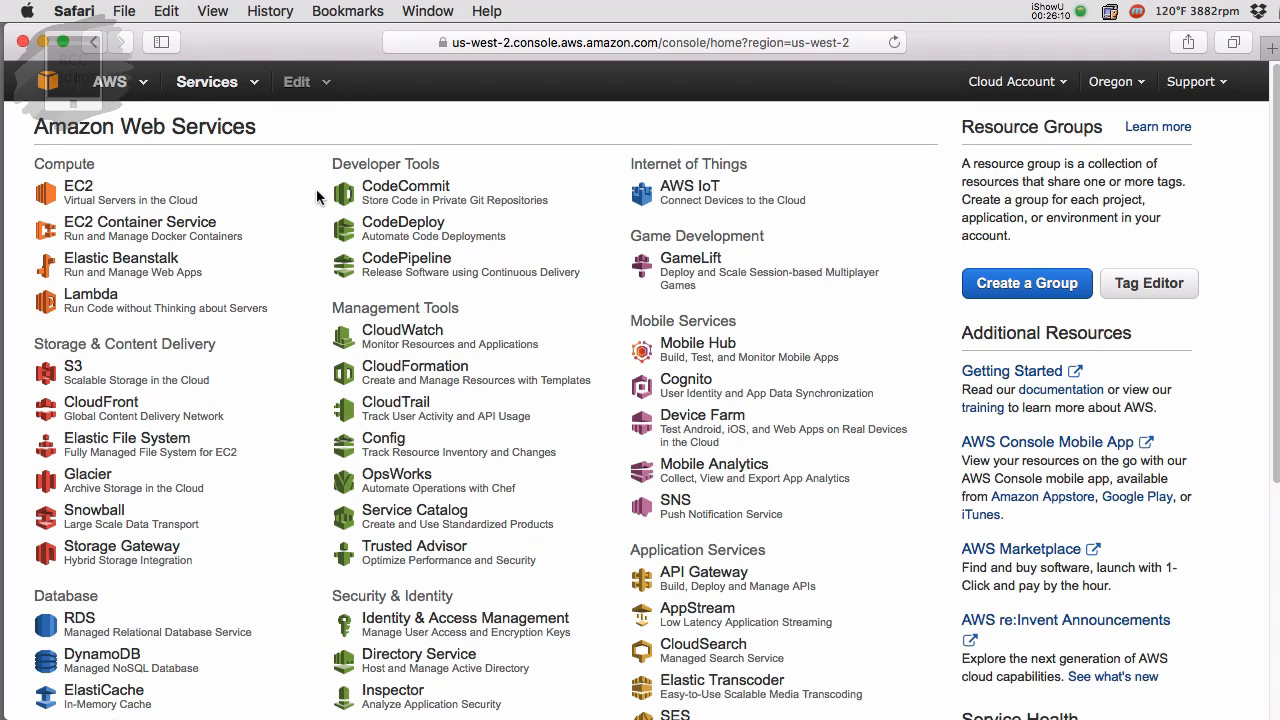
pyautogui.moveTo(798, 172)
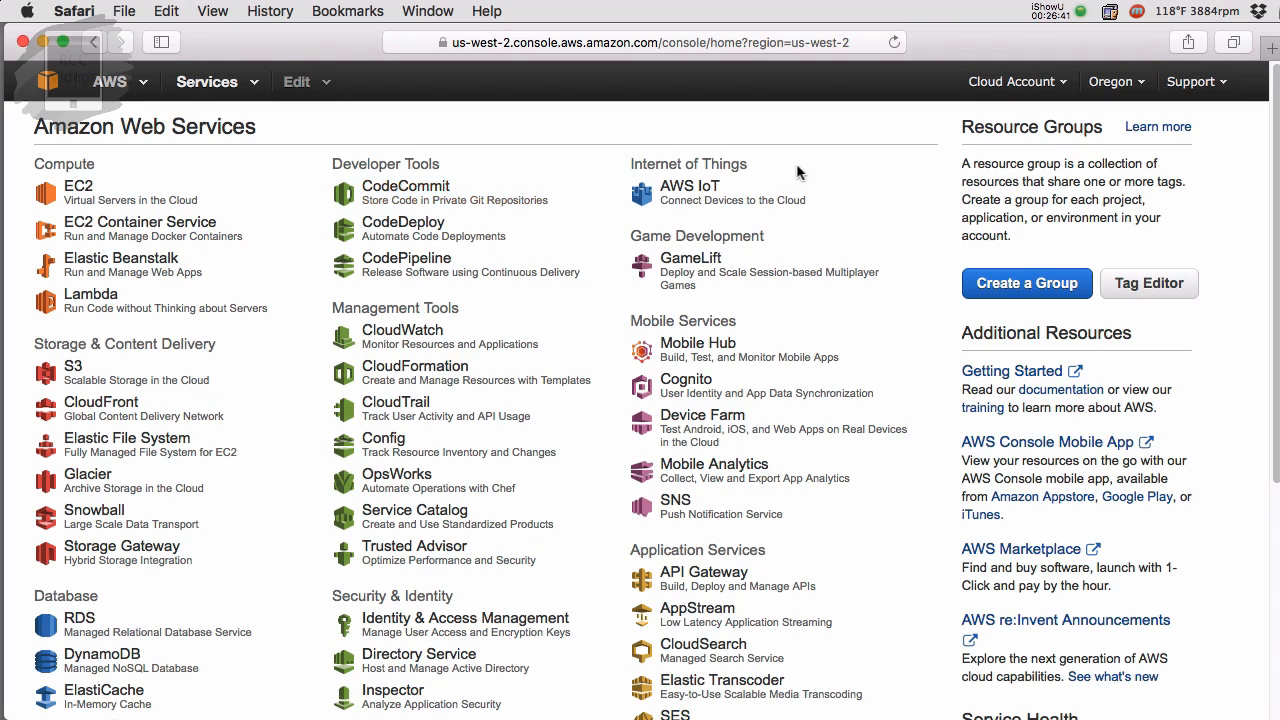
pyautogui.click(1112, 80)
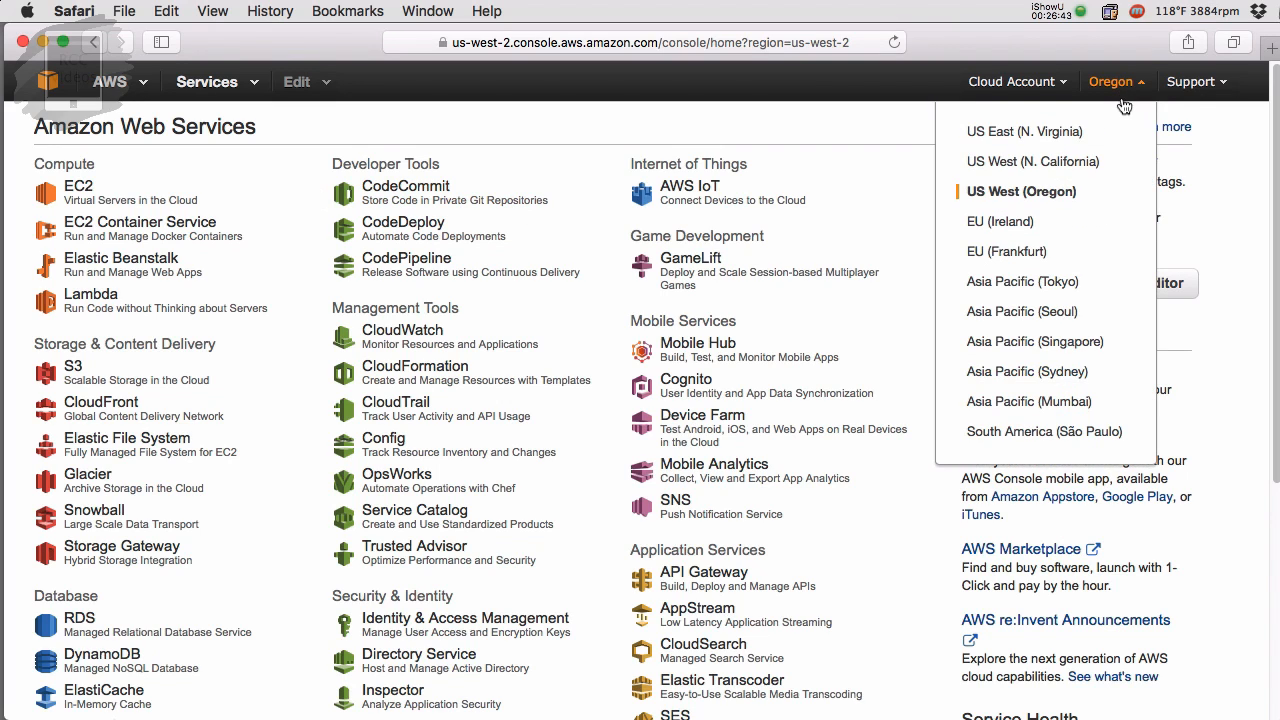
pyautogui.moveTo(1032, 160)
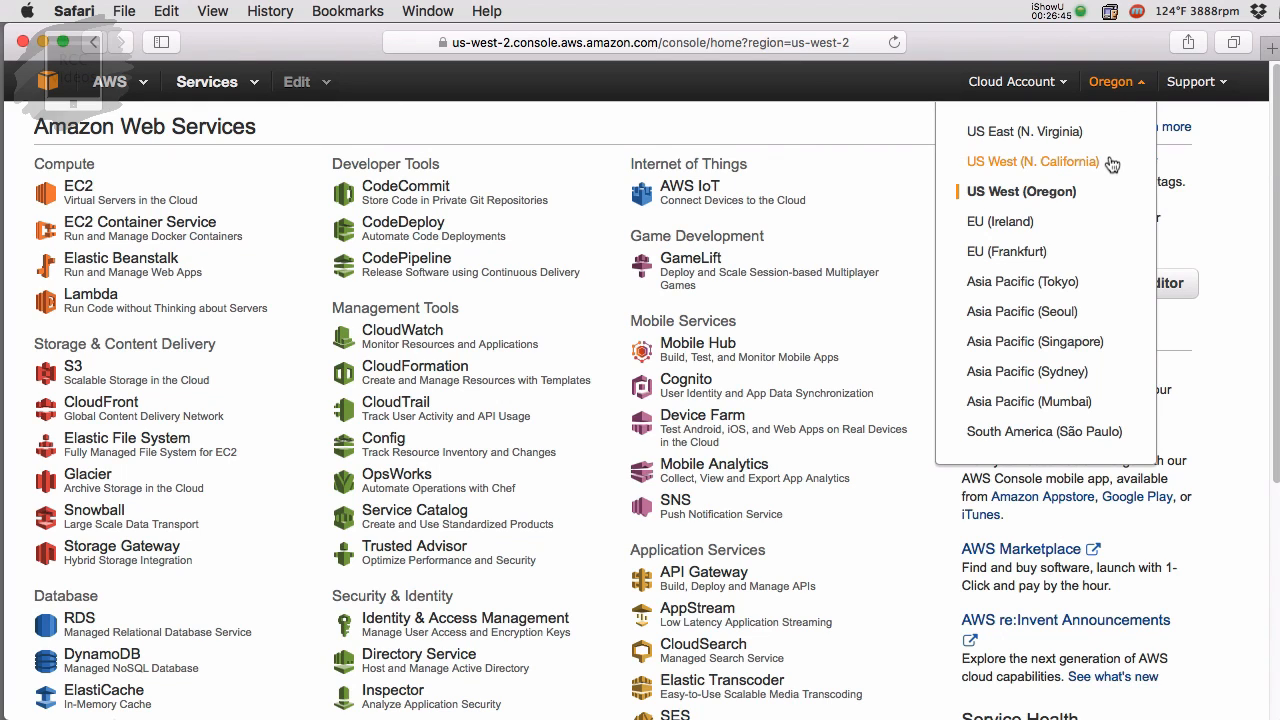
pyautogui.moveTo(1112, 164)
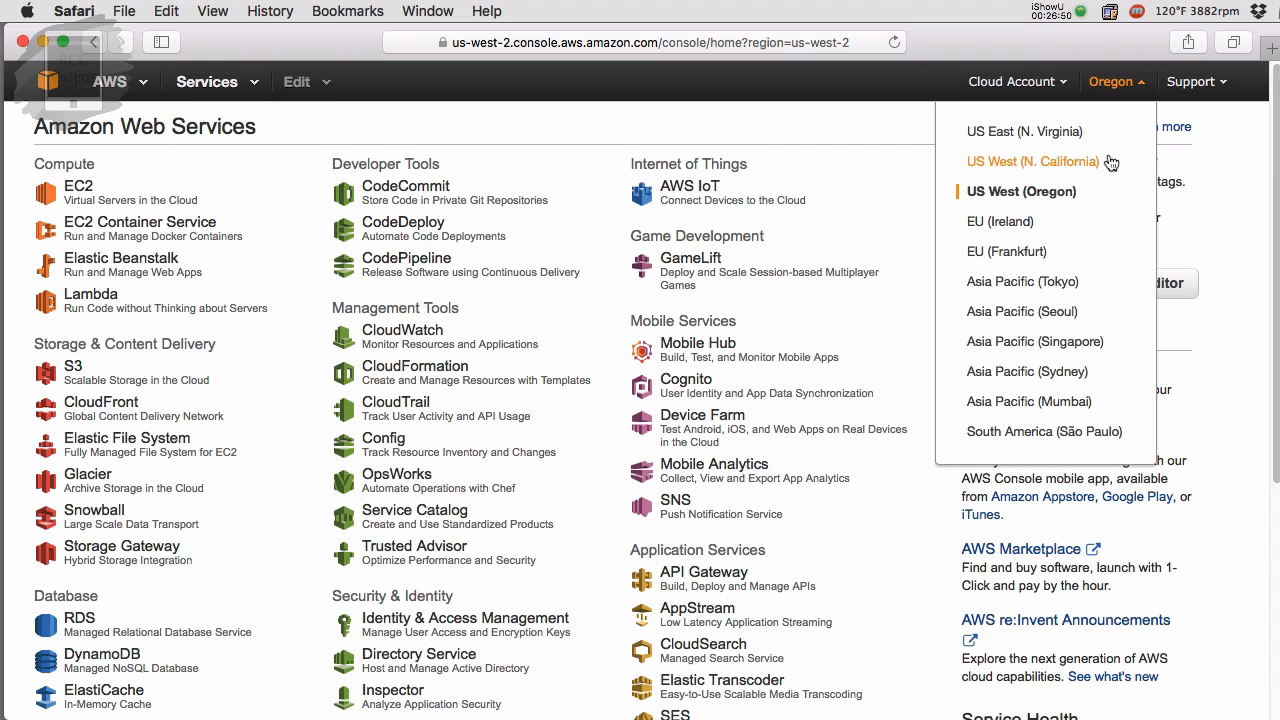
pyautogui.moveTo(1110, 162)
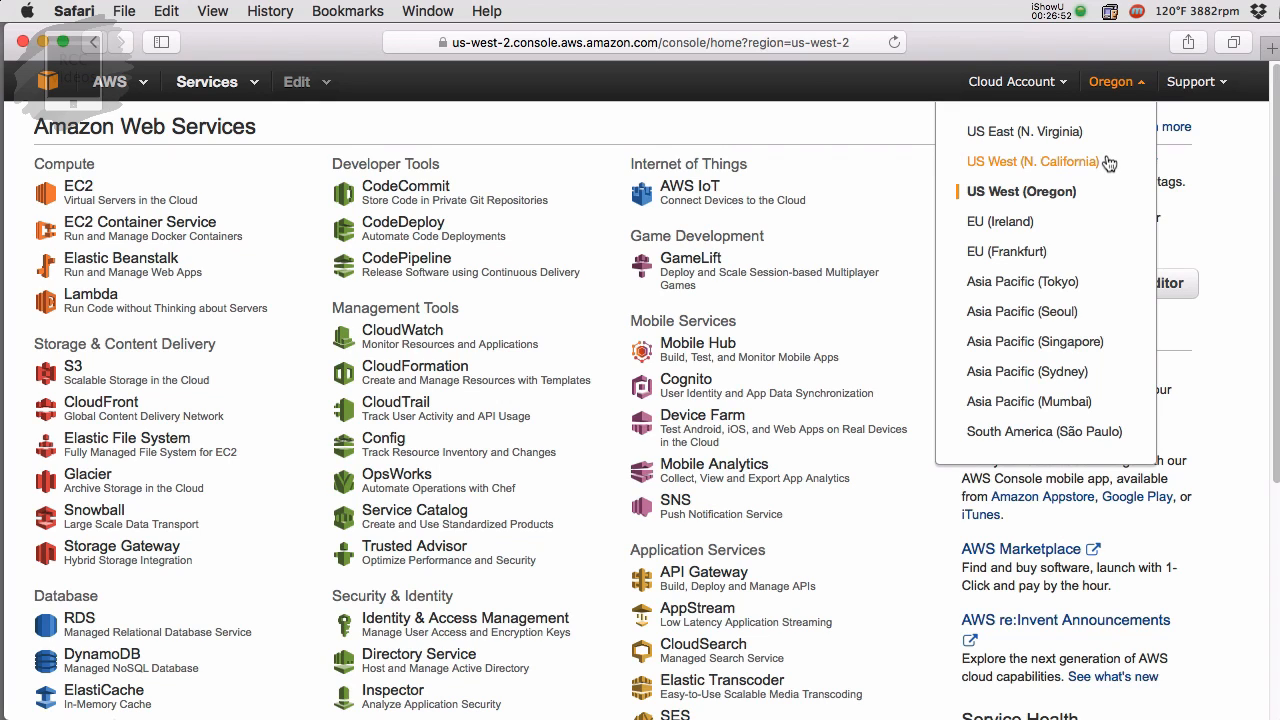
pyautogui.moveTo(1108, 162)
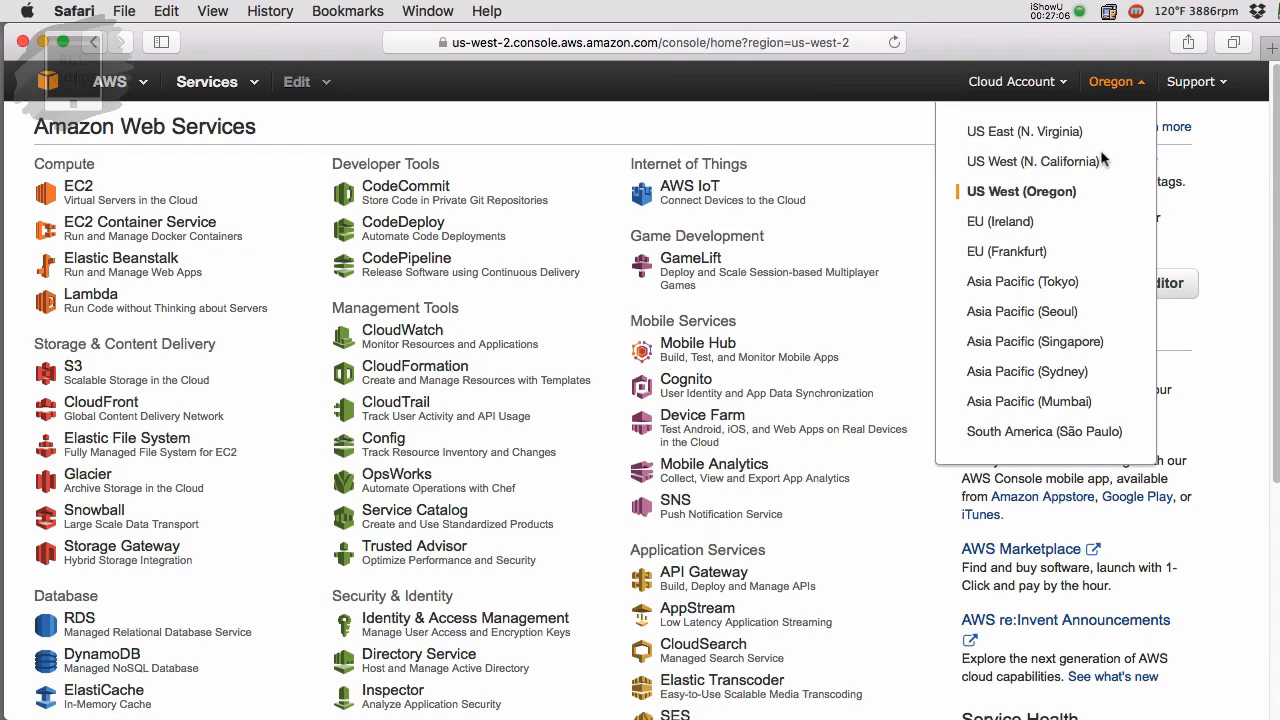
pyautogui.moveTo(1036, 160)
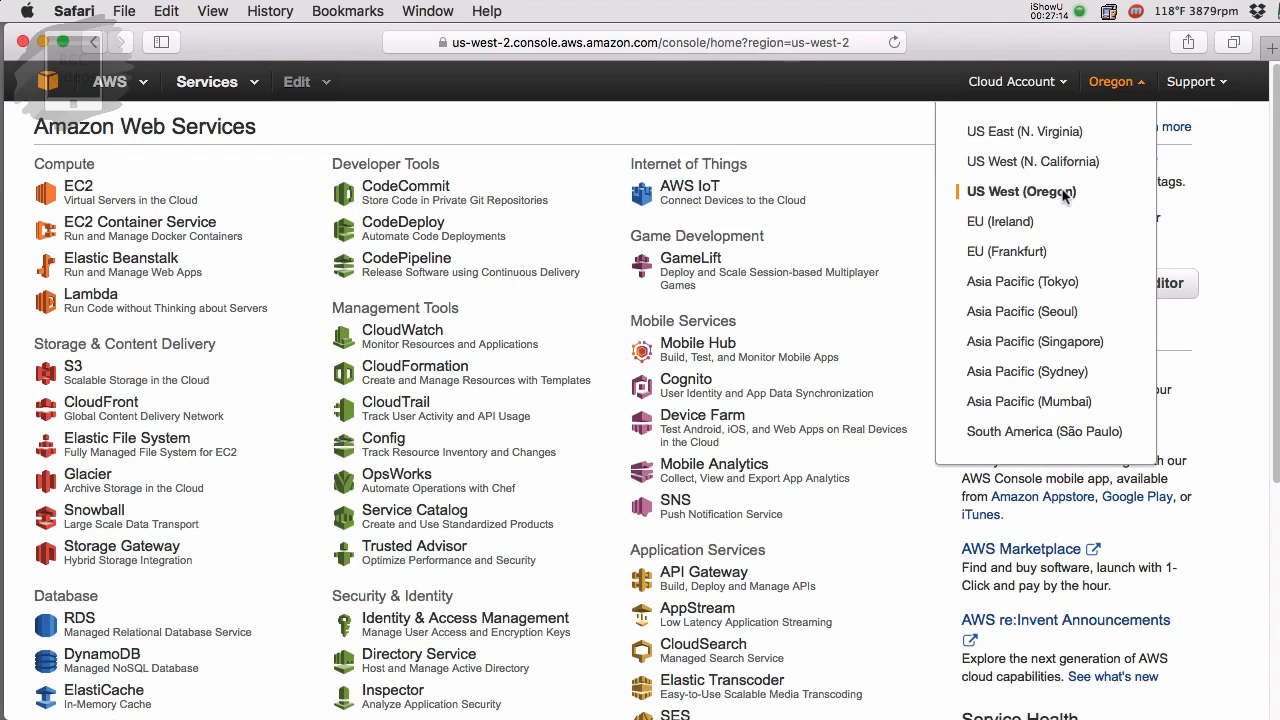
pyautogui.moveTo(1050, 198)
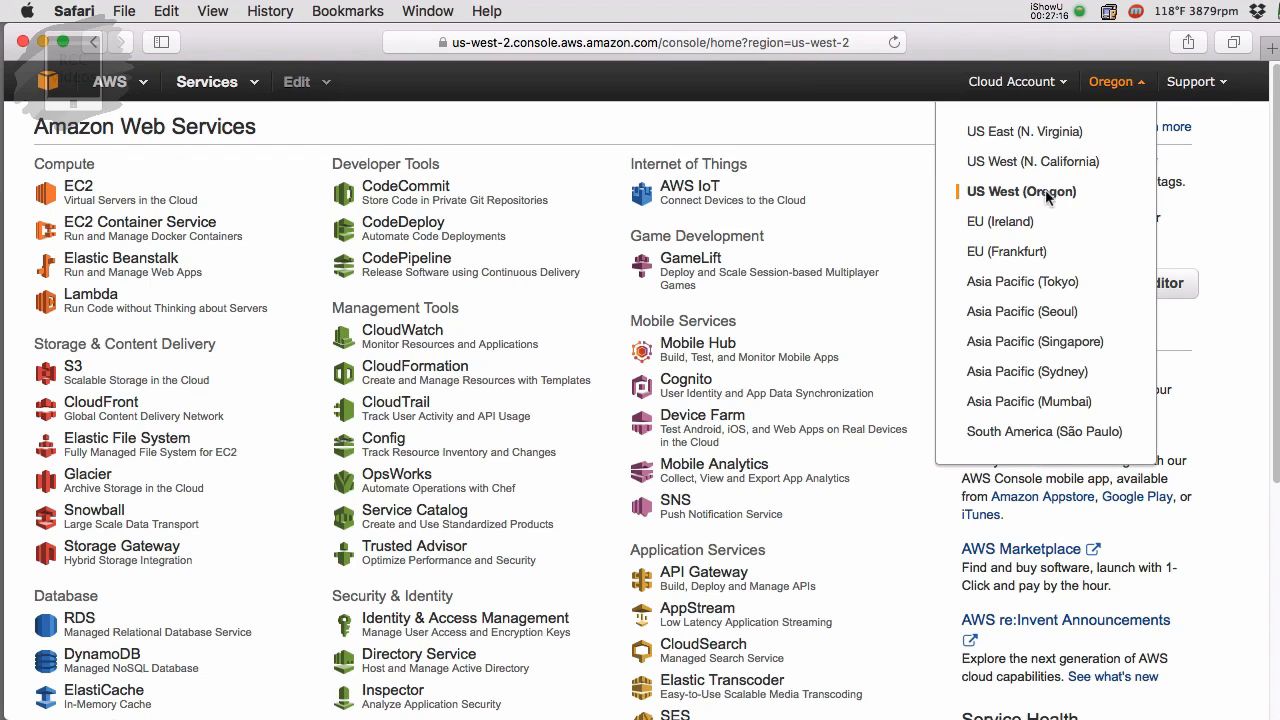
pyautogui.moveTo(1104, 188)
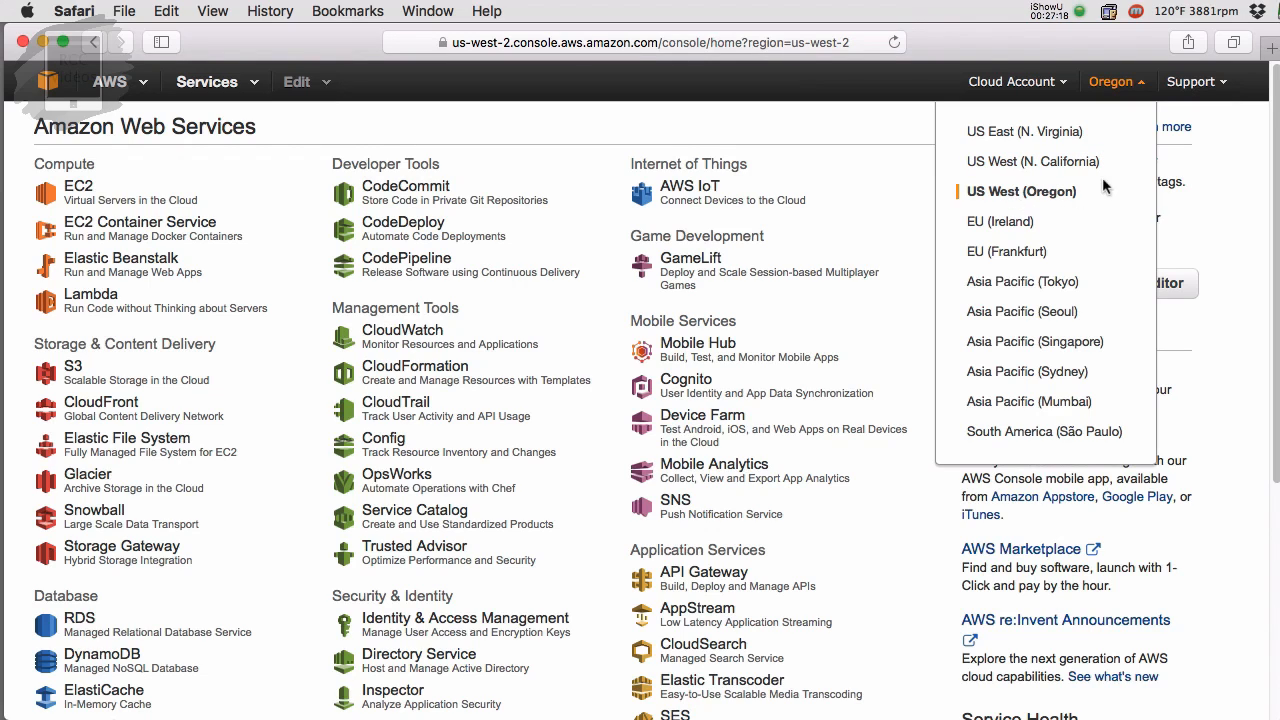
pyautogui.moveTo(1104, 118)
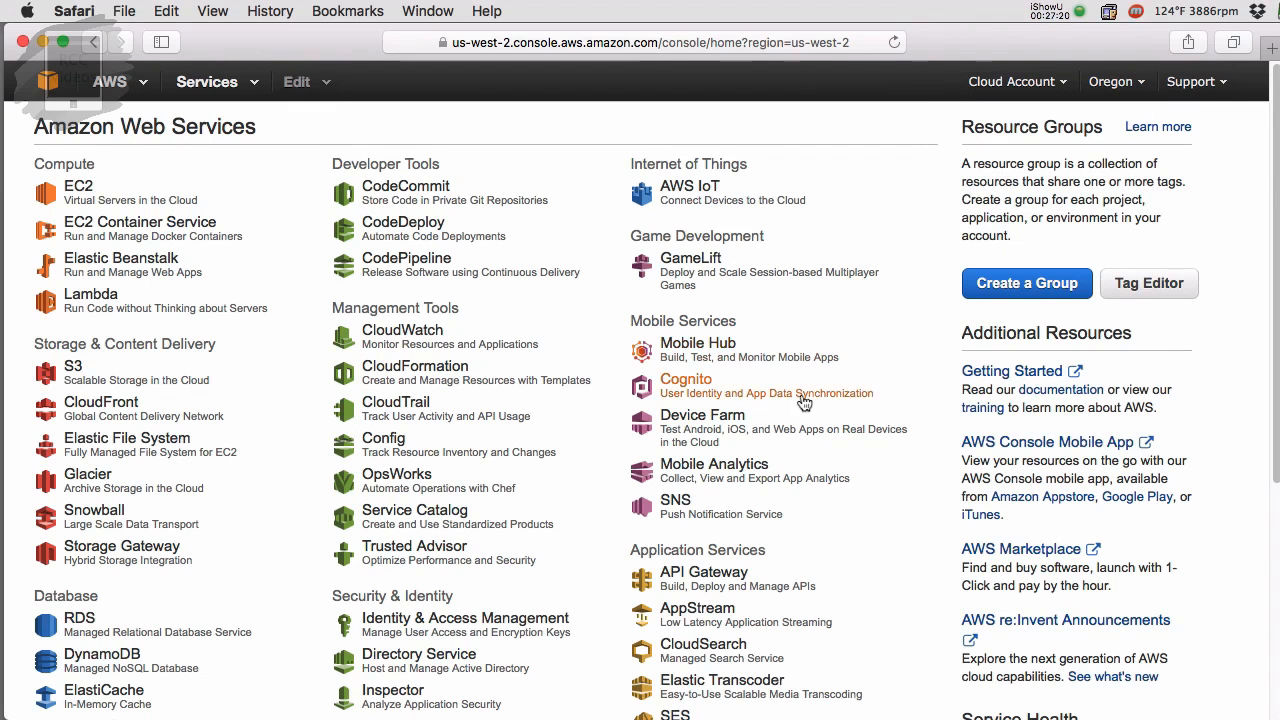
pyautogui.moveTo(276, 578)
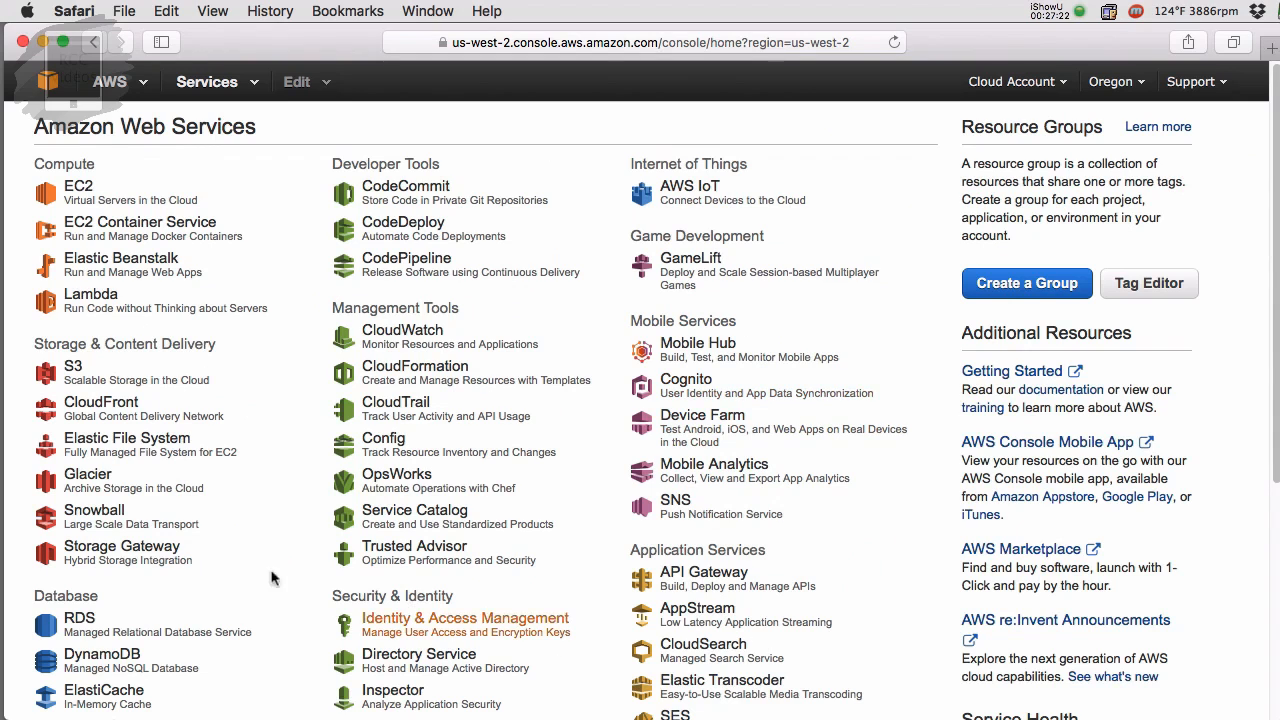
# Go to the EC2 dashboard and show the Key Pairs list (rcckey, rcckey2, RCCkey3)
pyautogui.click(78, 186)
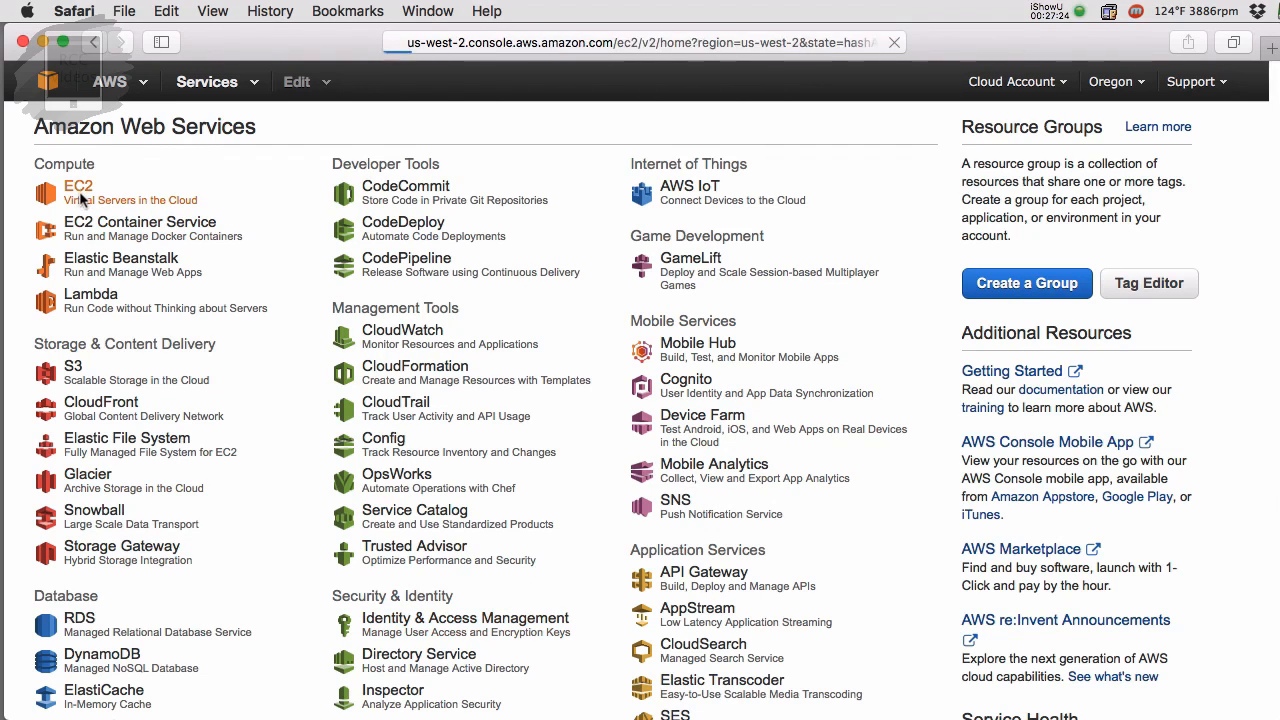
pyautogui.click(78, 186)
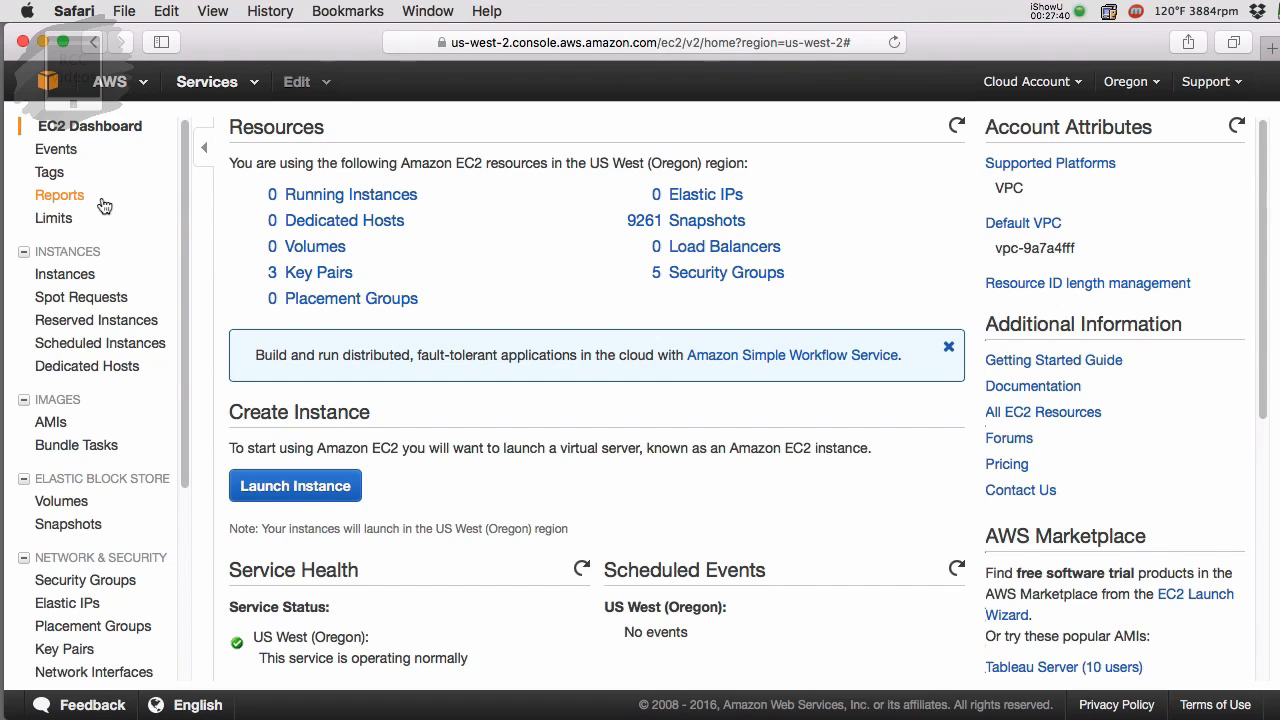
pyautogui.click(352, 194)
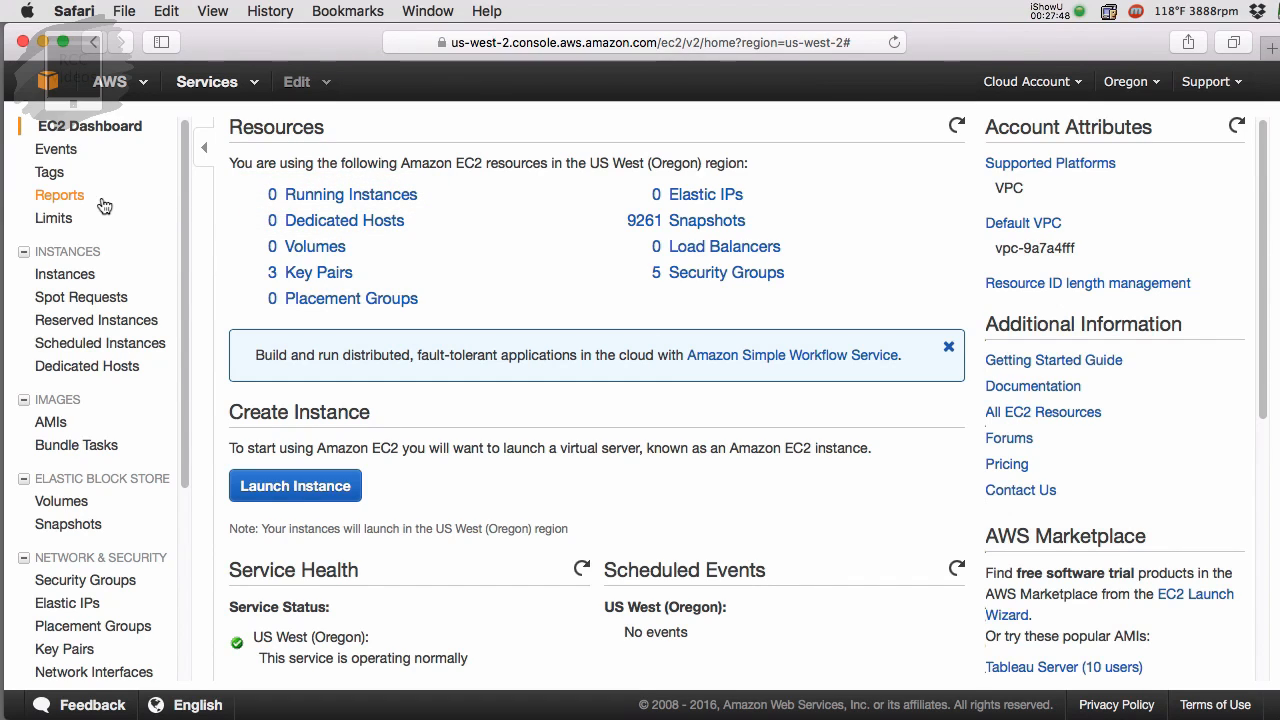
pyautogui.moveTo(56, 148)
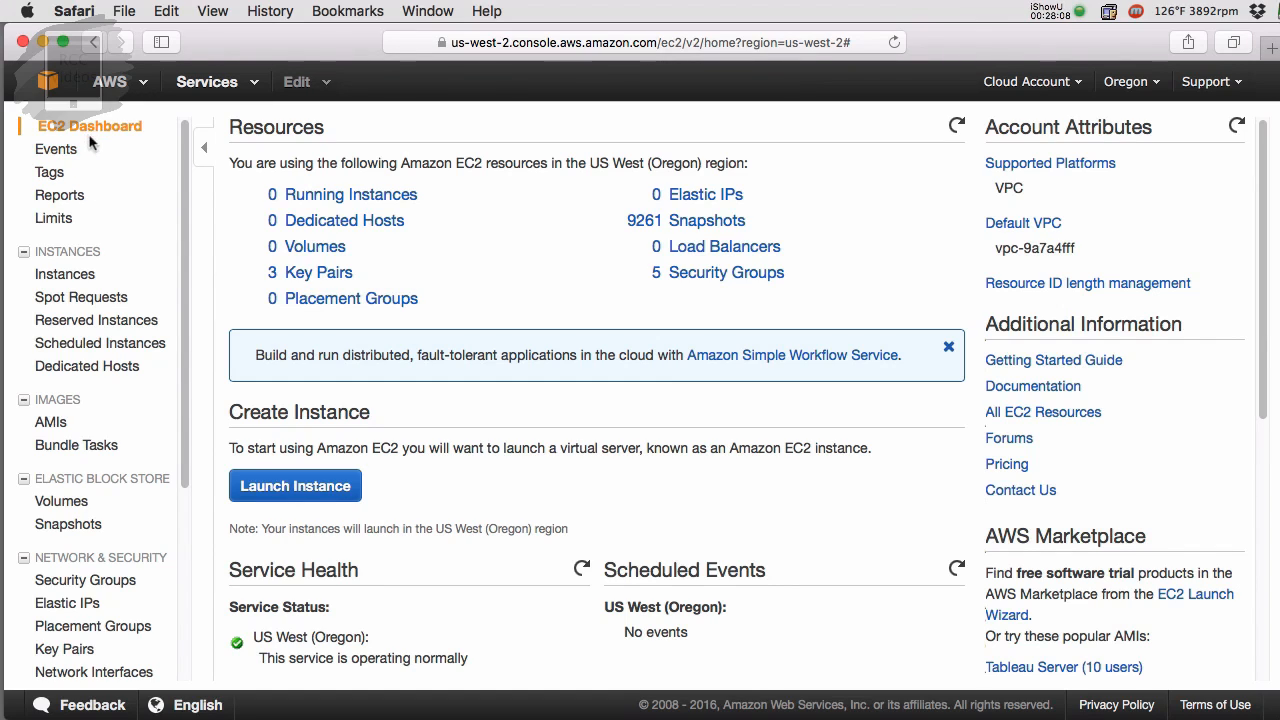
pyautogui.moveTo(444, 192)
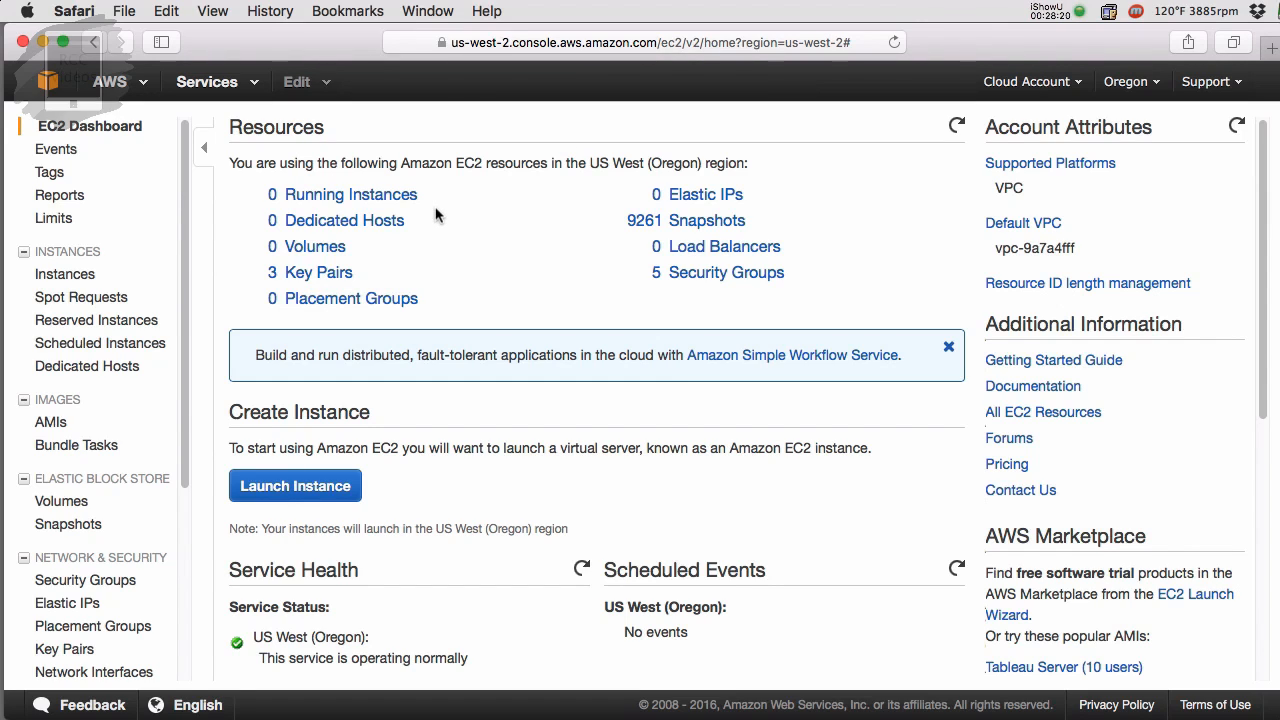
pyautogui.moveTo(352, 194)
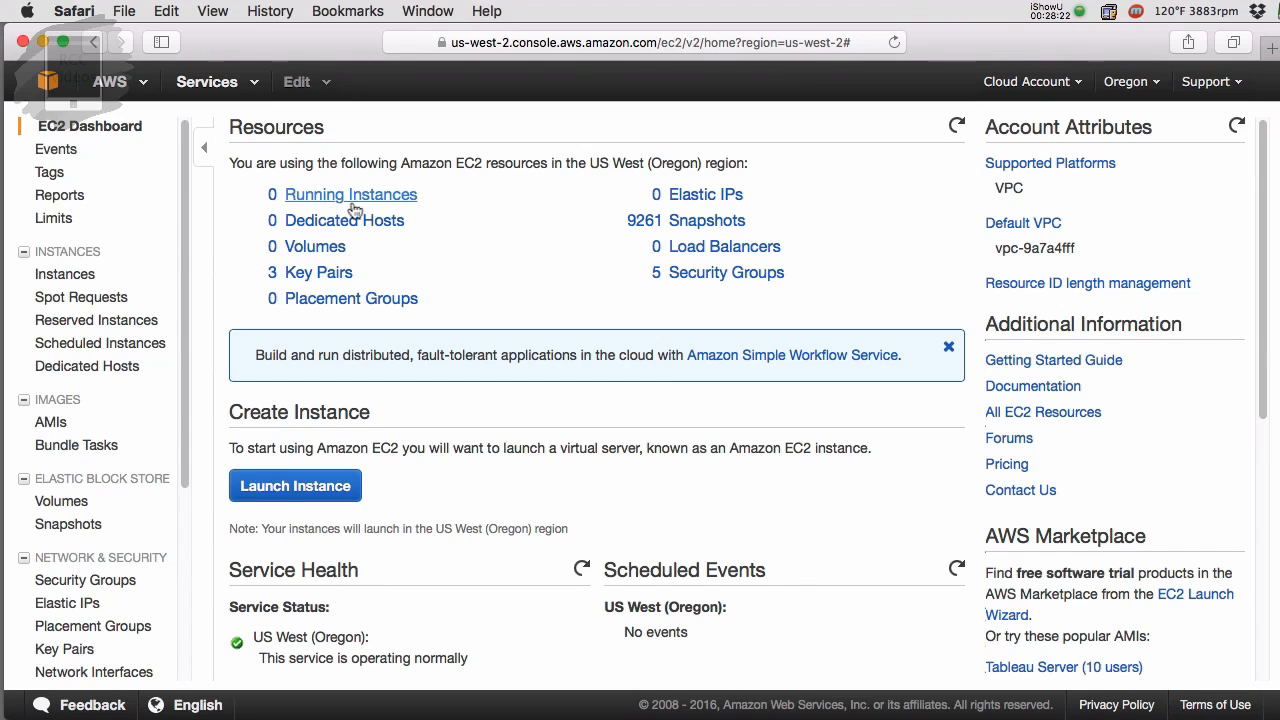
pyautogui.moveTo(400, 210)
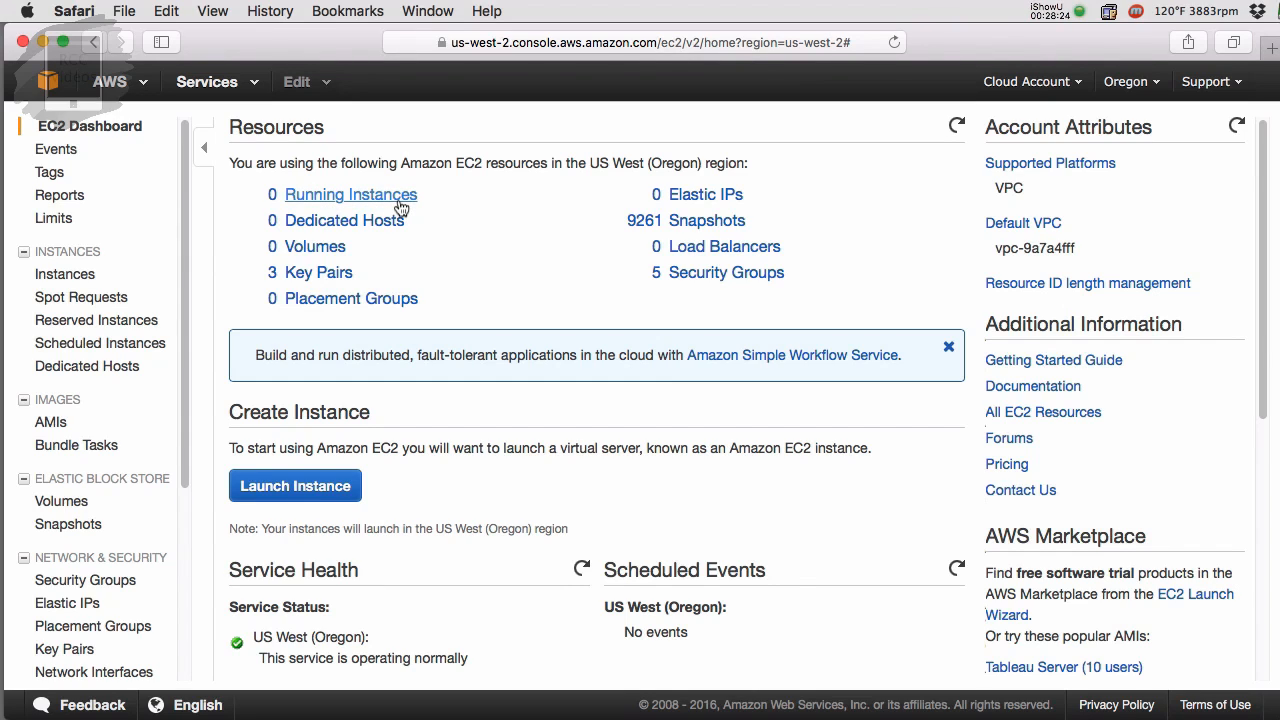
pyautogui.moveTo(584, 224)
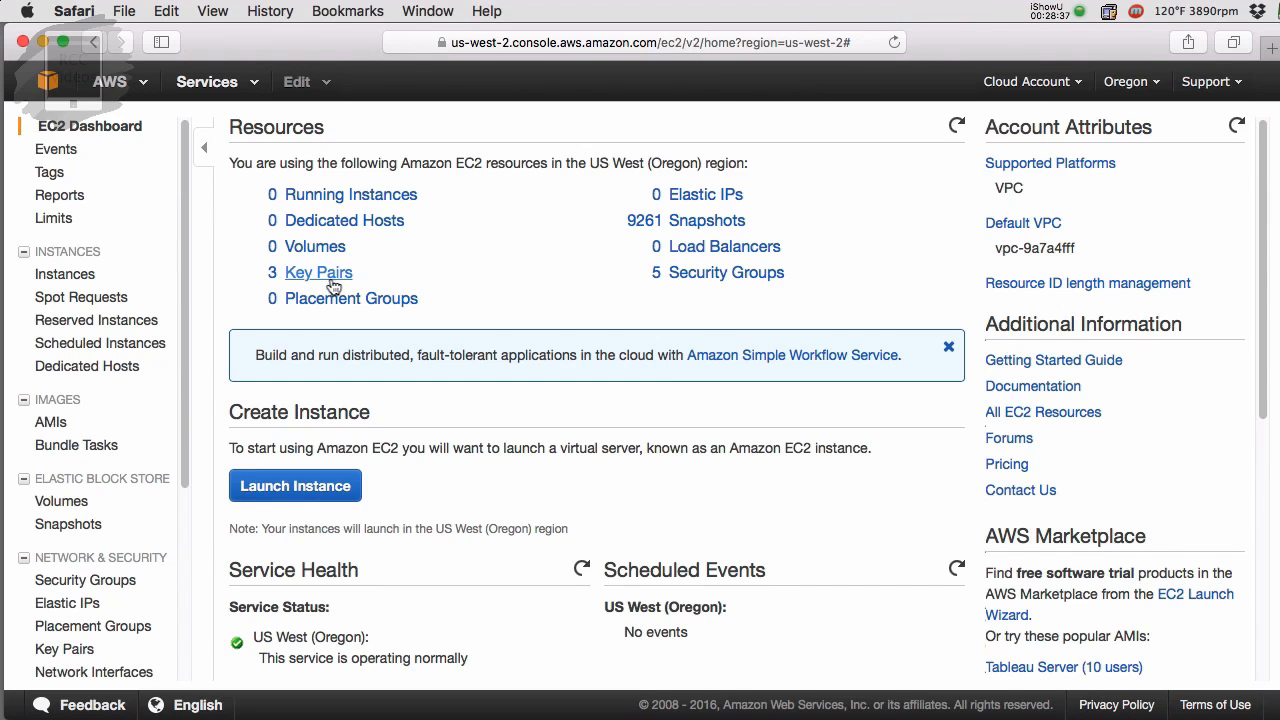
pyautogui.moveTo(336, 288)
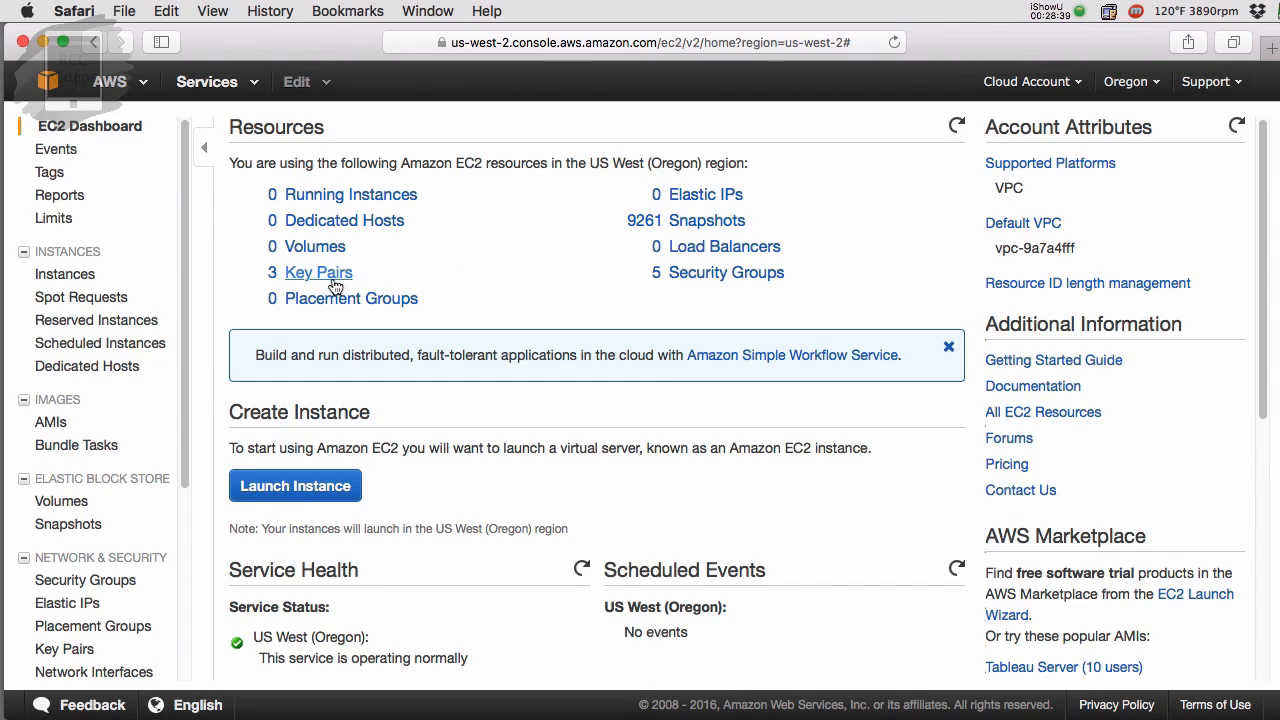
pyautogui.click(318, 272)
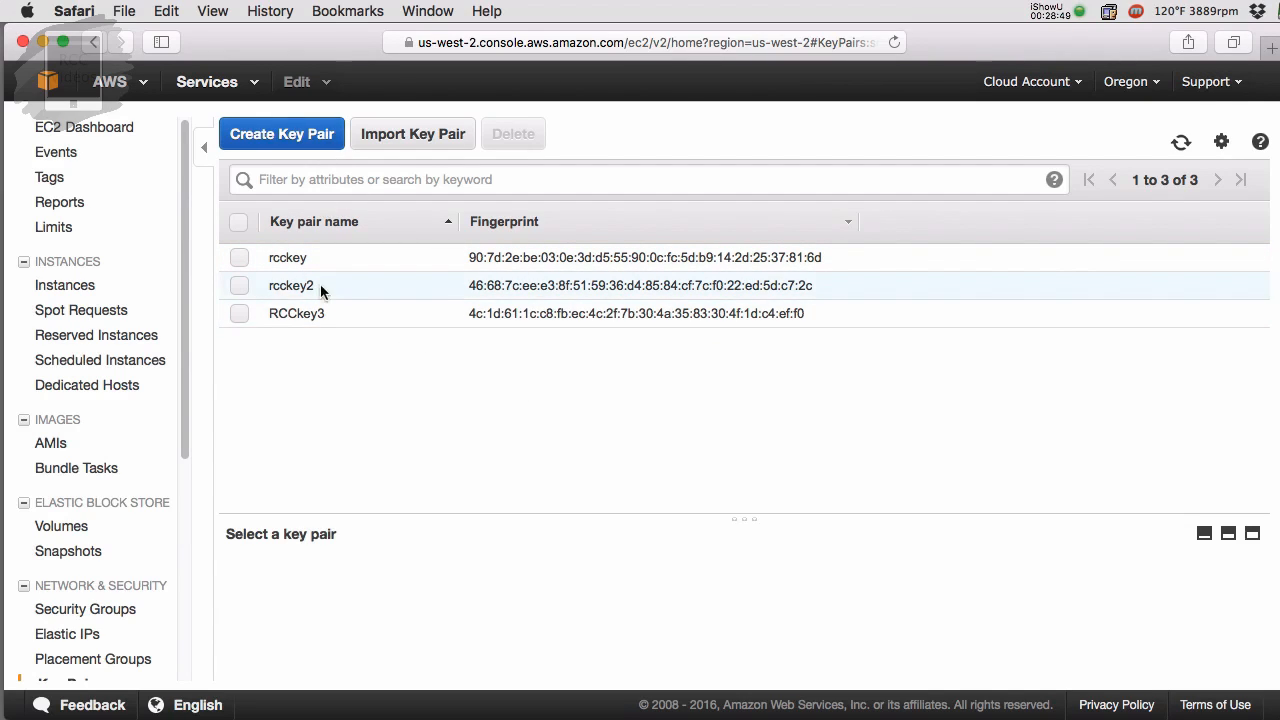
# Create a new key pair named RCCKey4 and download its private key file
pyautogui.click(282, 132)
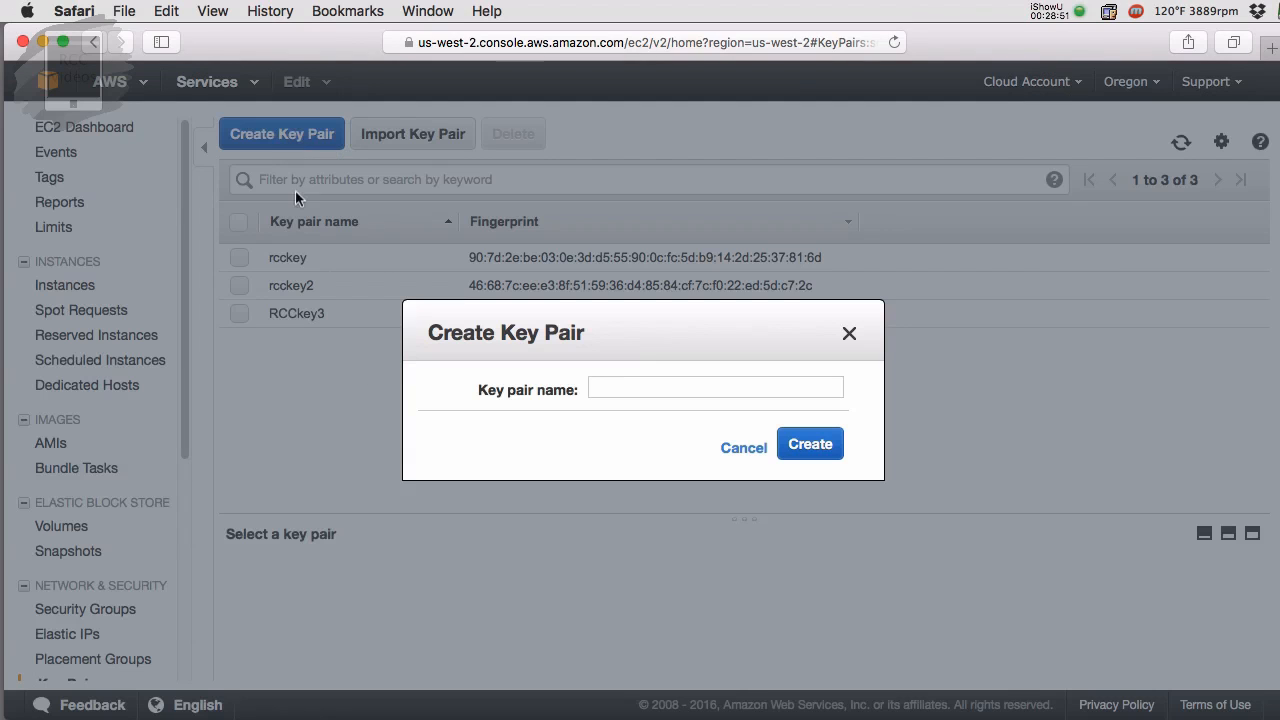
pyautogui.click(716, 388)
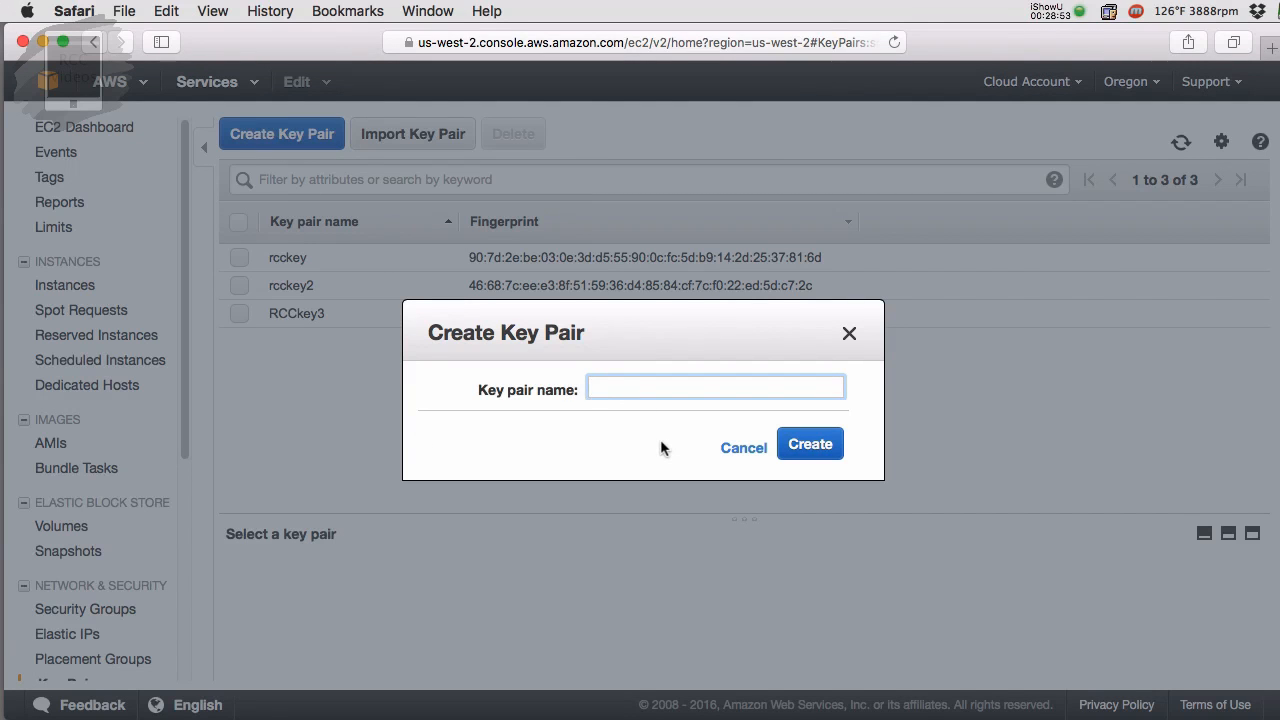
pyautogui.write('REE')
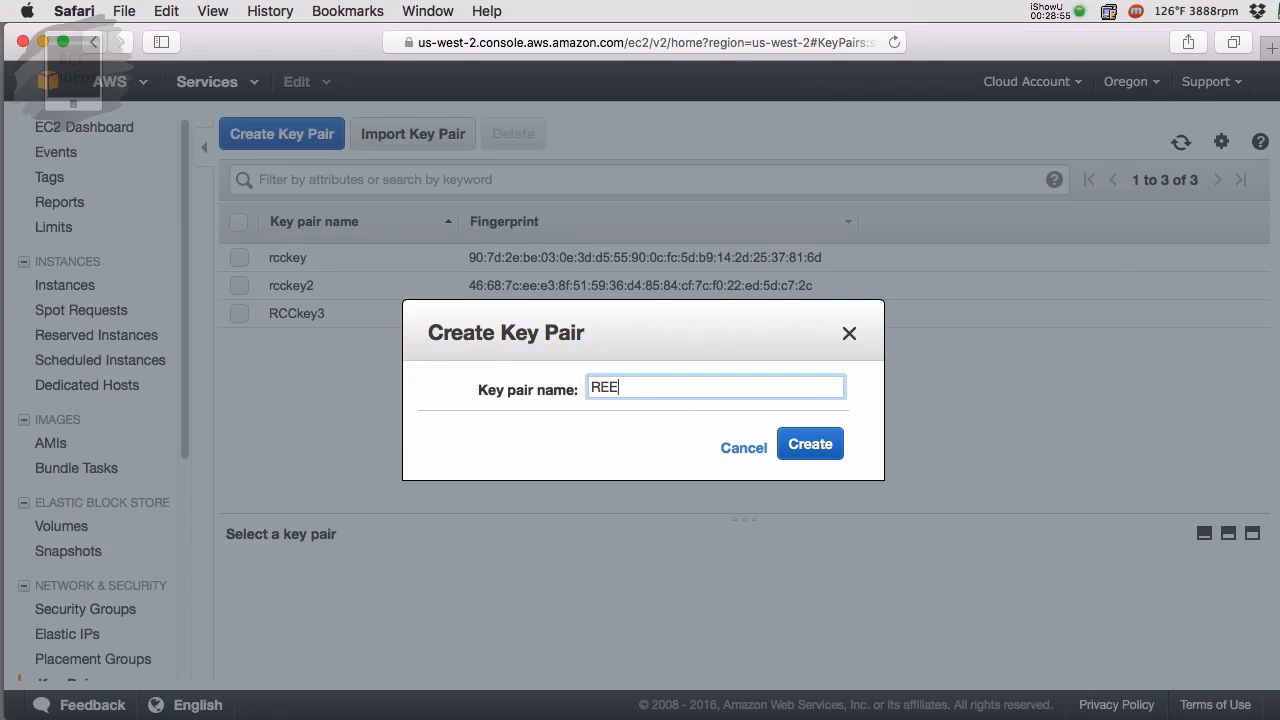
pyautogui.write('RCCKey4')
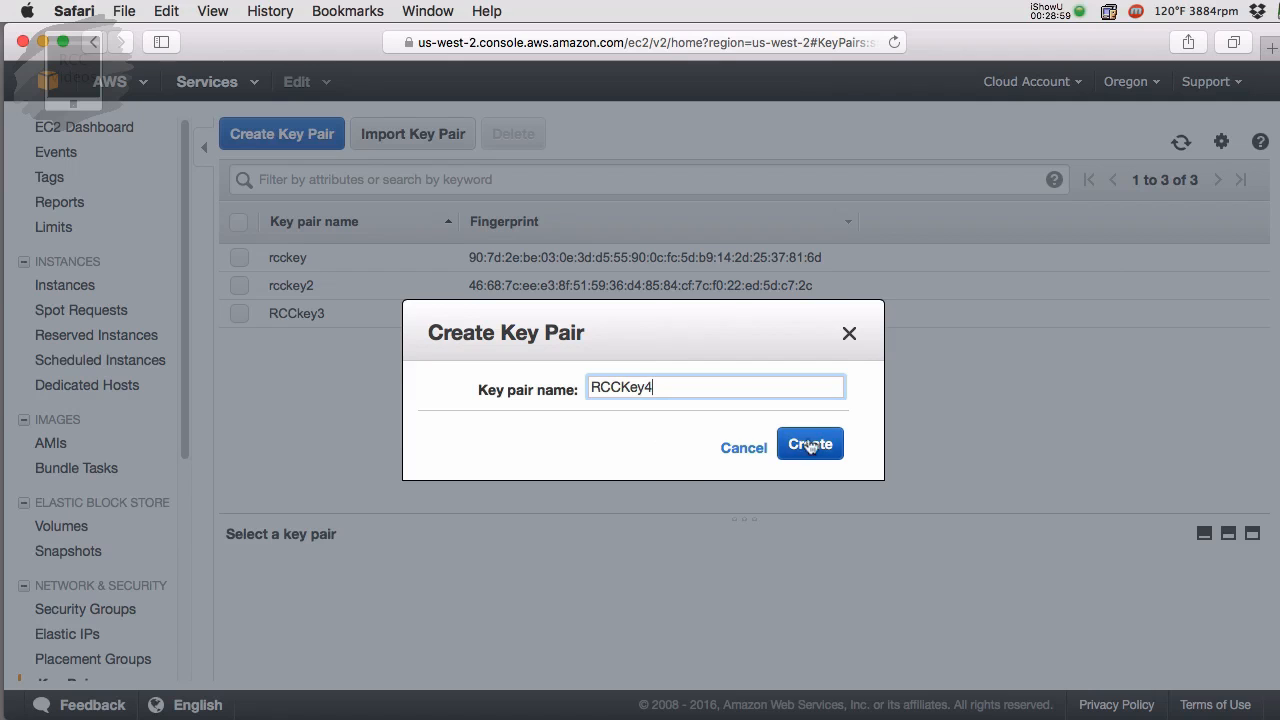
pyautogui.click(810, 444)
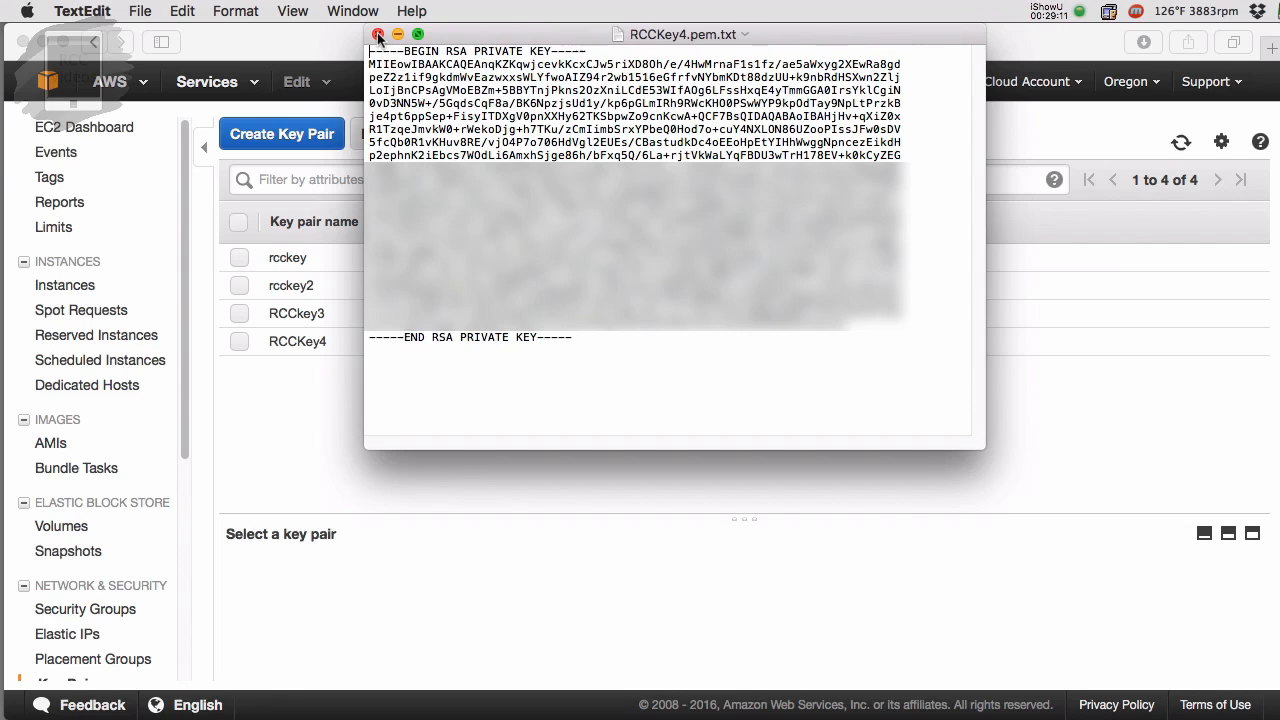
# Close the private key file and rename the desktop copy to RCCKey4.pem, keeping the .pem extension
pyautogui.click(378, 34)
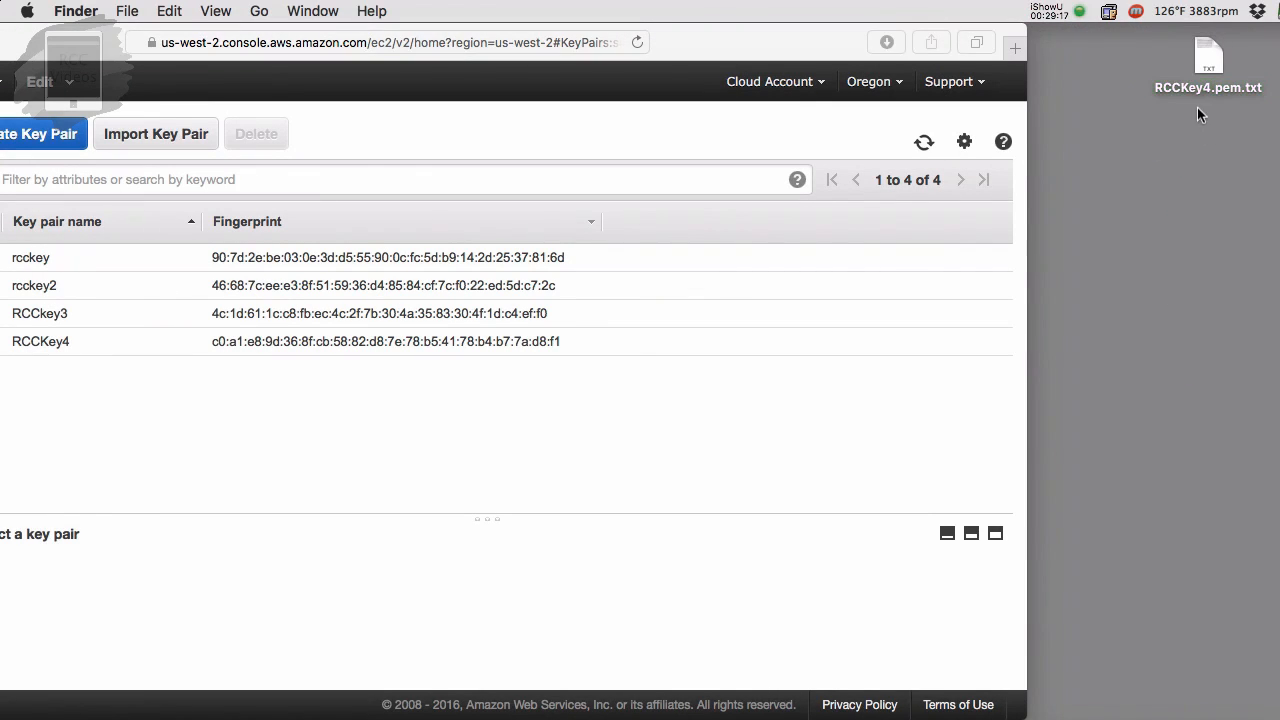
pyautogui.moveTo(1216, 98)
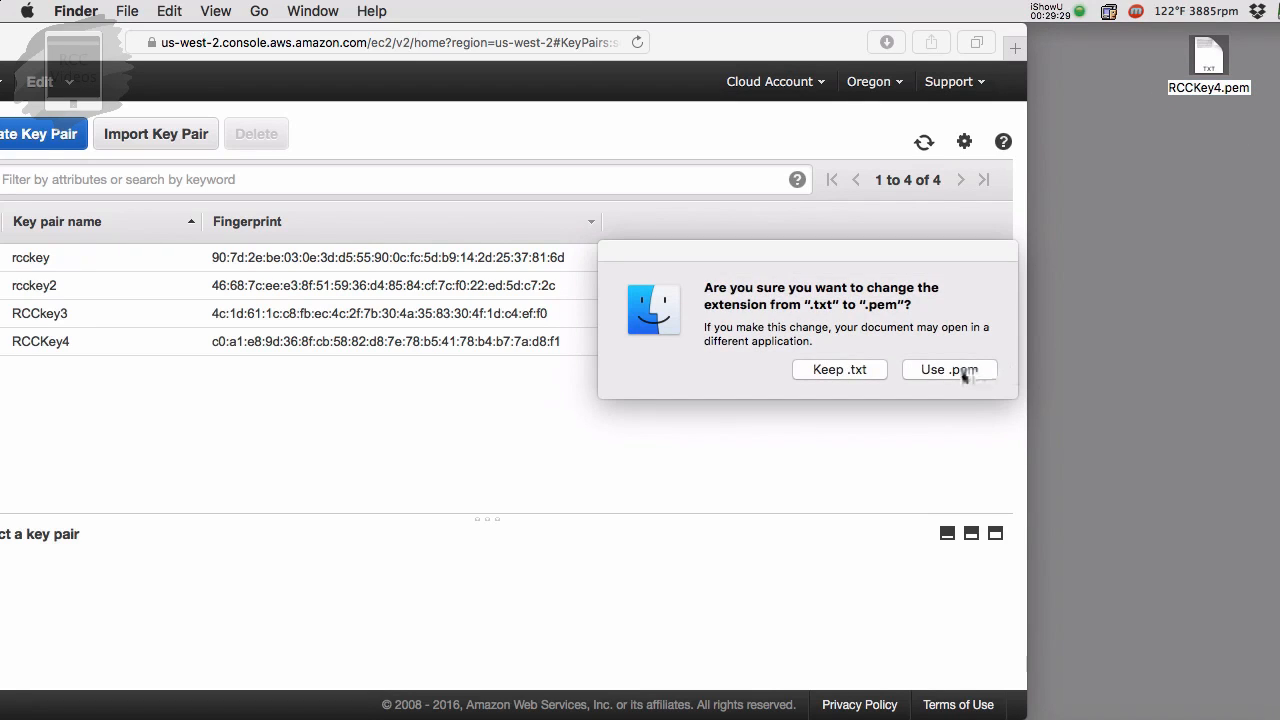
pyautogui.click(948, 368)
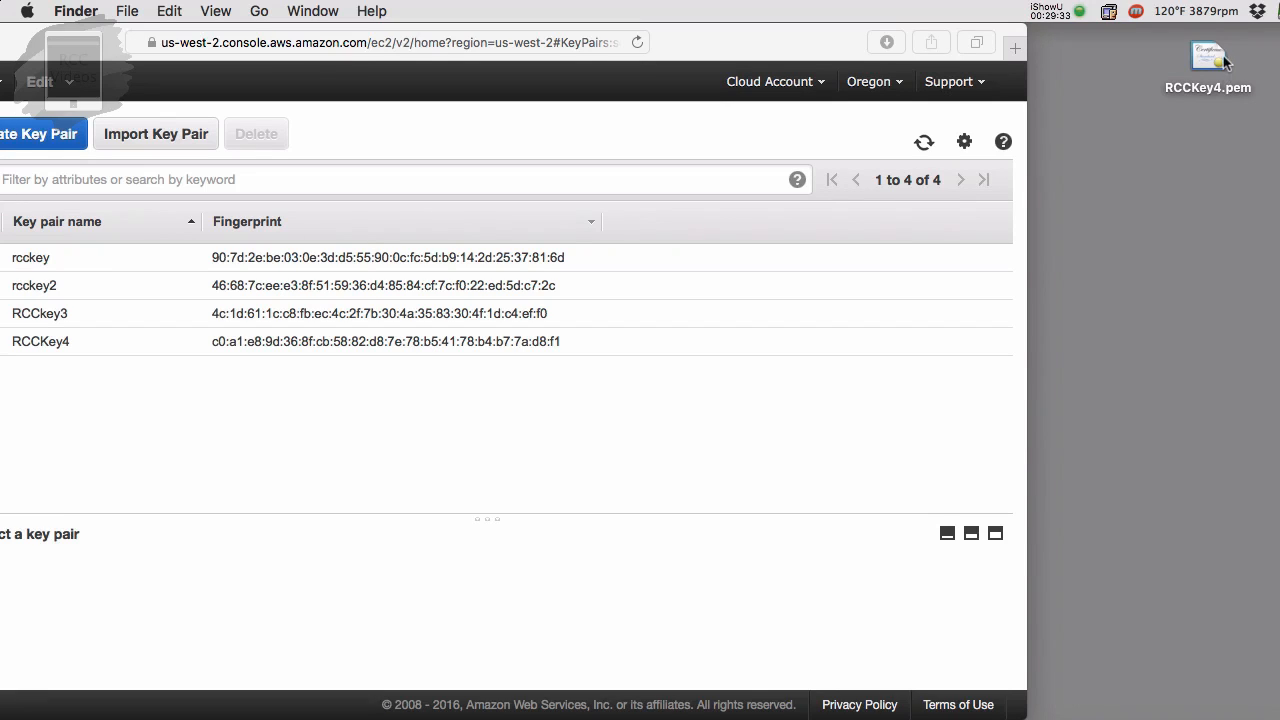
pyautogui.click(1208, 56)
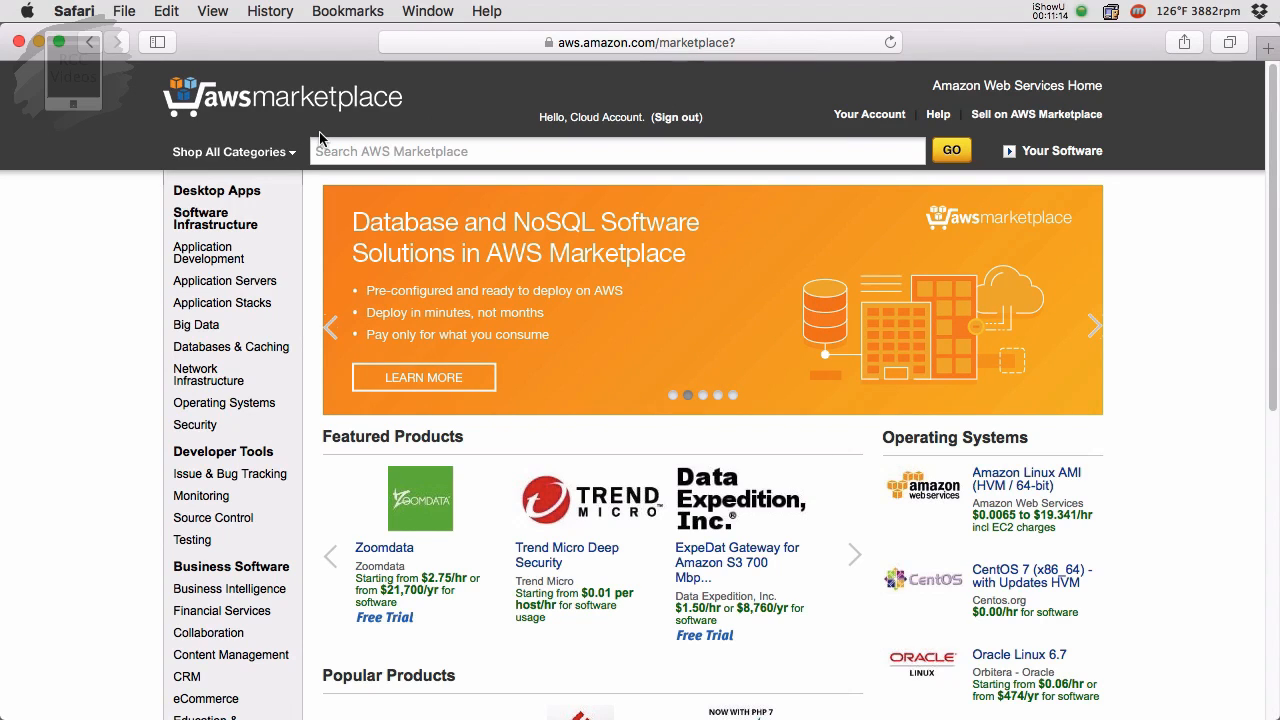
# Search the marketplace for FileMaker Cloud and choose the FileMaker Cloud Server (BYOL) product
pyautogui.write('FileMaker')
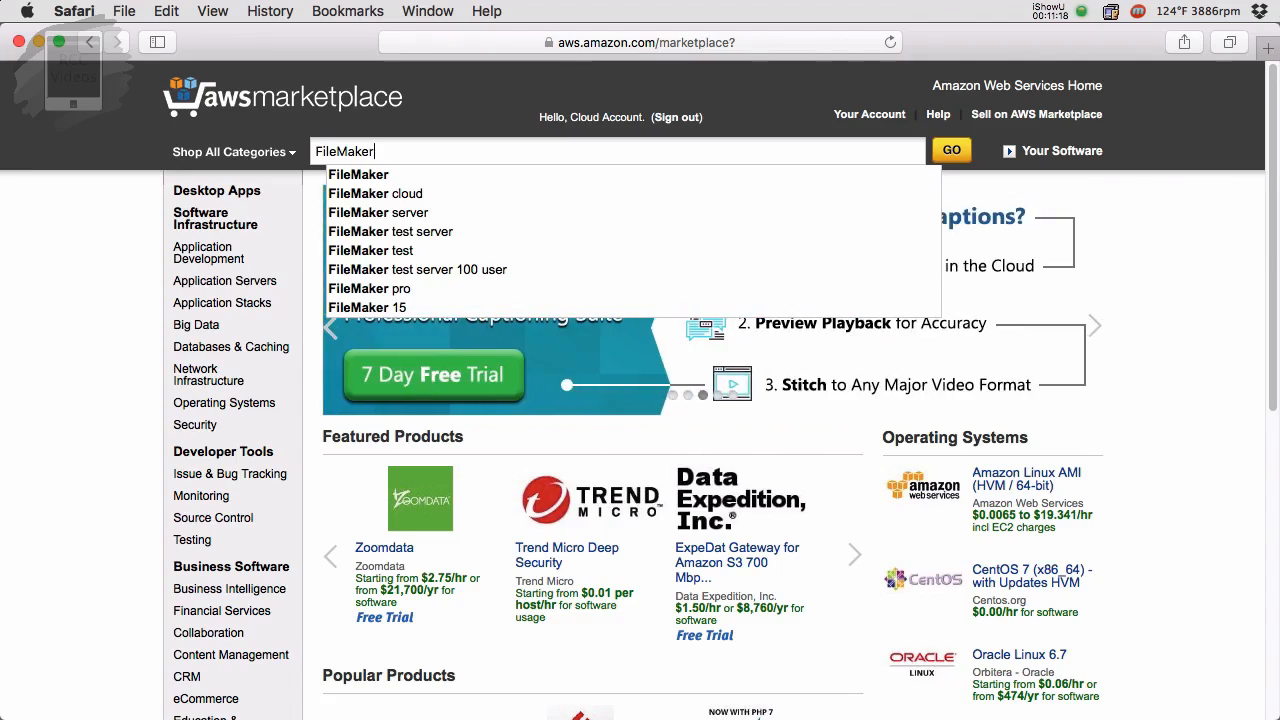
pyautogui.click(376, 192)
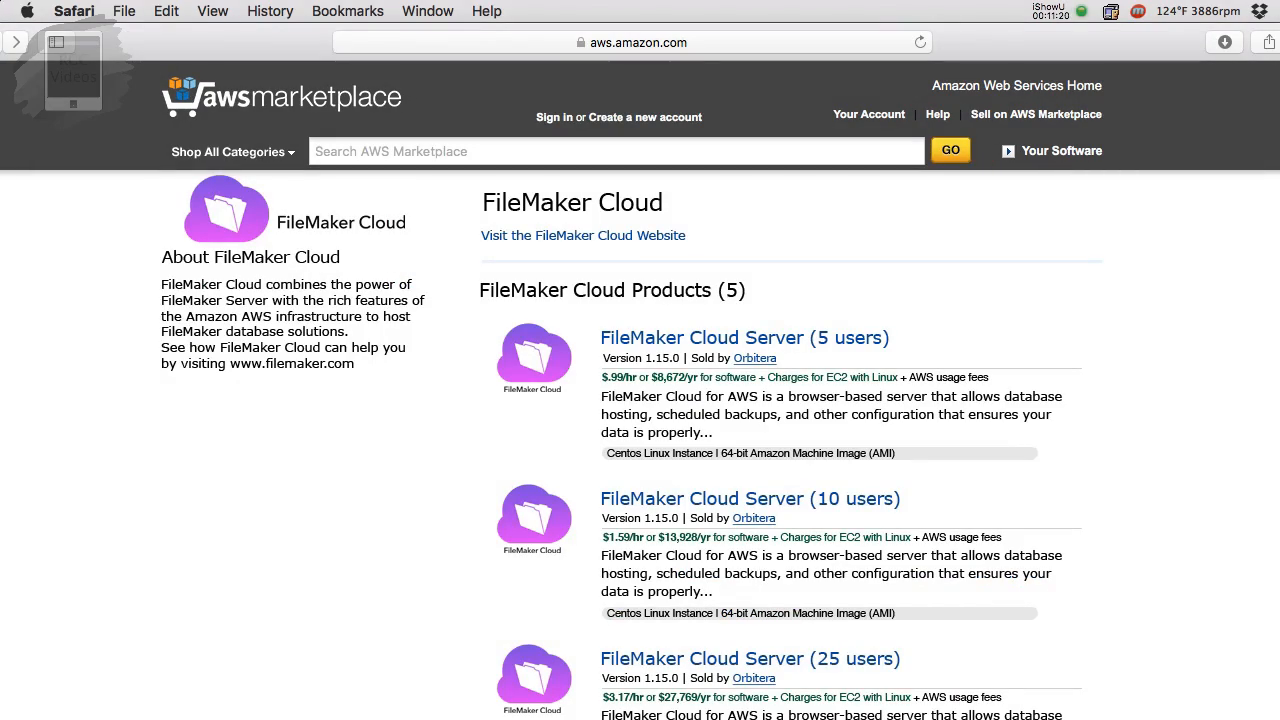
pyautogui.scroll(-3)
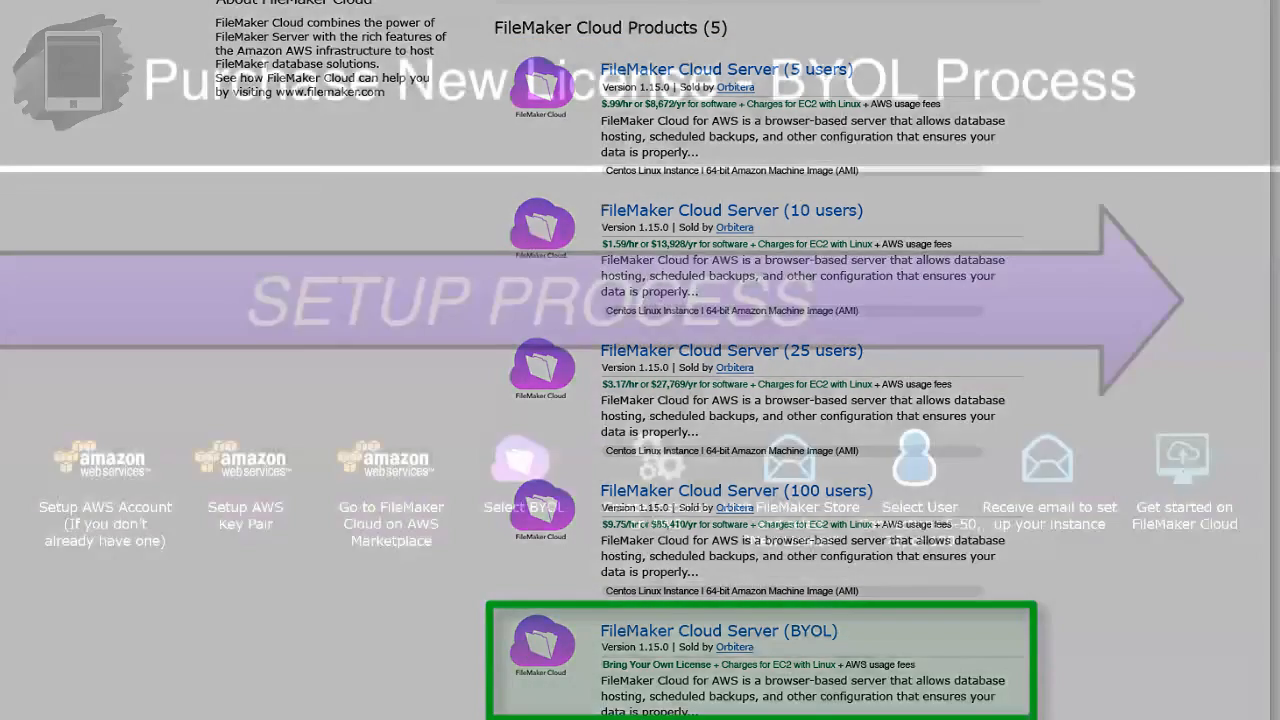
pyautogui.click(718, 630)
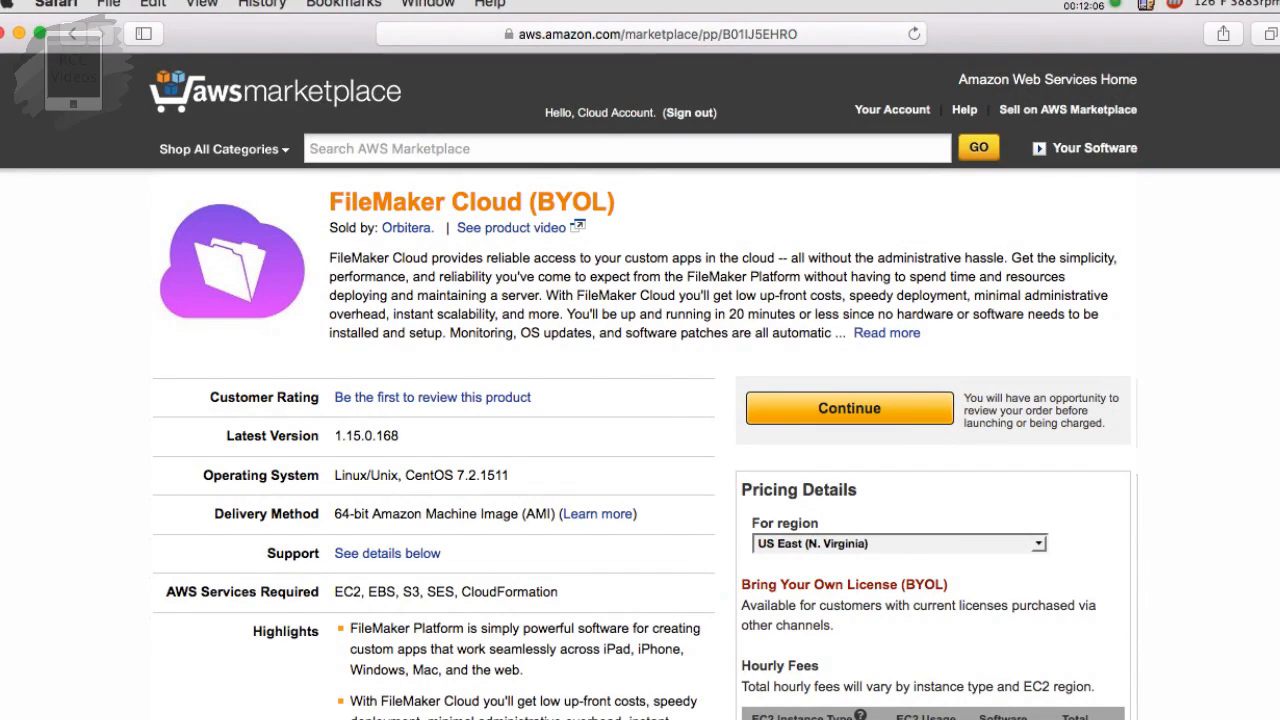
# Continue to the Launch on EC2 page and accept the FileMaker Cloud software terms
pyautogui.click(848, 408)
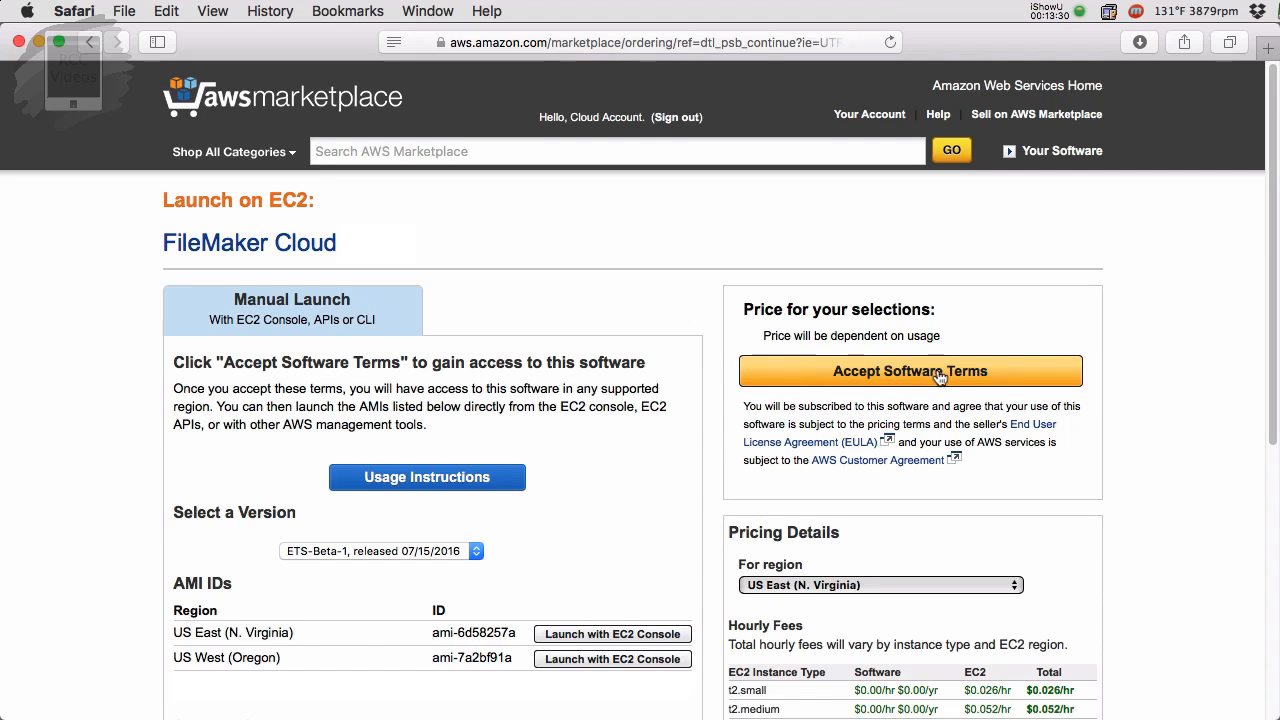
pyautogui.scroll(-3)
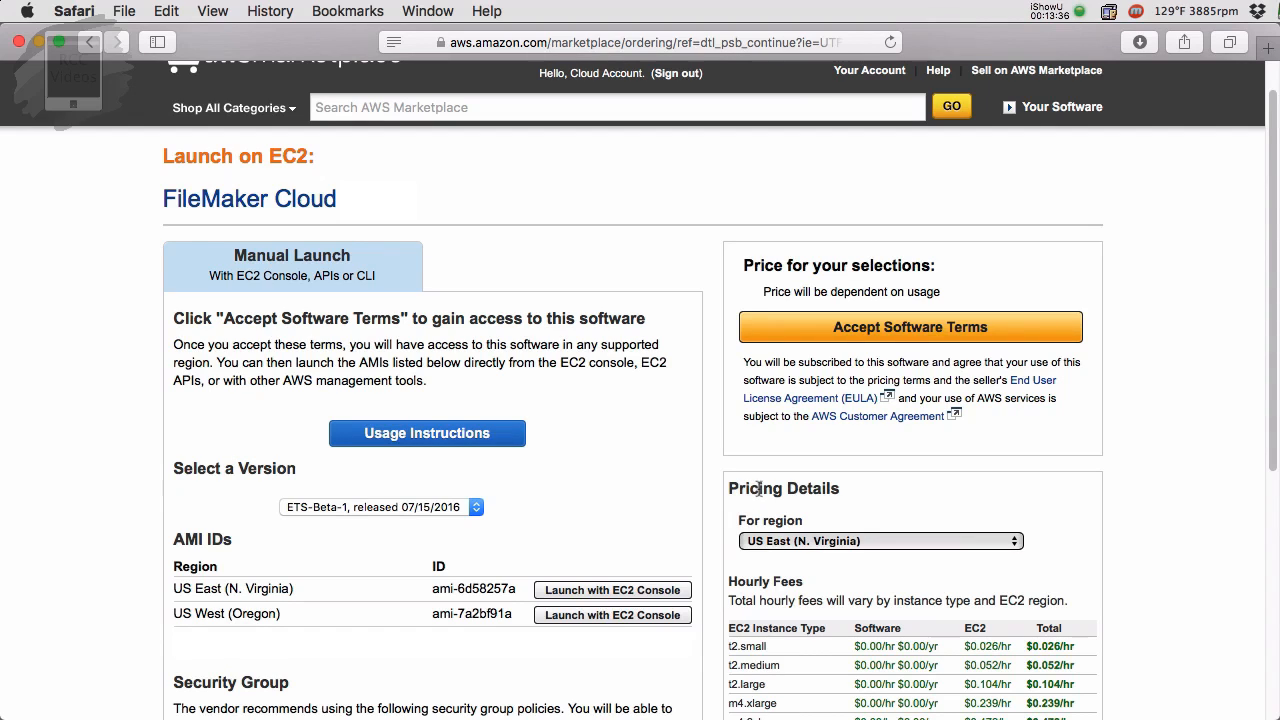
pyautogui.moveTo(904, 492)
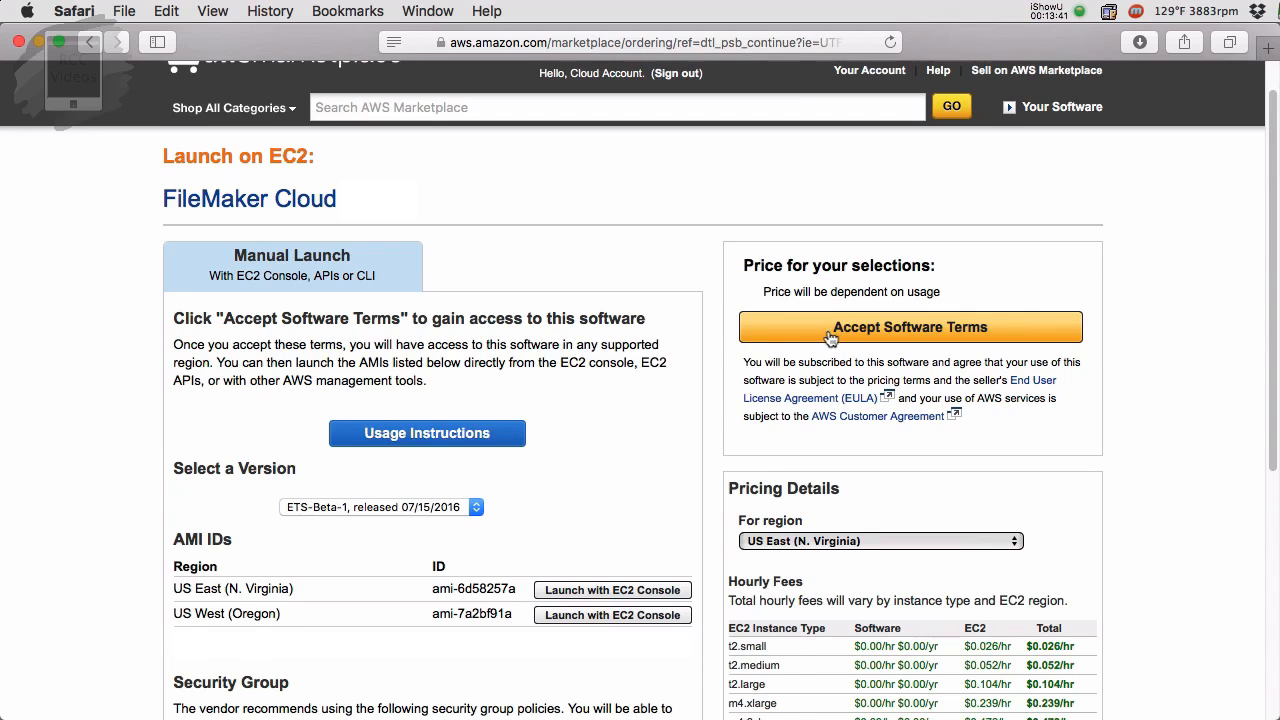
pyautogui.click(908, 328)
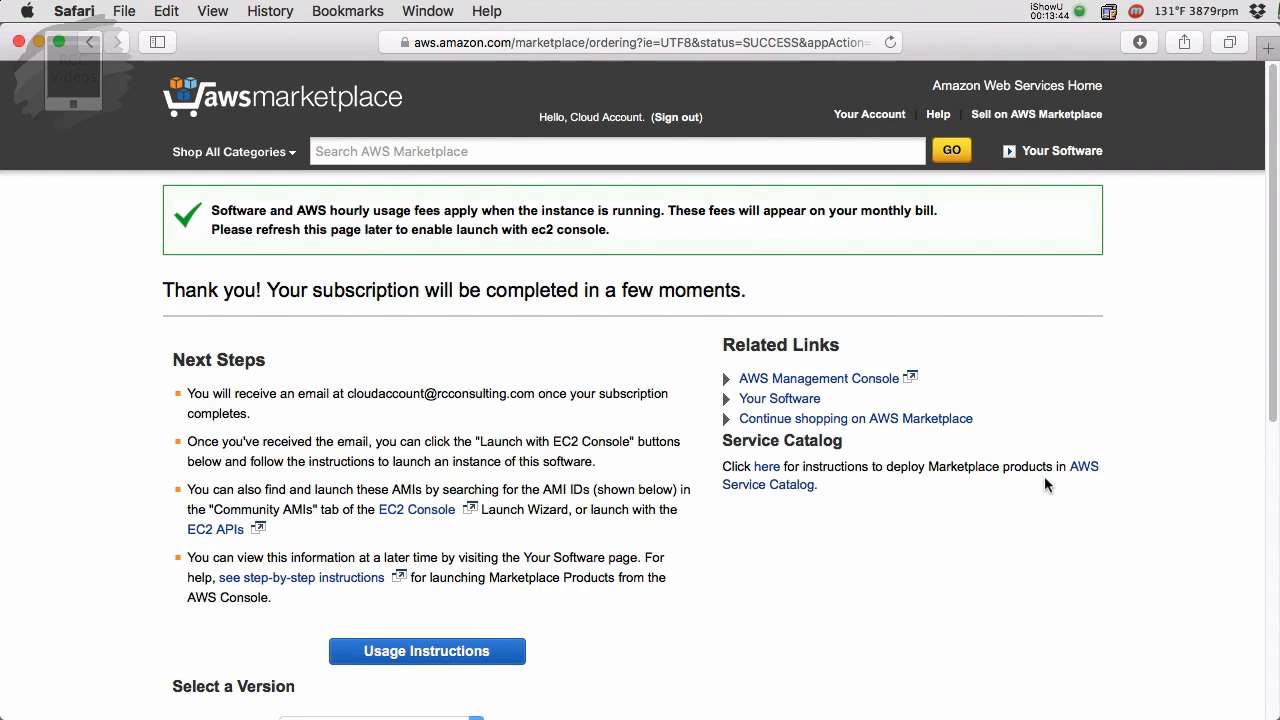
pyautogui.moveTo(1052, 518)
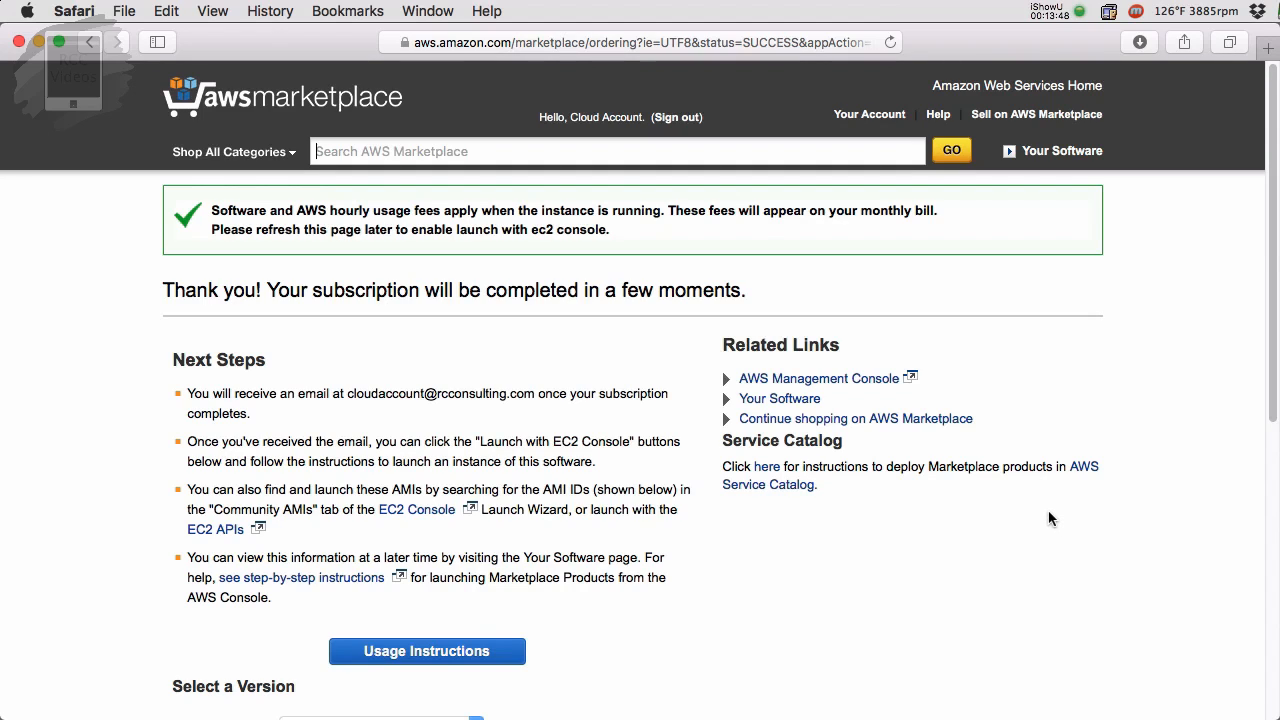
pyautogui.moveTo(1048, 524)
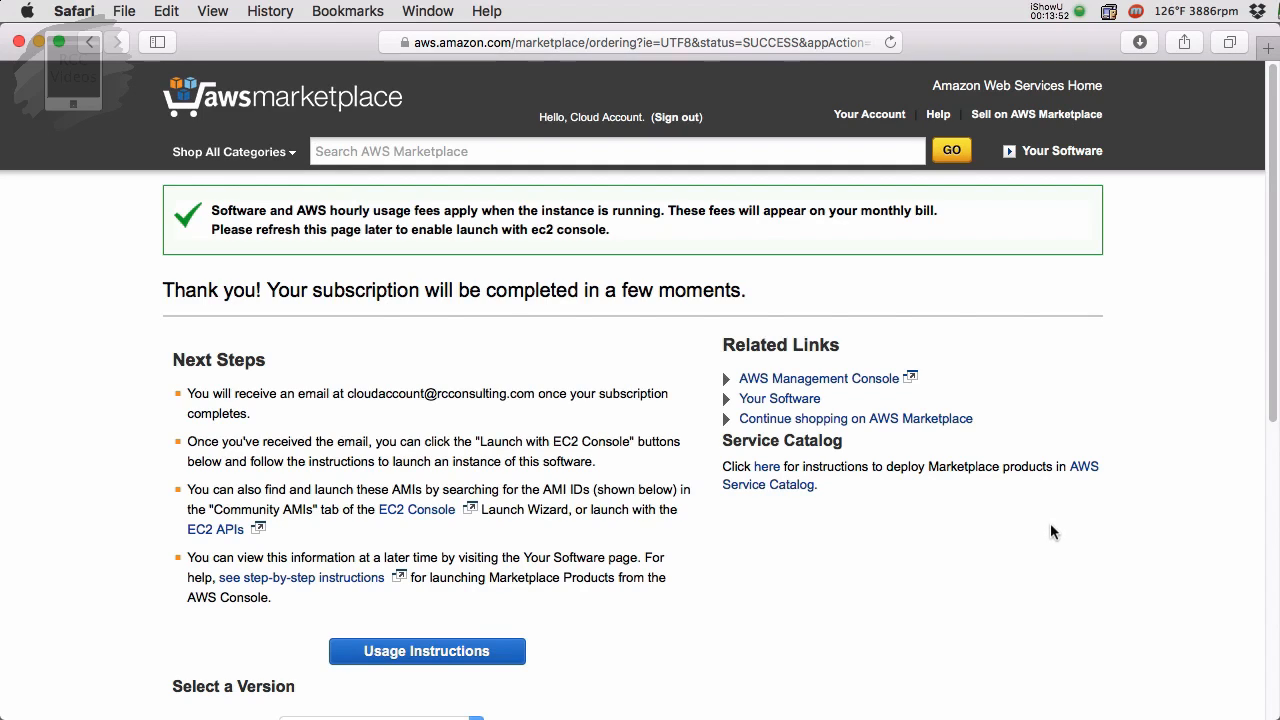
pyautogui.moveTo(610, 648)
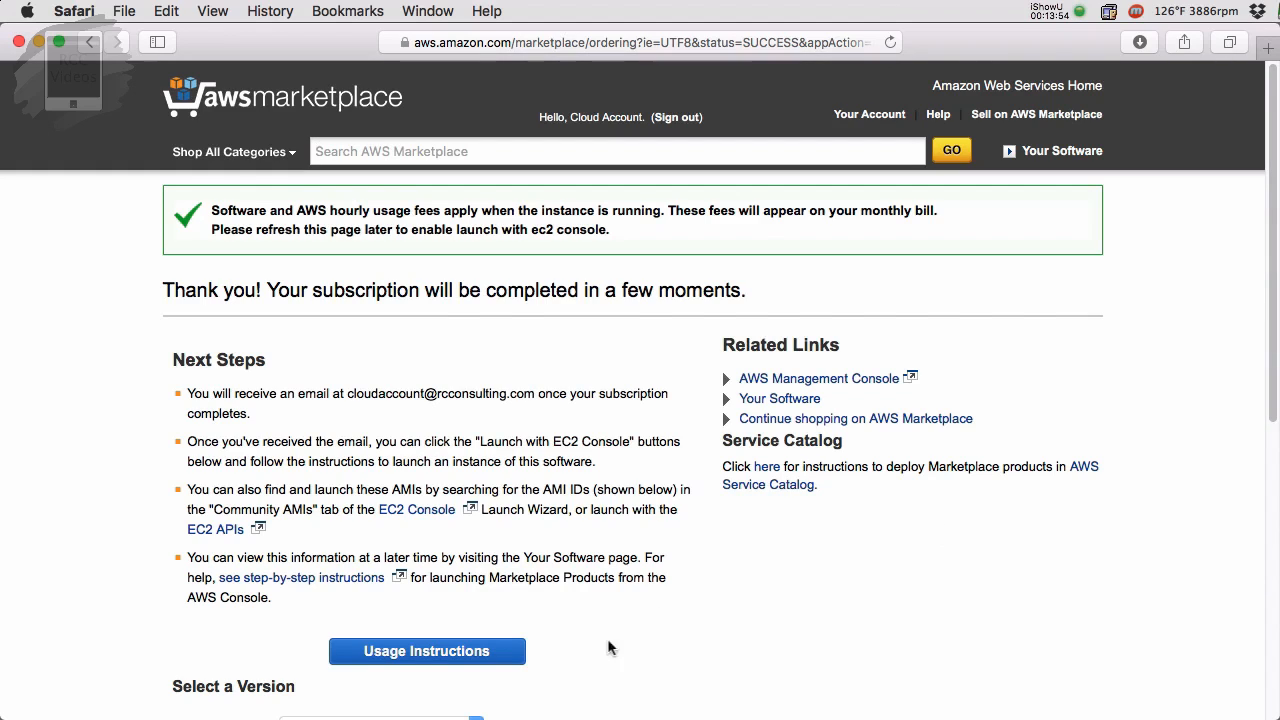
pyautogui.moveTo(360, 662)
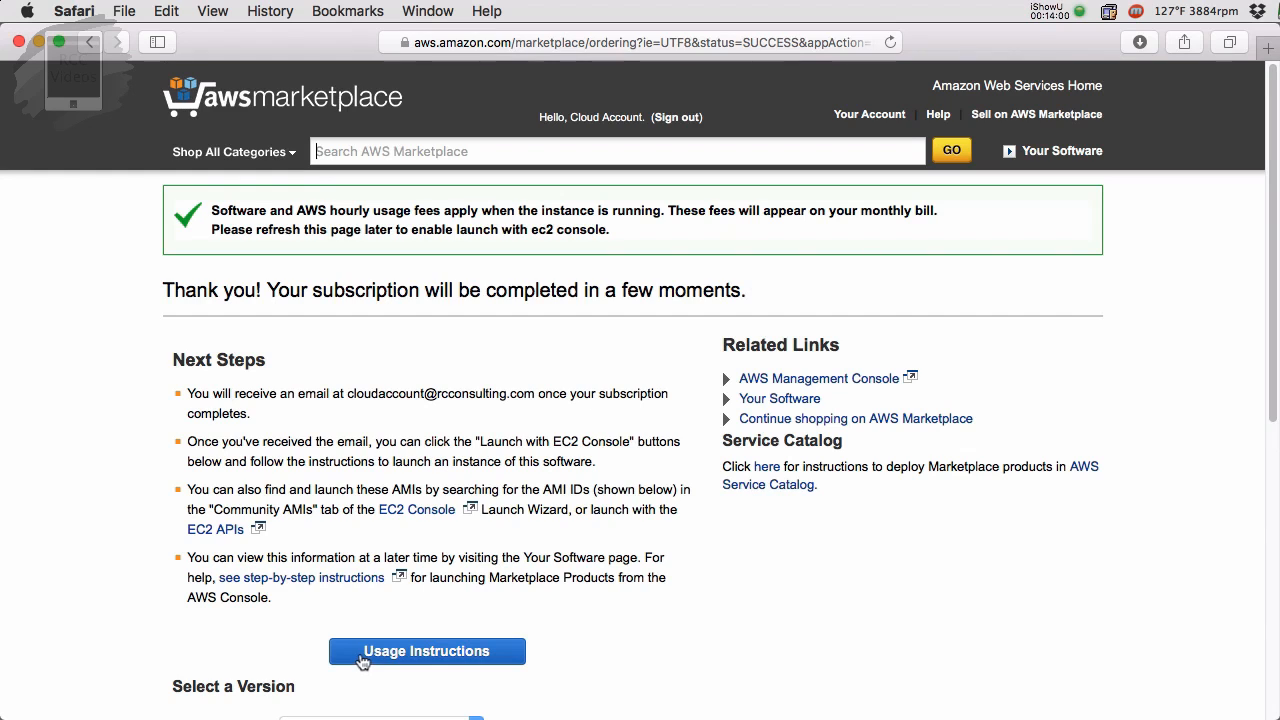
# Request the FileMaker Cloud usage instructions from the subscription thank-you page
pyautogui.click(426, 652)
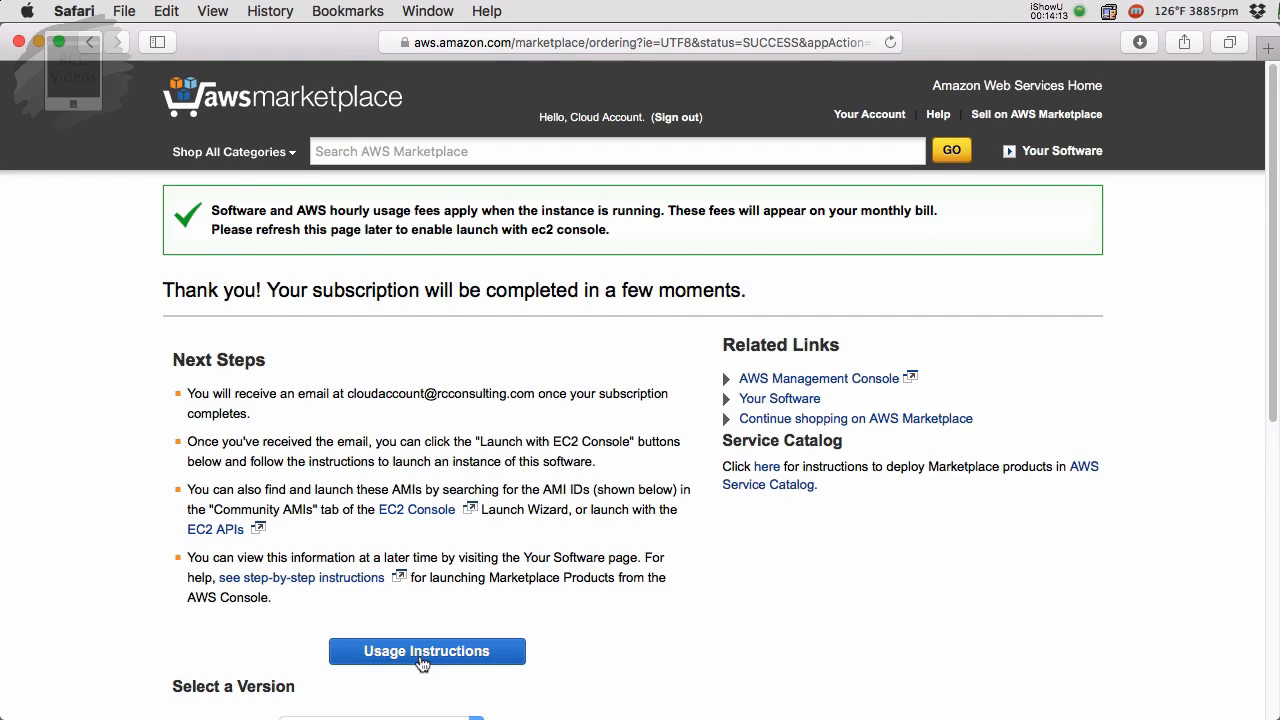
# Show the FileMaker Cloud usage instructions with setup steps and regional template links
pyautogui.click(426, 652)
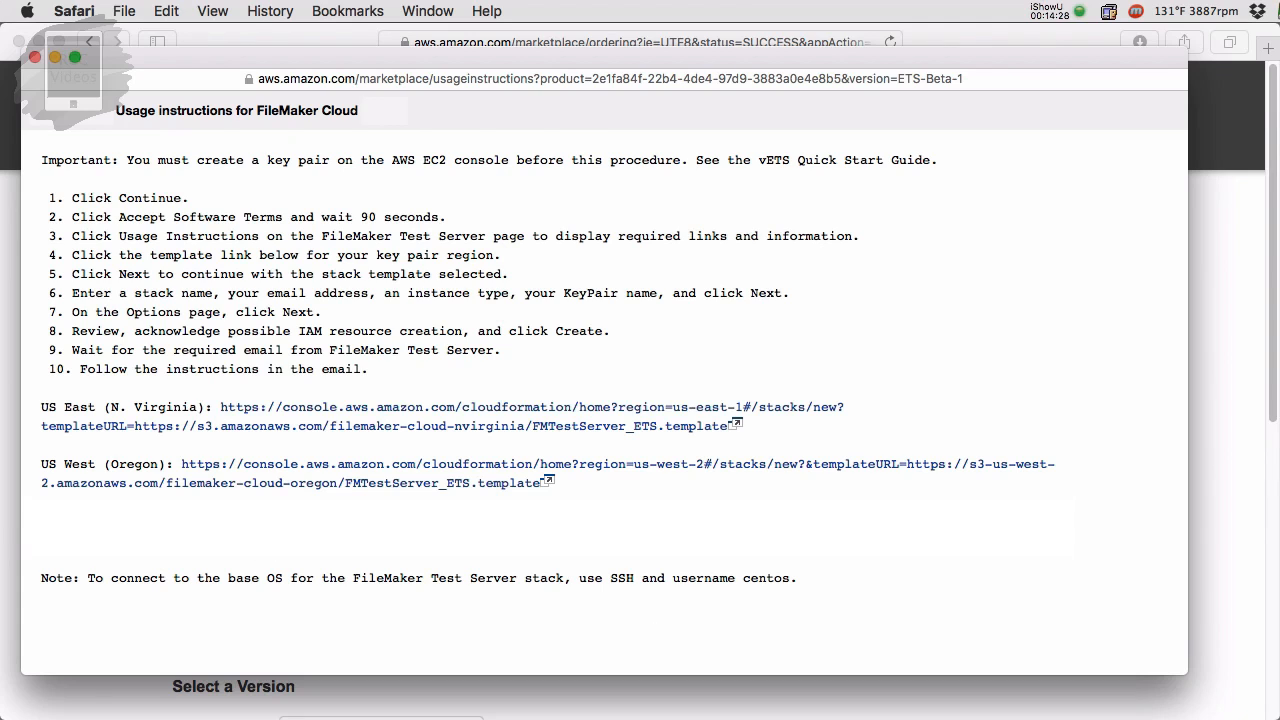
pyautogui.moveTo(222, 558)
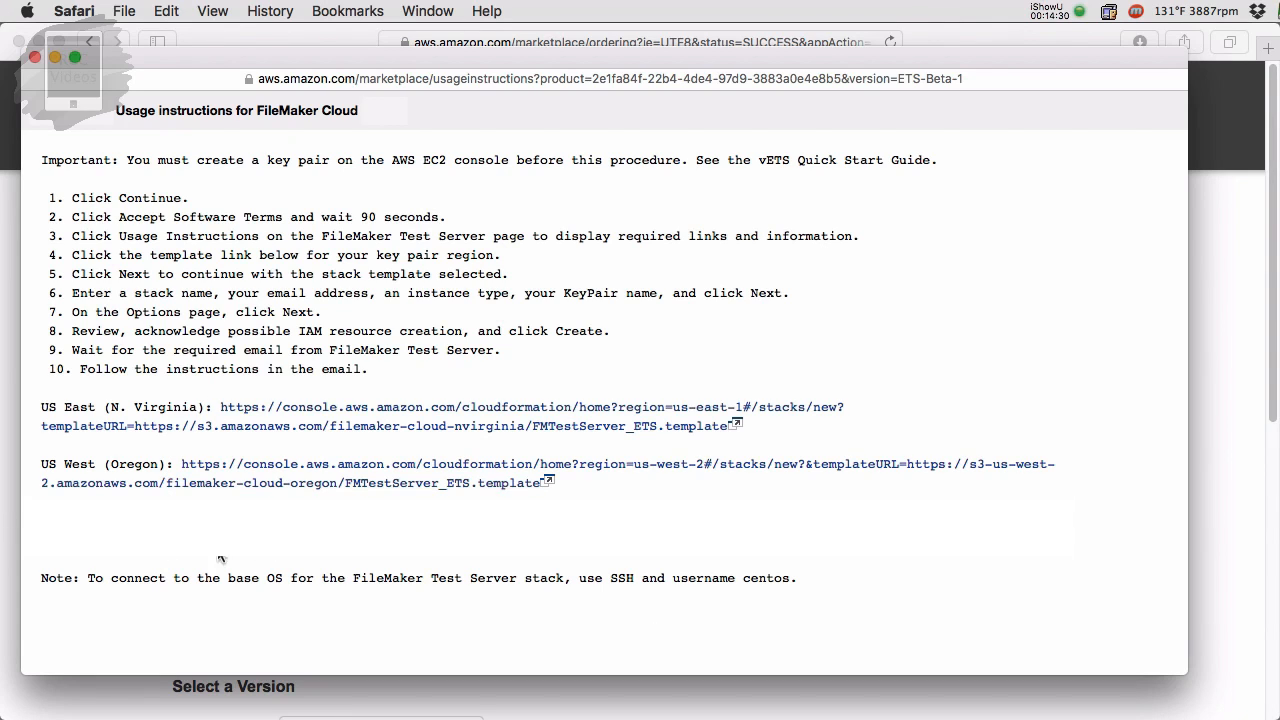
pyautogui.moveTo(994, 624)
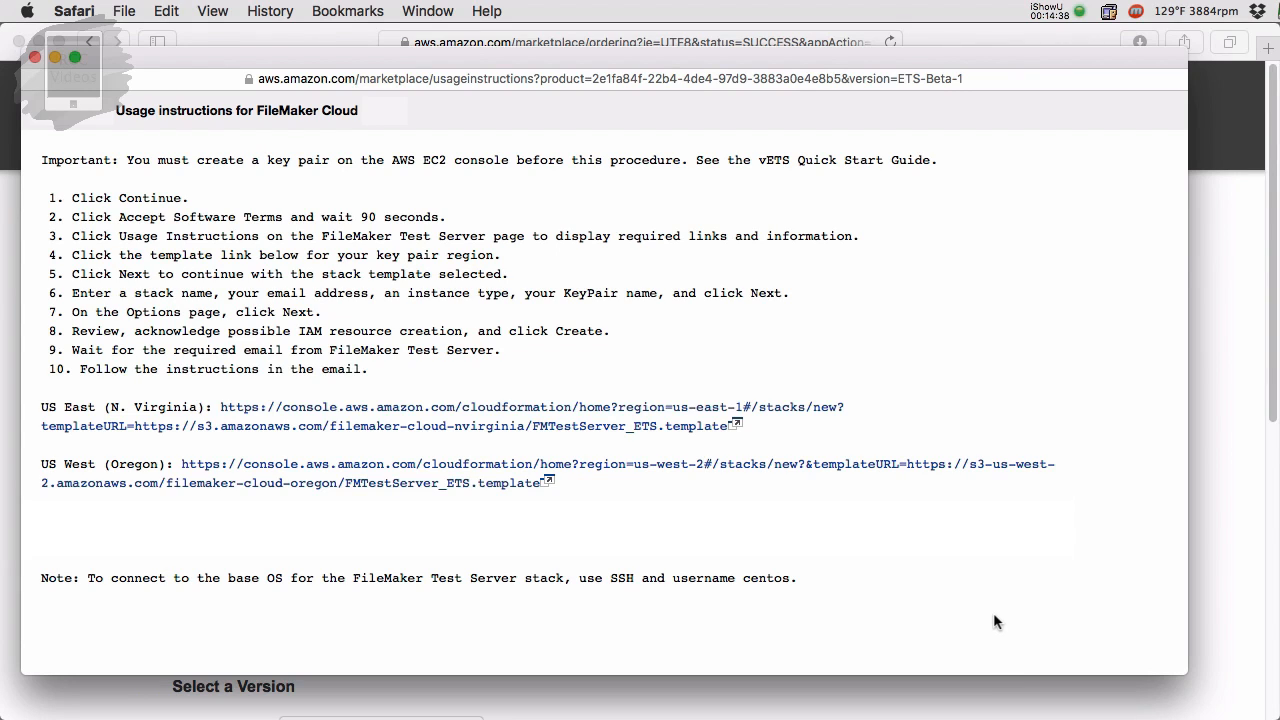
pyautogui.moveTo(1004, 618)
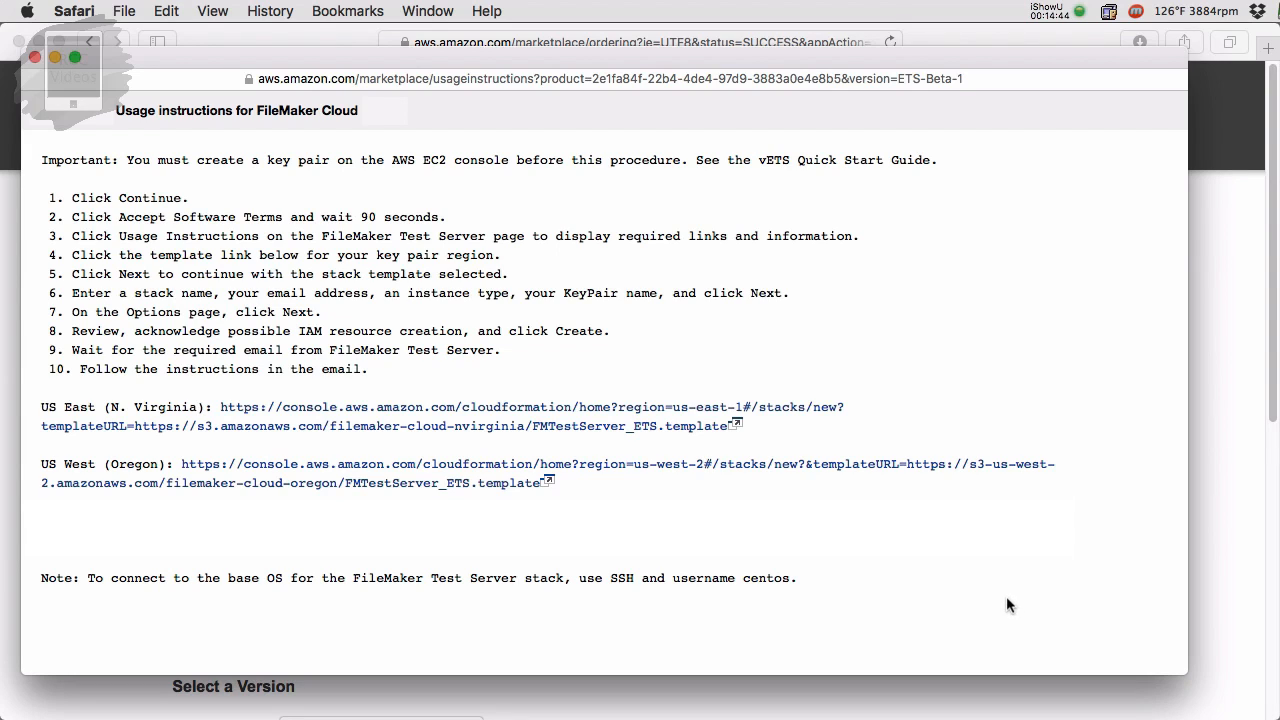
pyautogui.moveTo(180, 660)
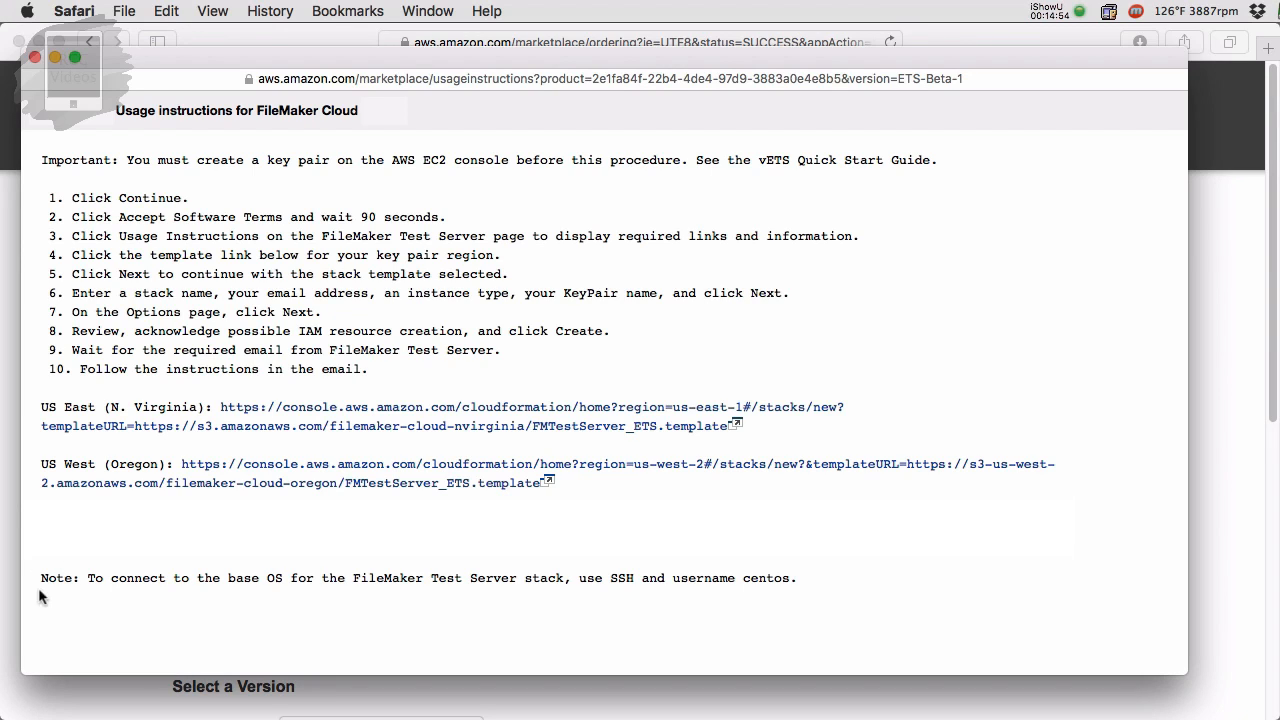
pyautogui.moveTo(268, 668)
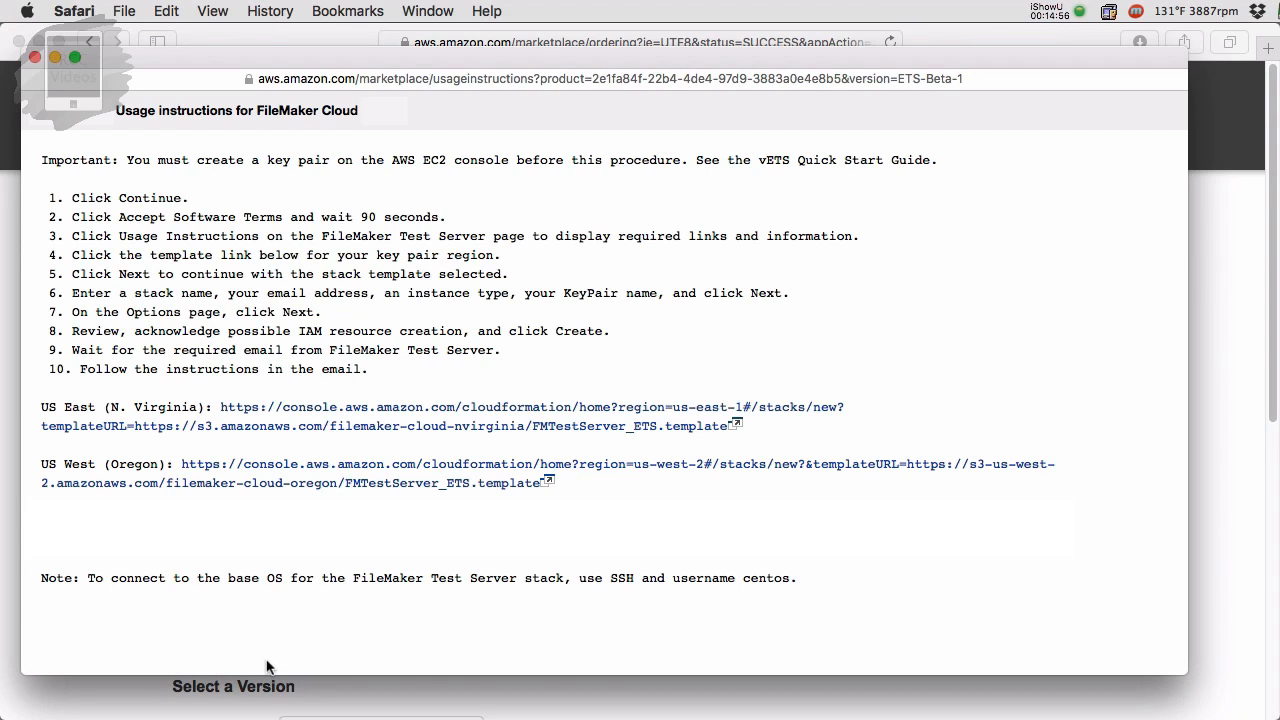
pyautogui.moveTo(276, 676)
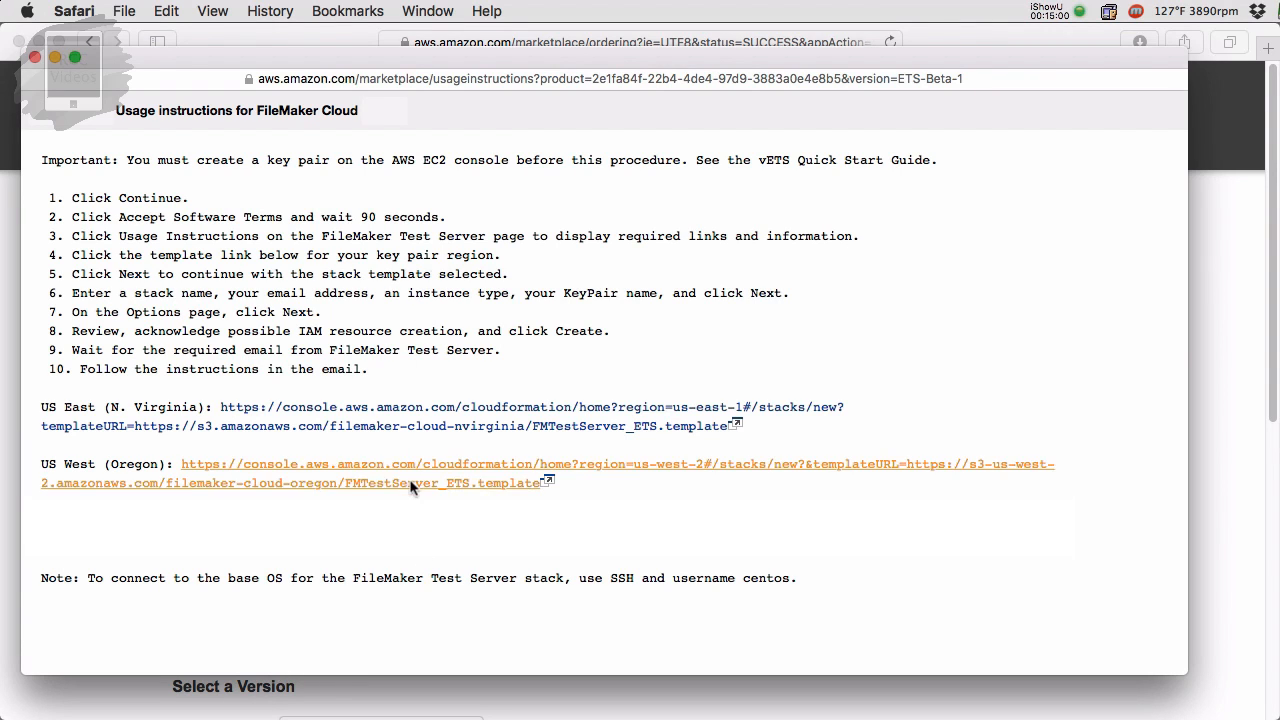
# Start a CloudFormation stack from the US West (Oregon) FileMaker Cloud template link
pyautogui.click(420, 472)
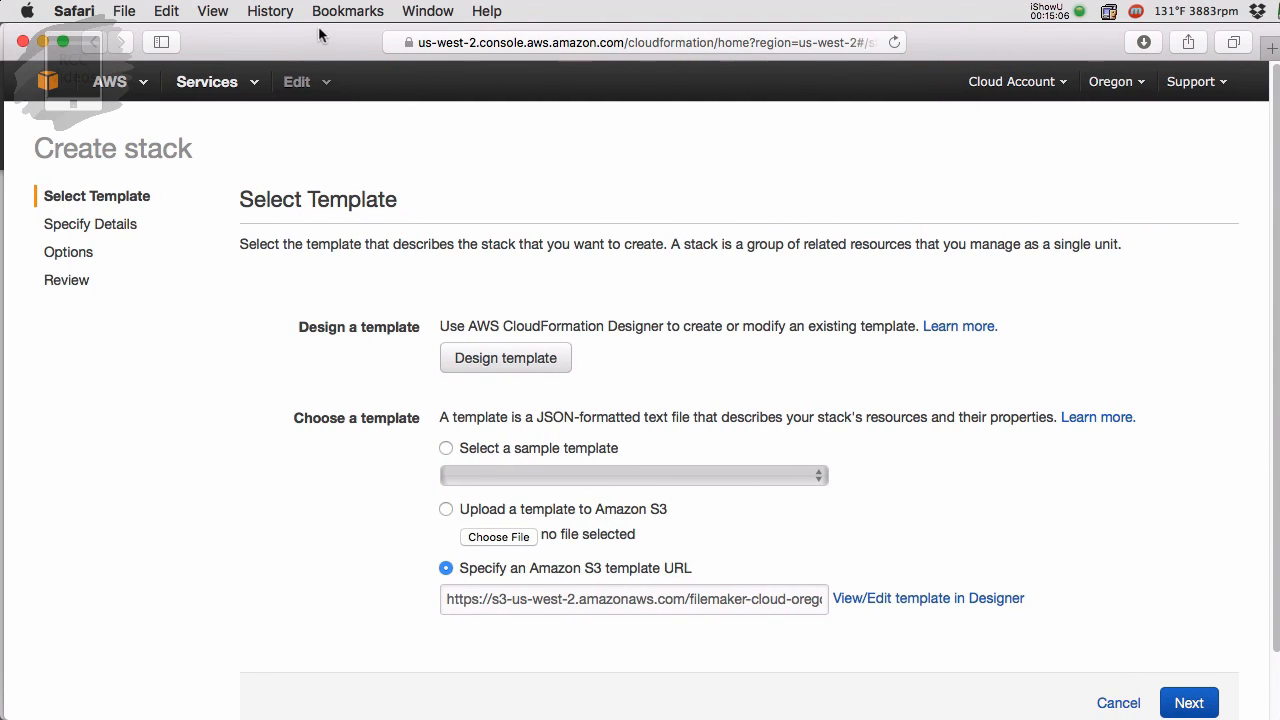
pyautogui.moveTo(28, 404)
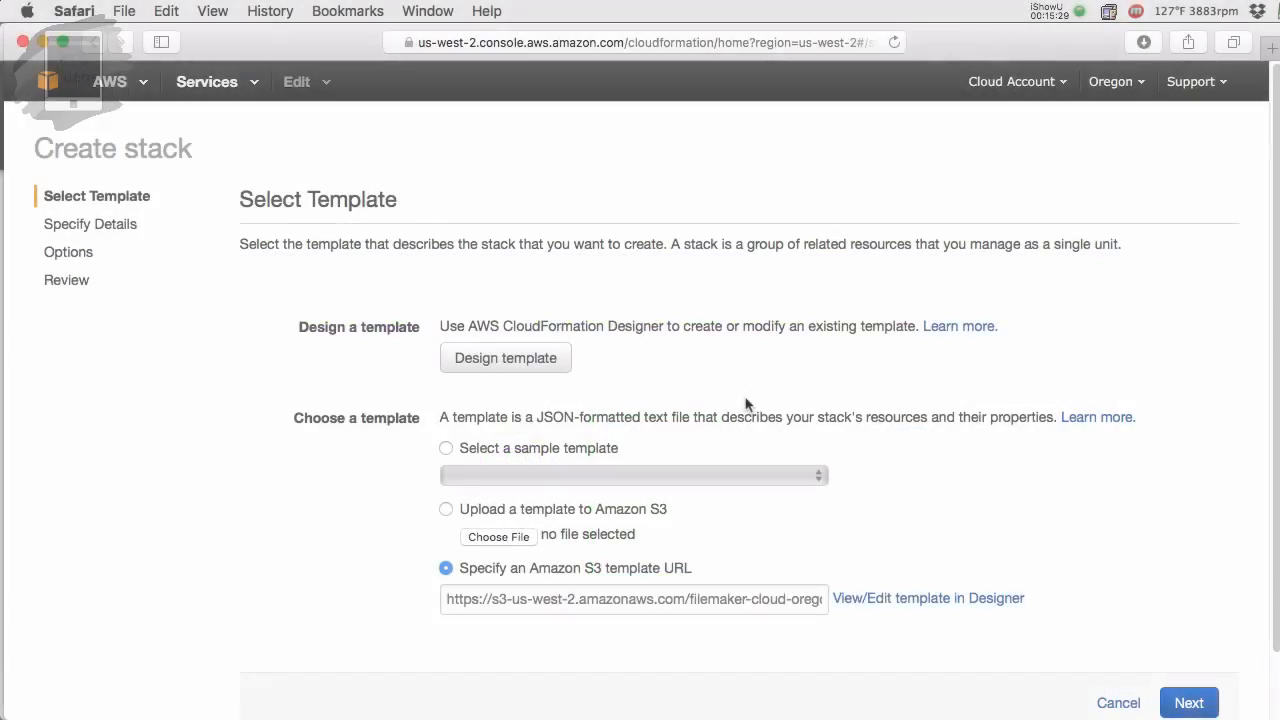
pyautogui.moveTo(968, 490)
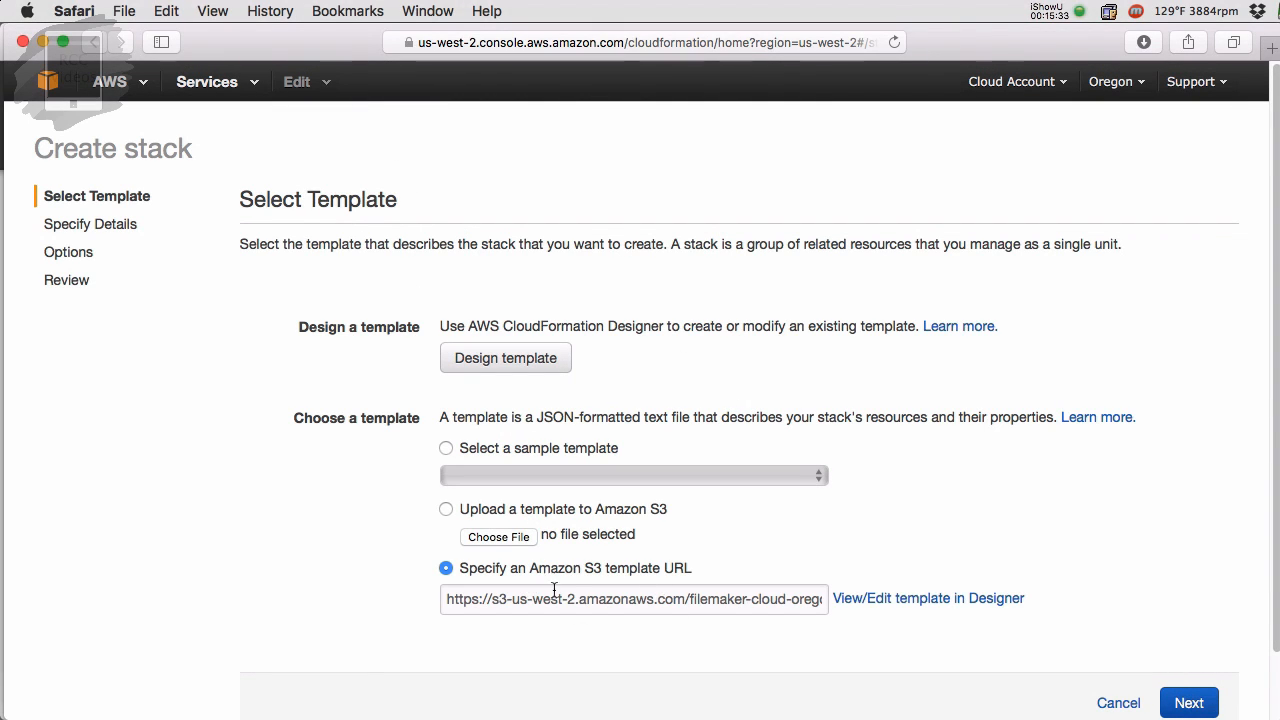
# Accept the template, name the stack RCCTest10 and enter the cloudaccount server login email
pyautogui.click(1188, 702)
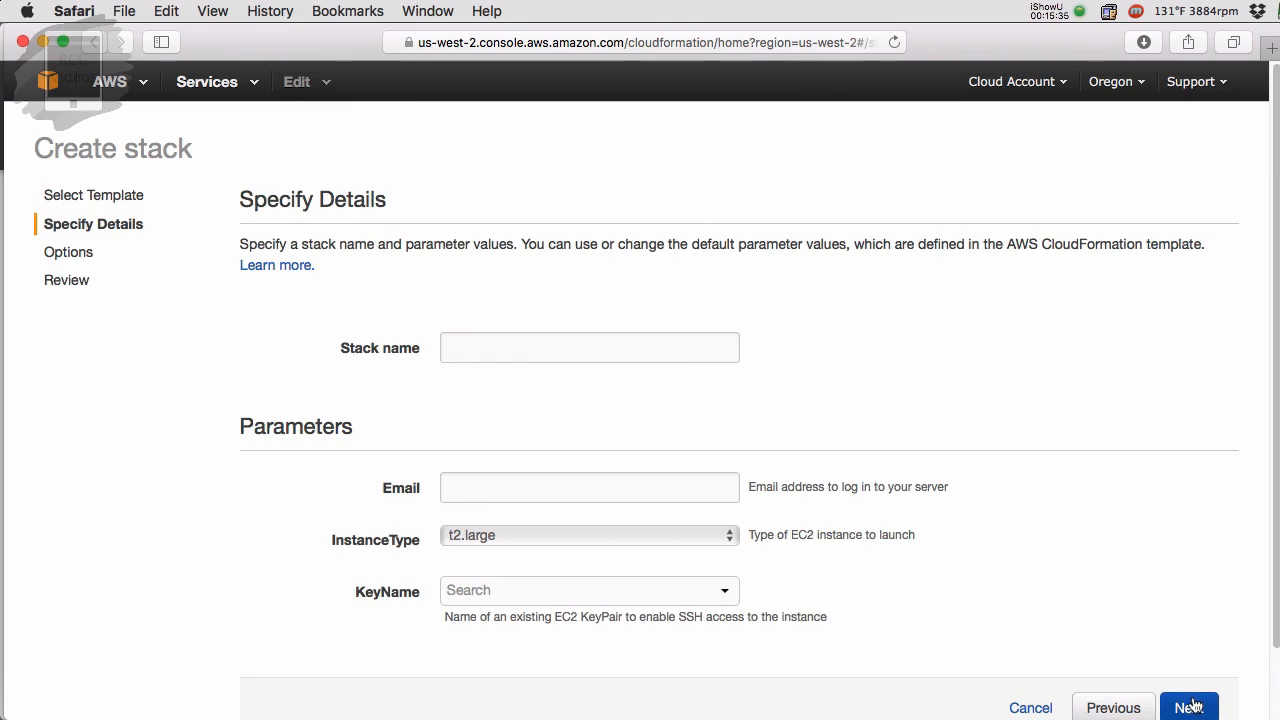
pyautogui.click(588, 348)
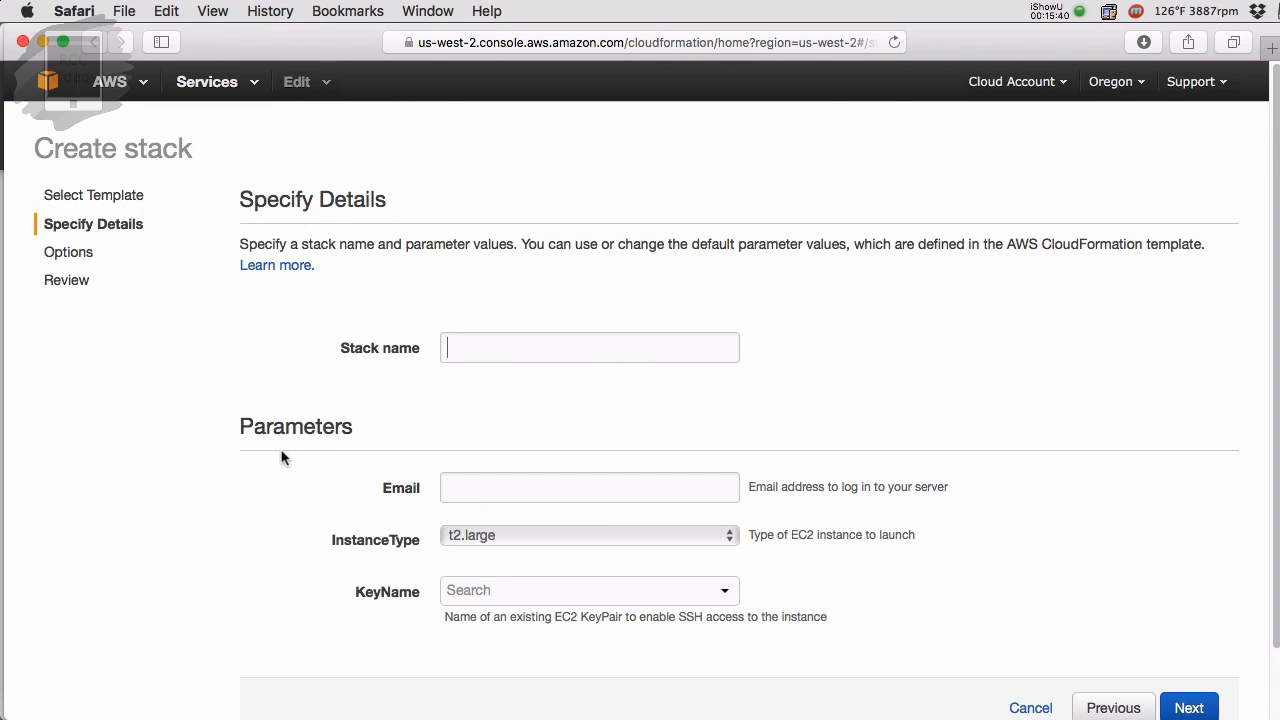
pyautogui.write('R')
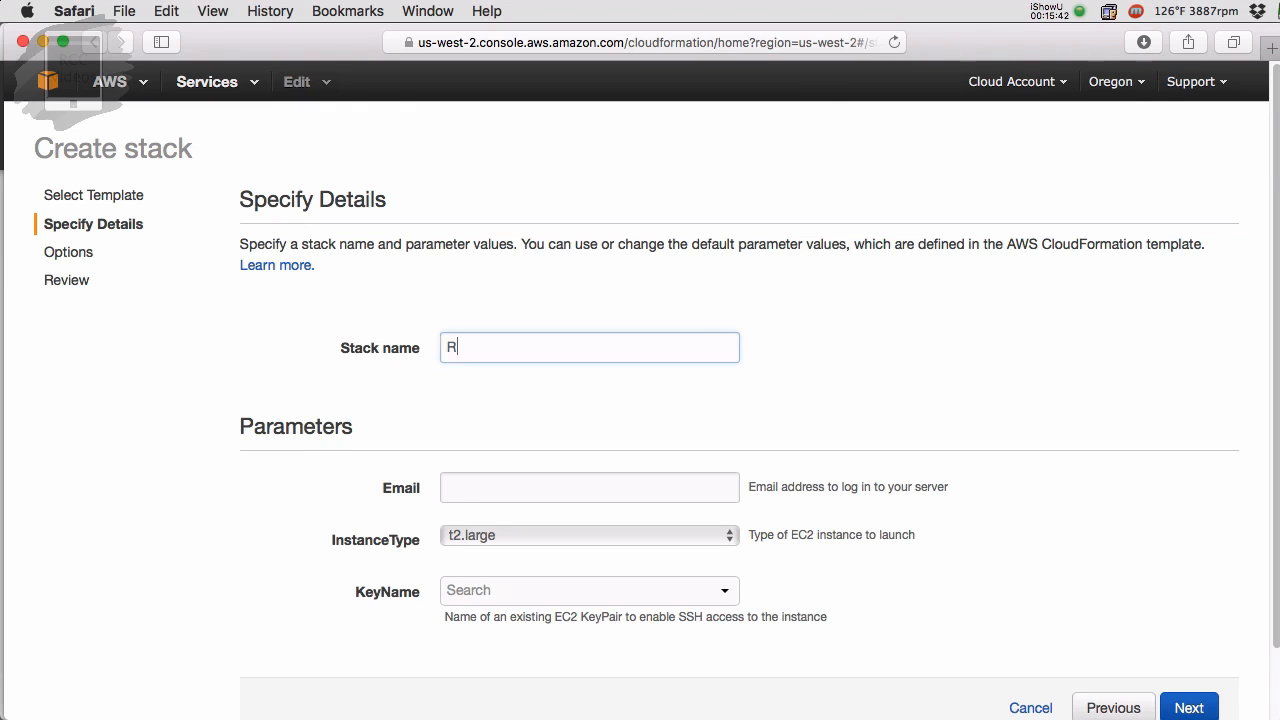
pyautogui.write('CCTest')
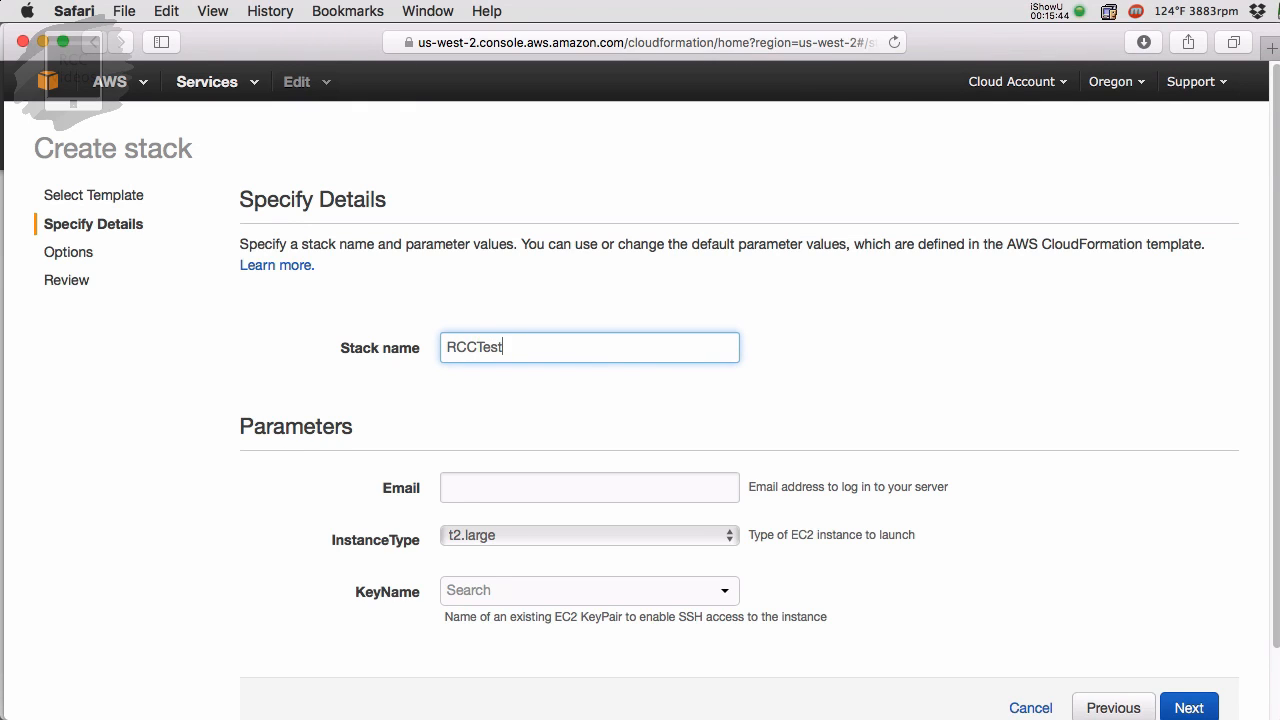
pyautogui.write('10')
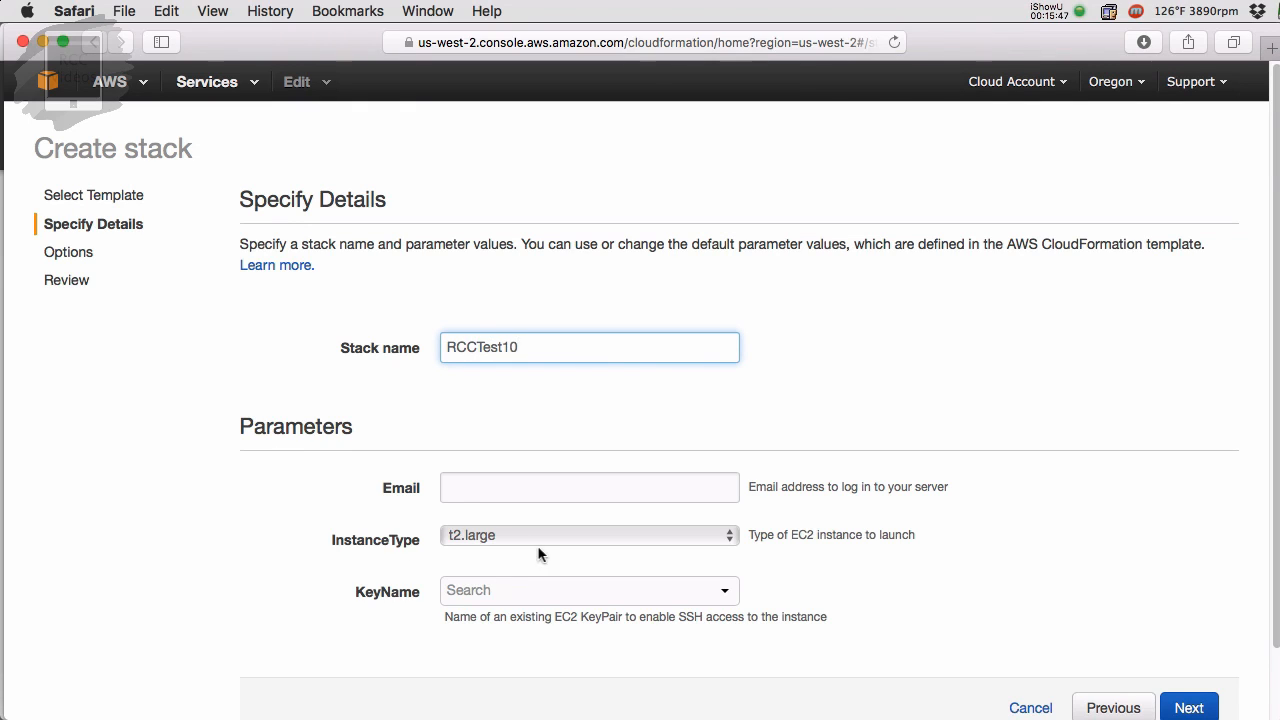
pyautogui.click(588, 488)
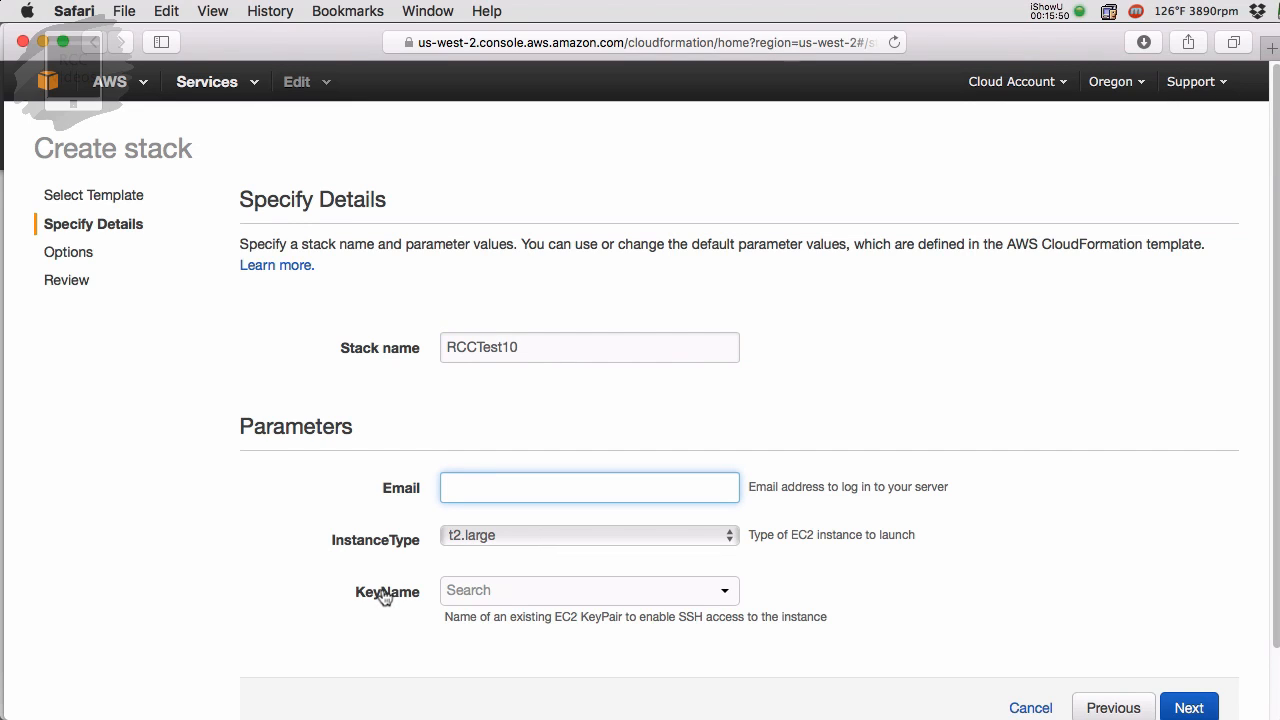
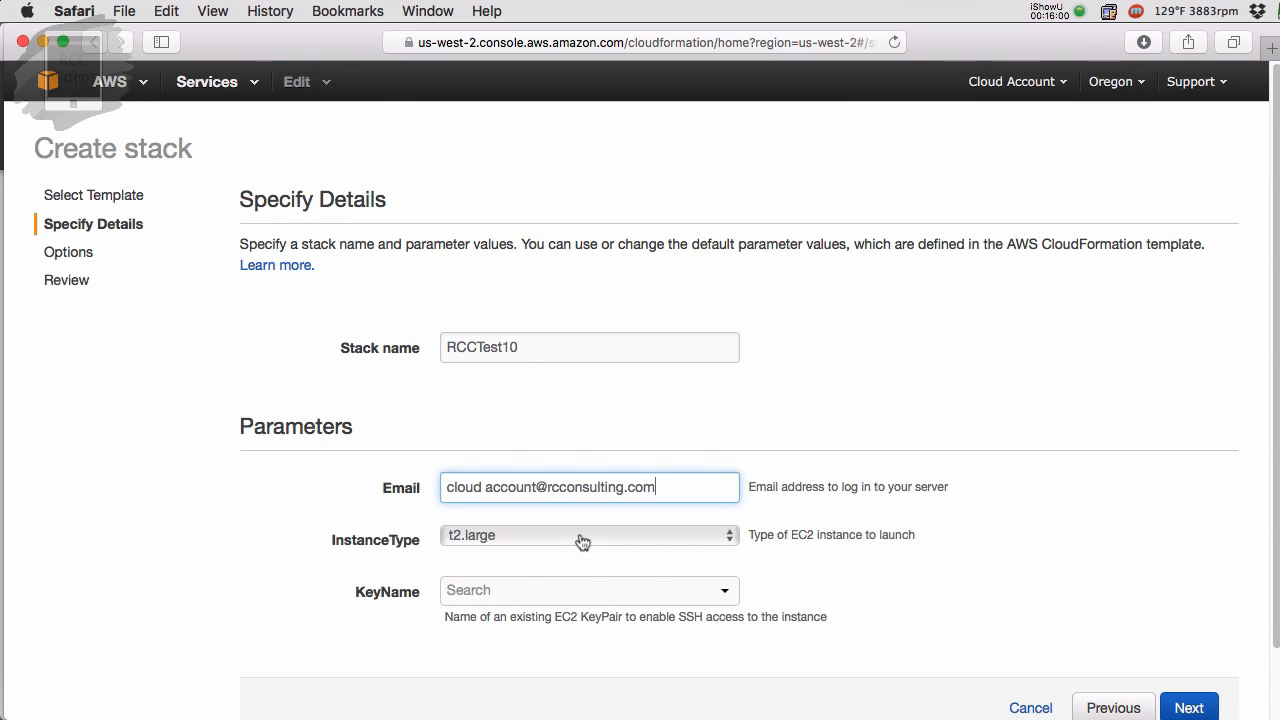
# Choose instance type t2.medium and key pair RCCKey4, then continue to Options
pyautogui.click(584, 536)
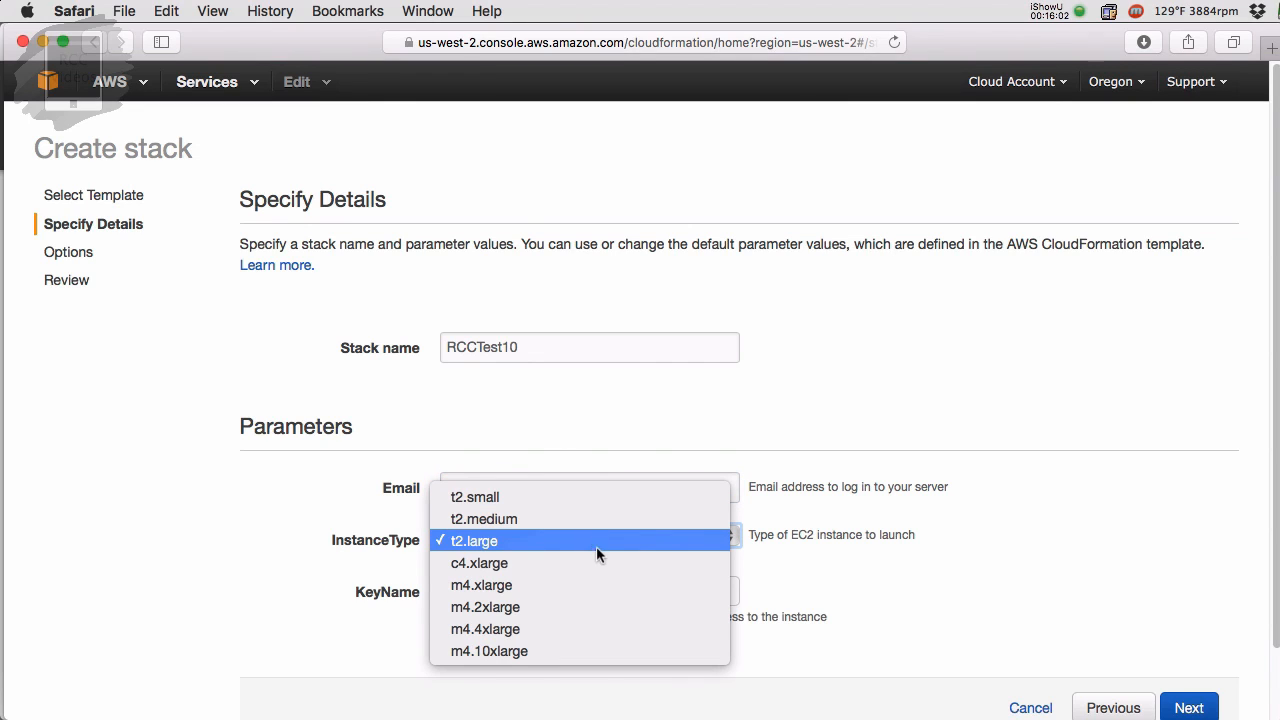
pyautogui.moveTo(600, 564)
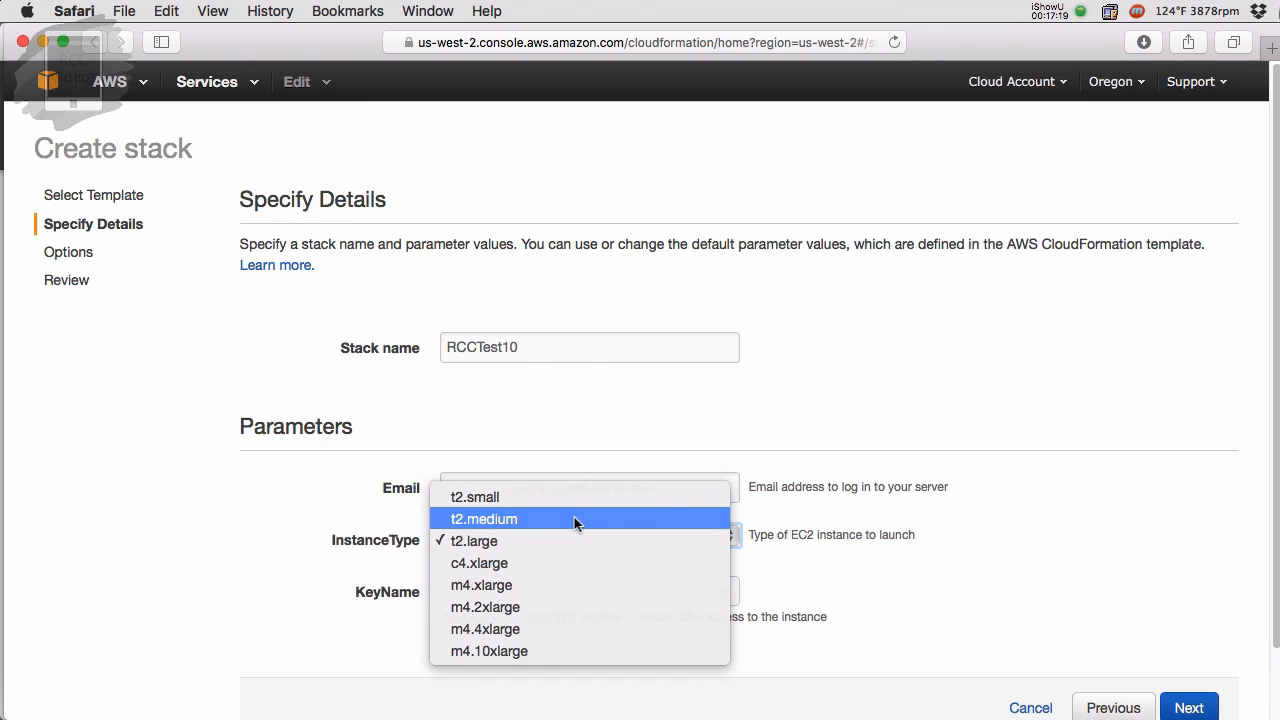
pyautogui.click(484, 518)
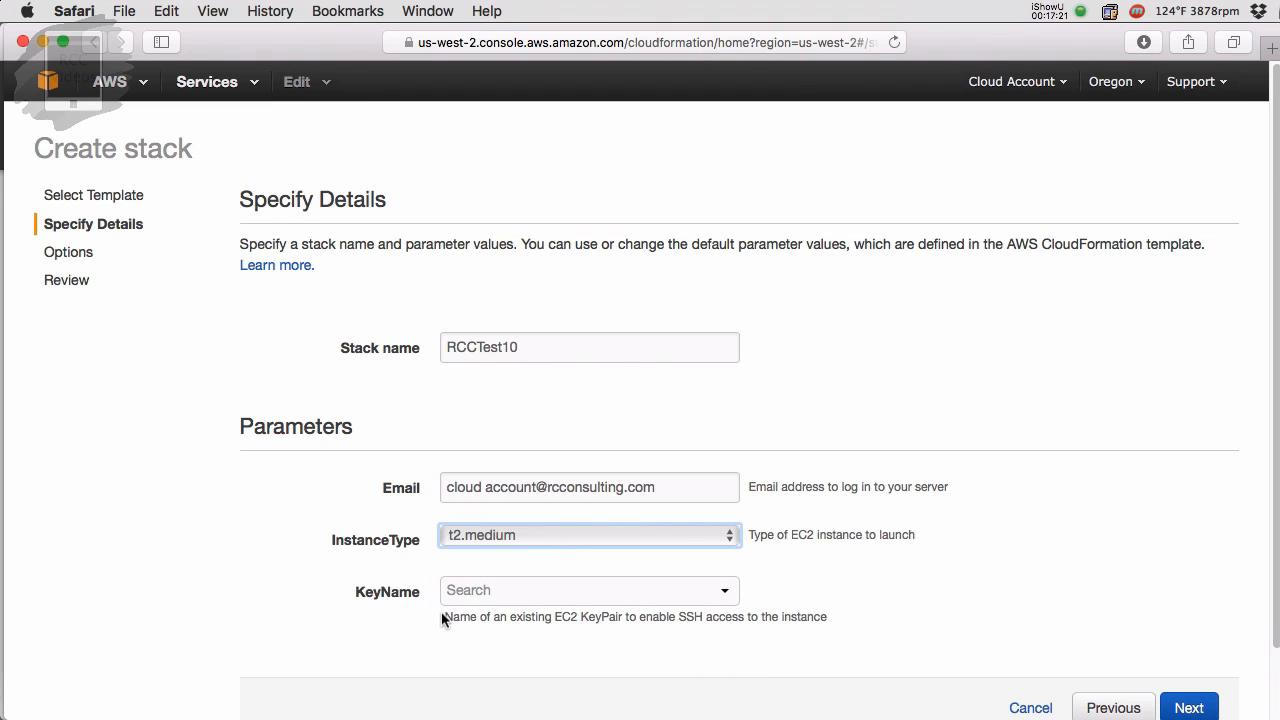
pyautogui.moveTo(484, 596)
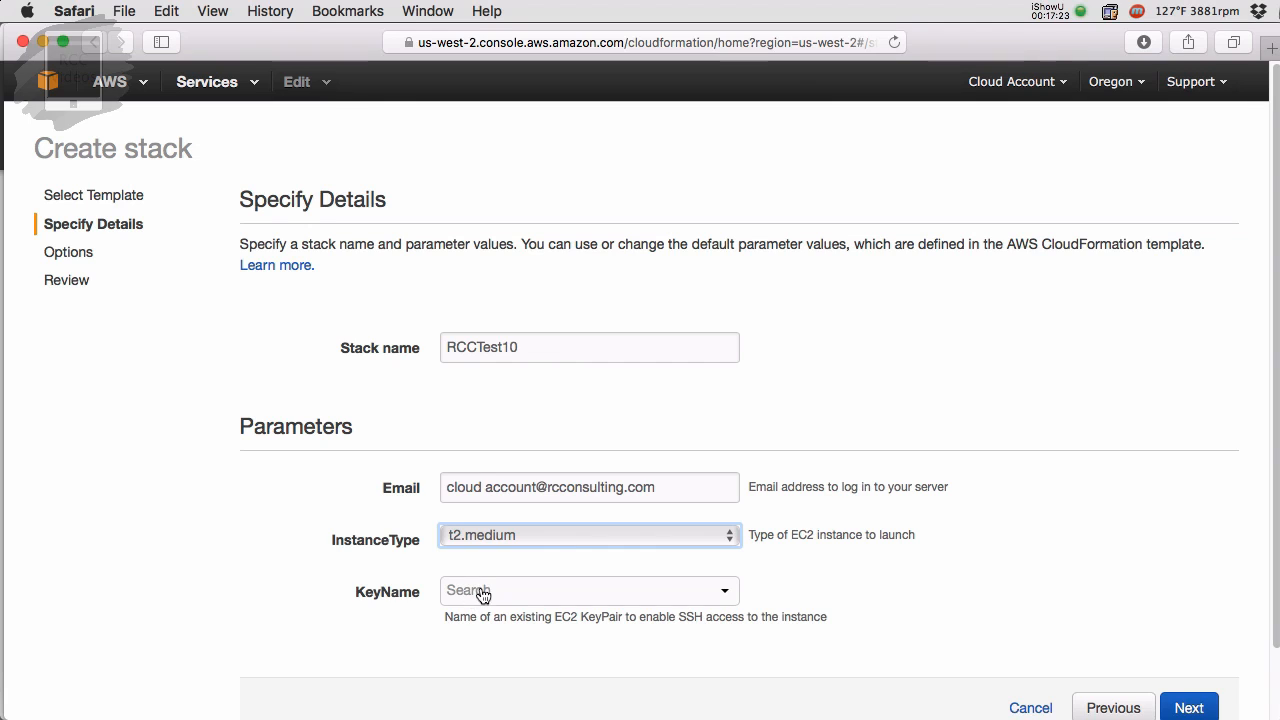
pyautogui.click(588, 590)
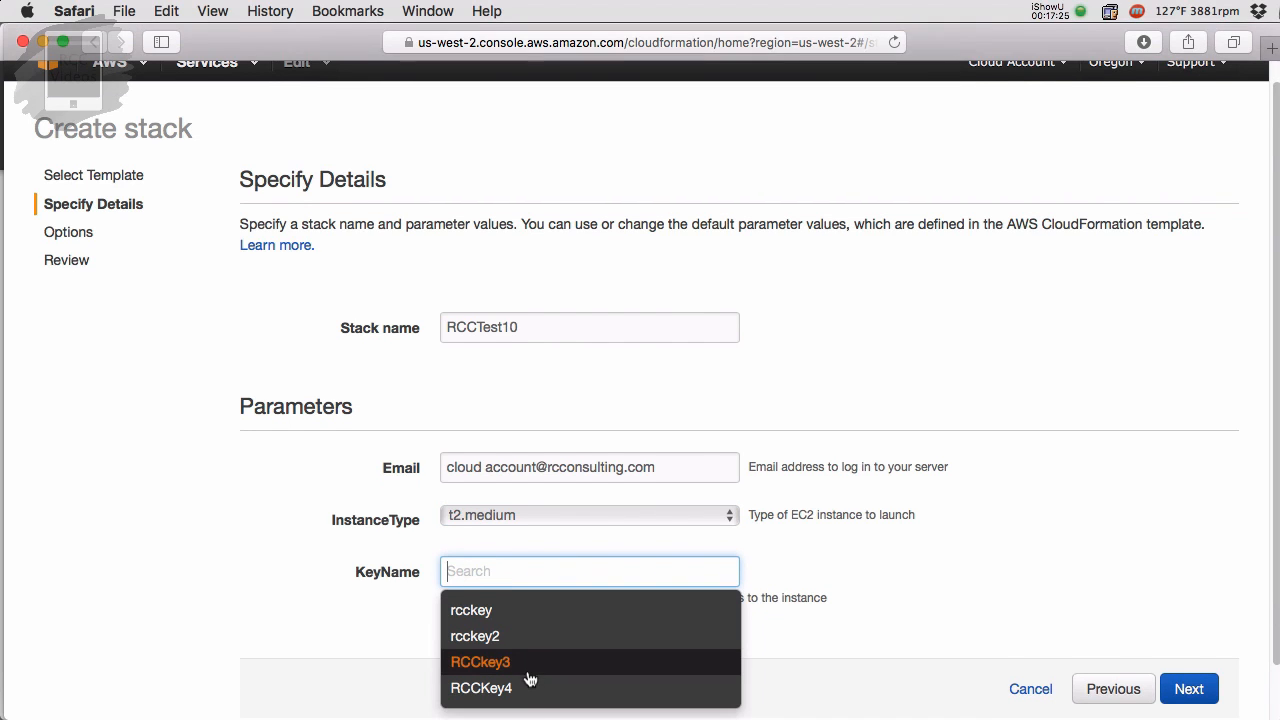
pyautogui.moveTo(500, 688)
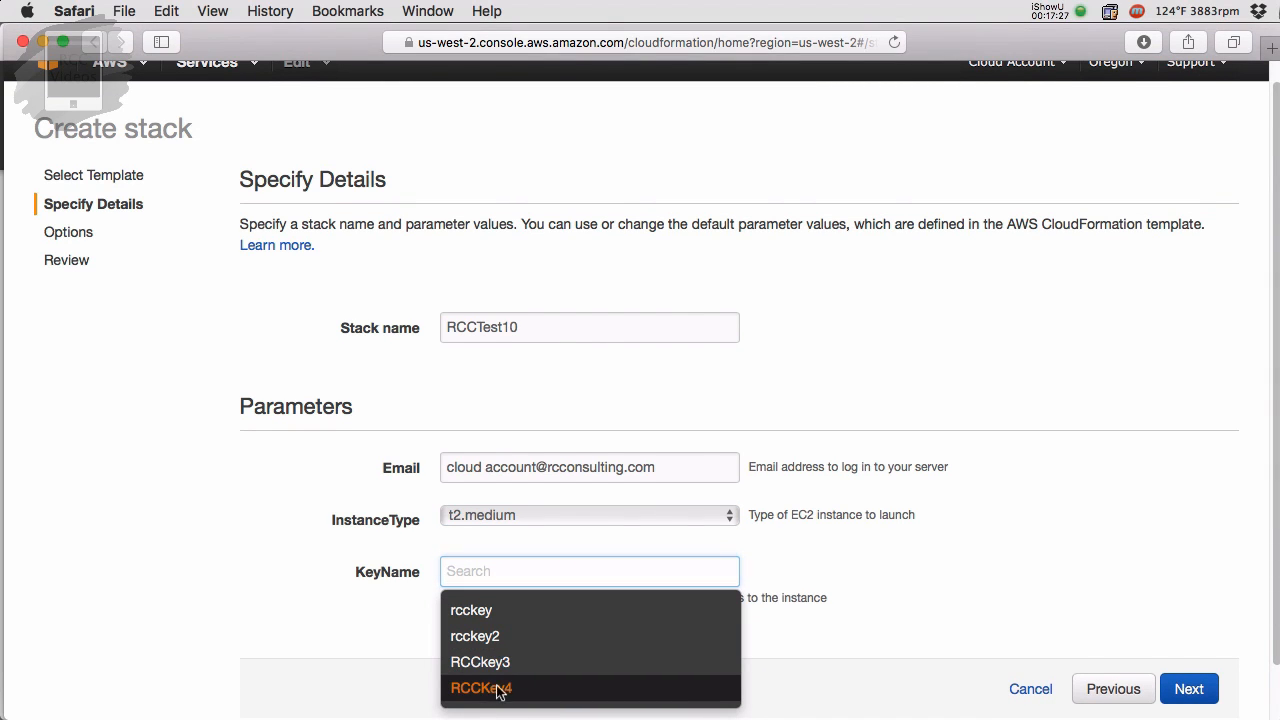
pyautogui.click(480, 688)
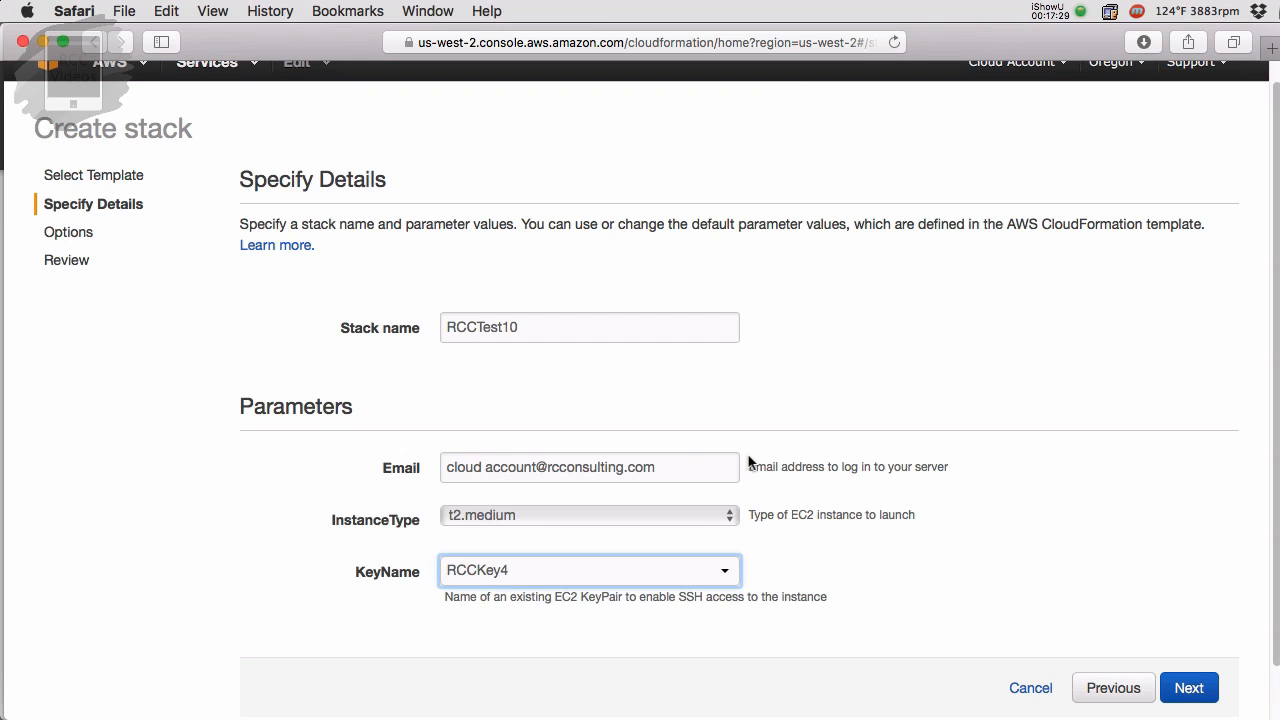
pyautogui.click(1188, 688)
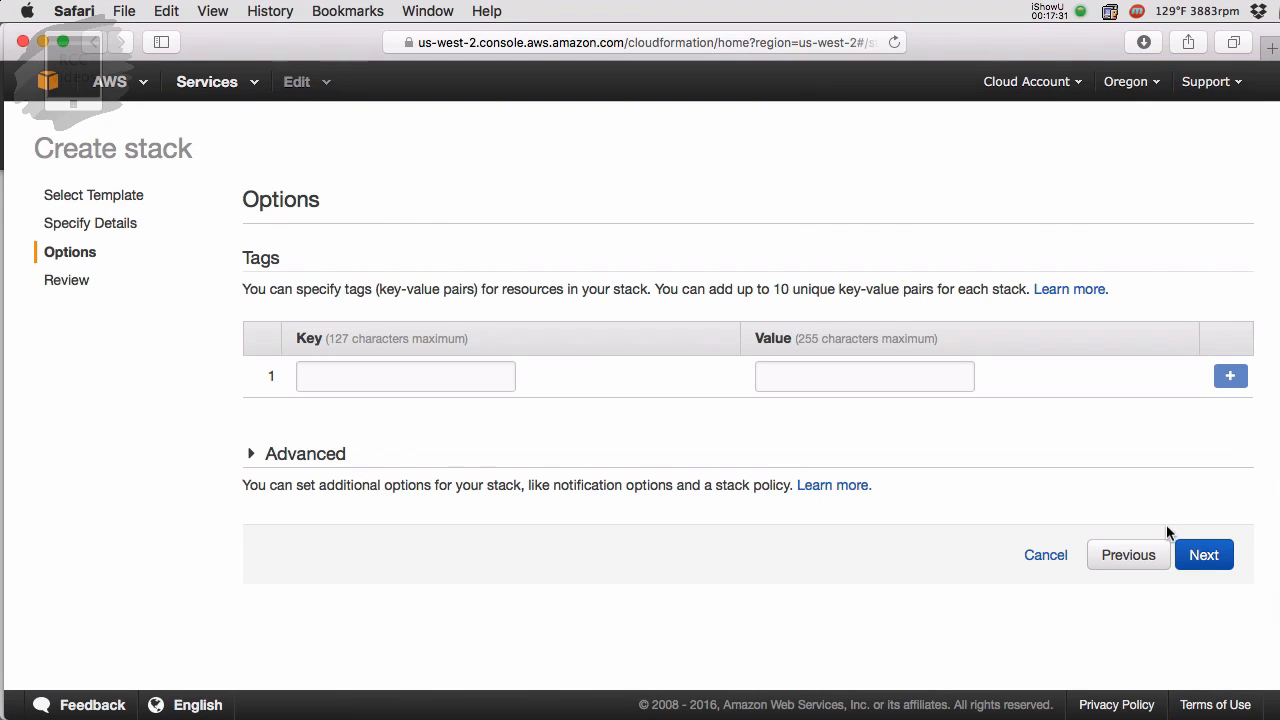
pyautogui.moveTo(1064, 540)
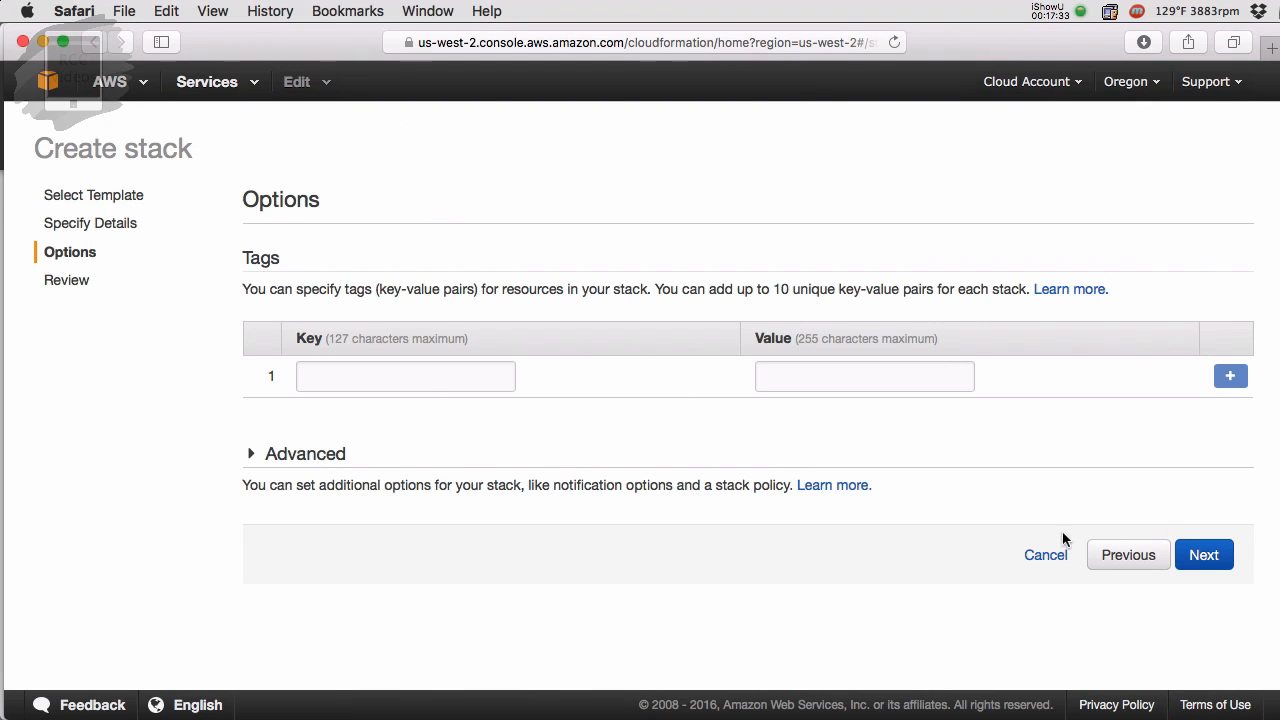
# Skip tags to the review page and acknowledge that CloudFormation might create IAM resources
pyautogui.click(1204, 554)
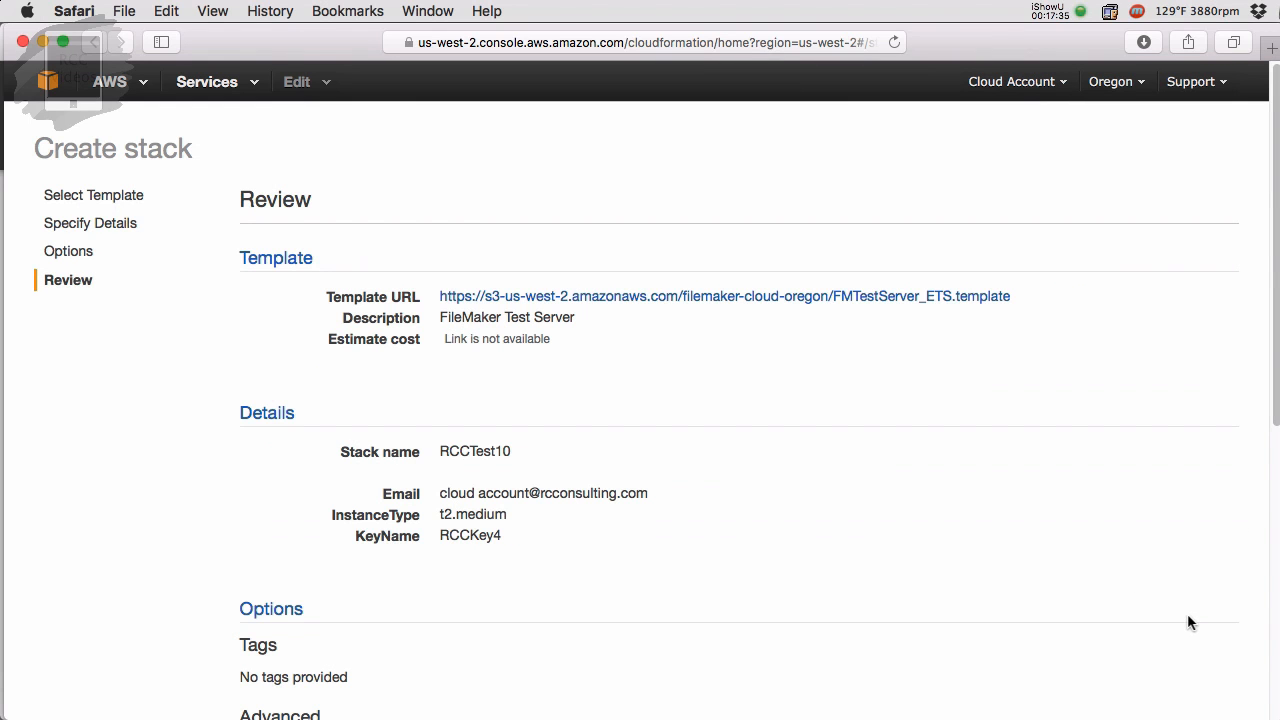
pyautogui.scroll(-3)
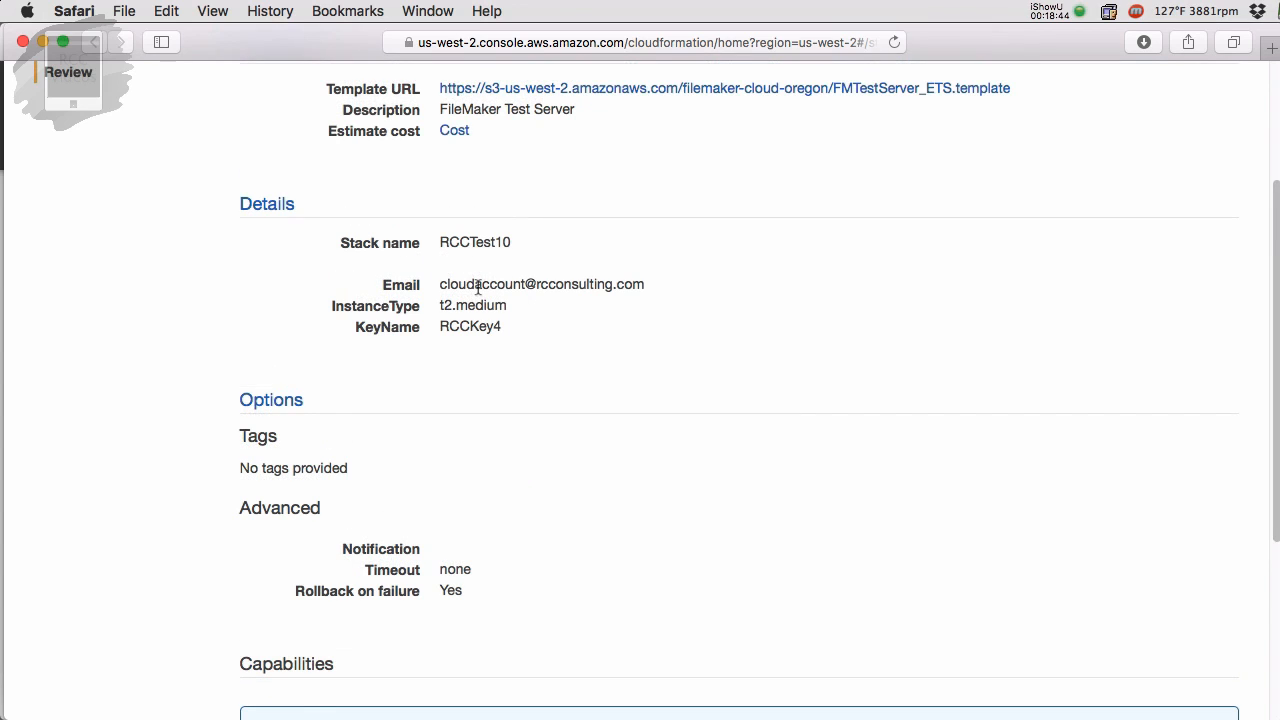
pyautogui.moveTo(572, 370)
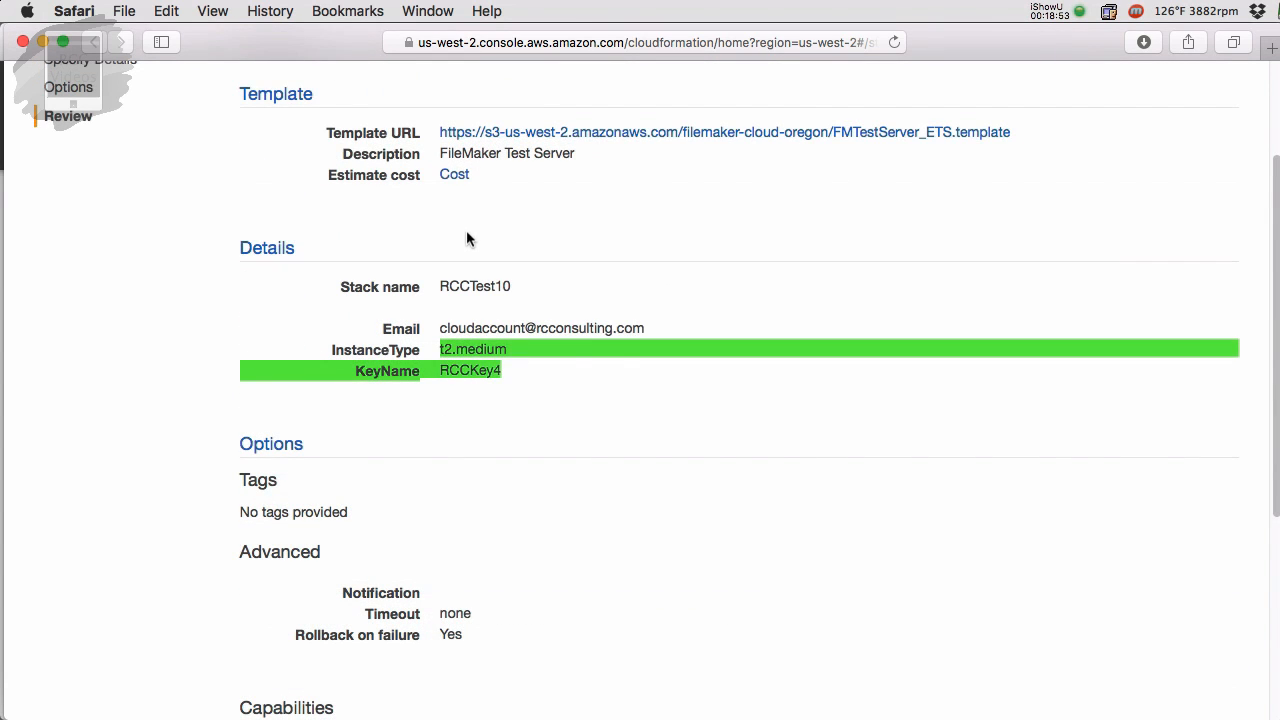
pyautogui.moveTo(574, 560)
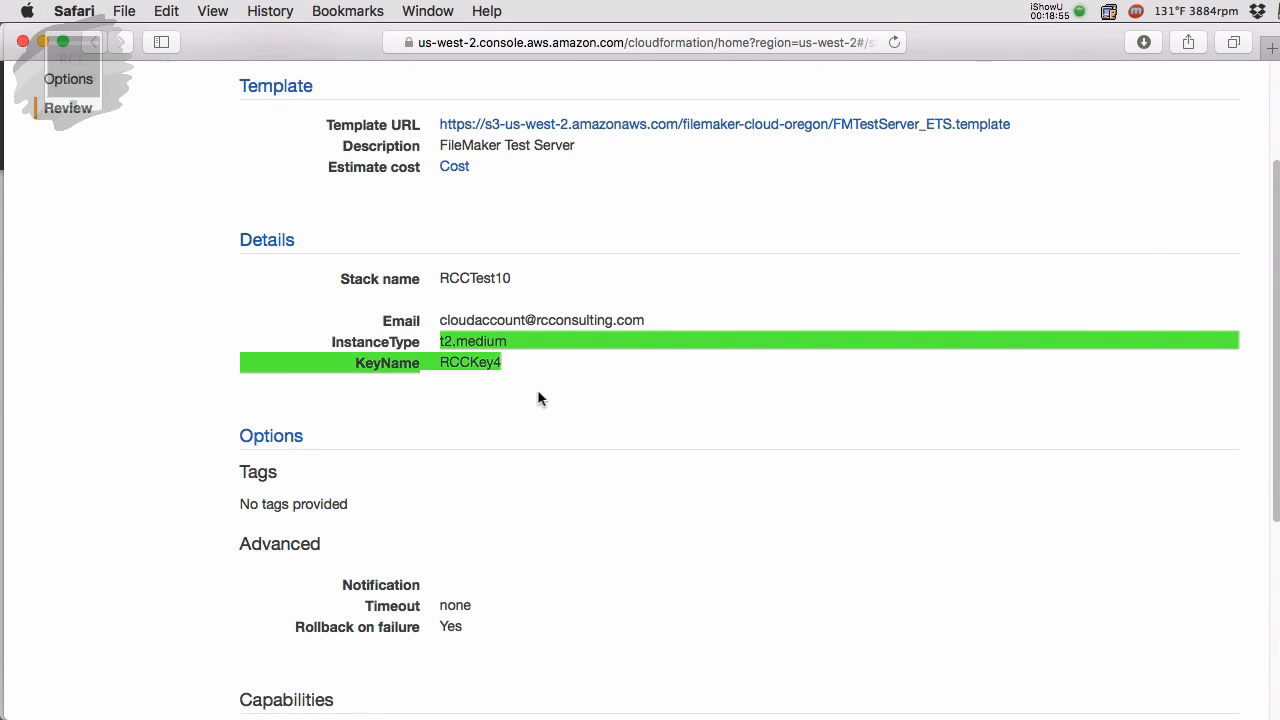
pyautogui.scroll(-3)
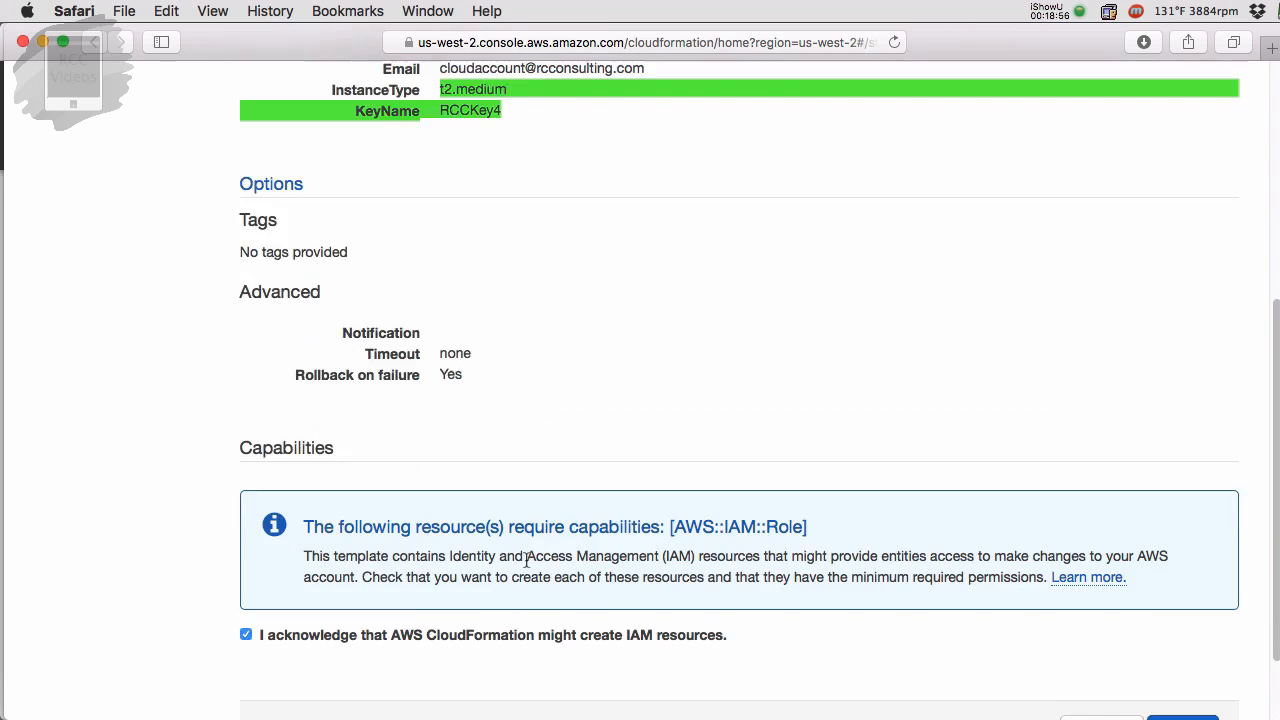
pyautogui.moveTo(448, 652)
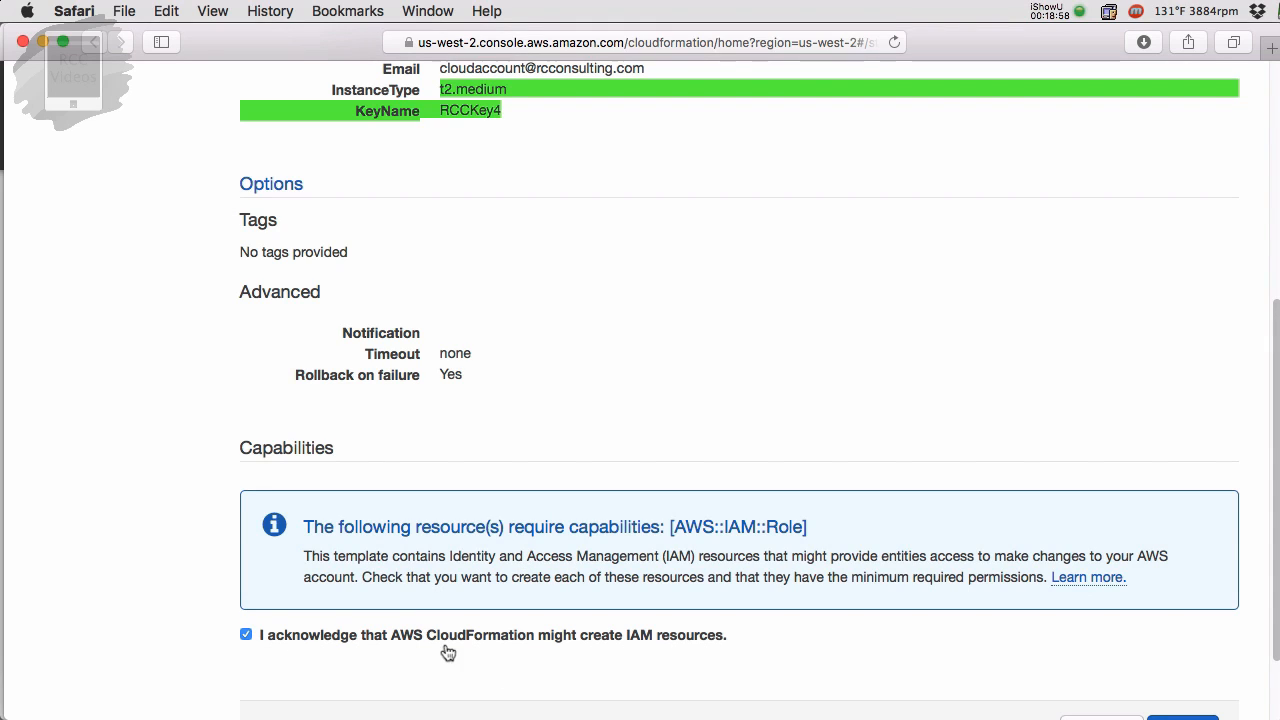
pyautogui.moveTo(444, 652)
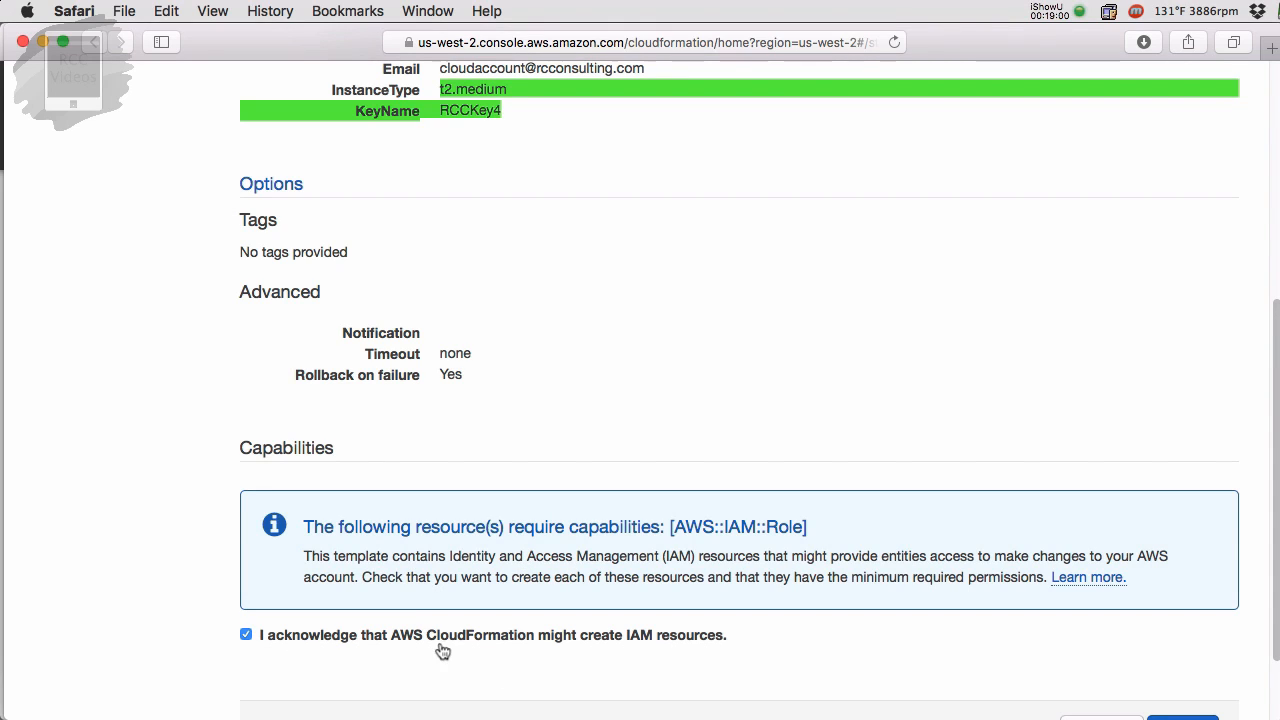
pyautogui.moveTo(476, 656)
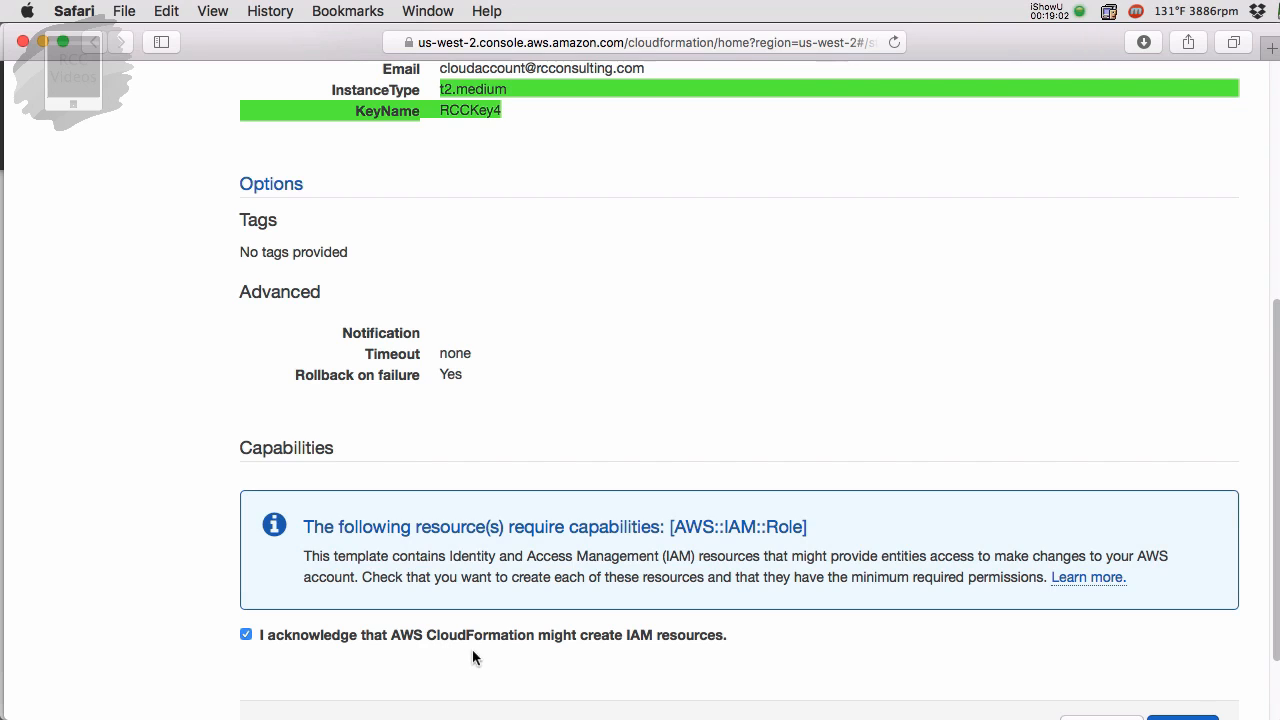
pyautogui.moveTo(548, 648)
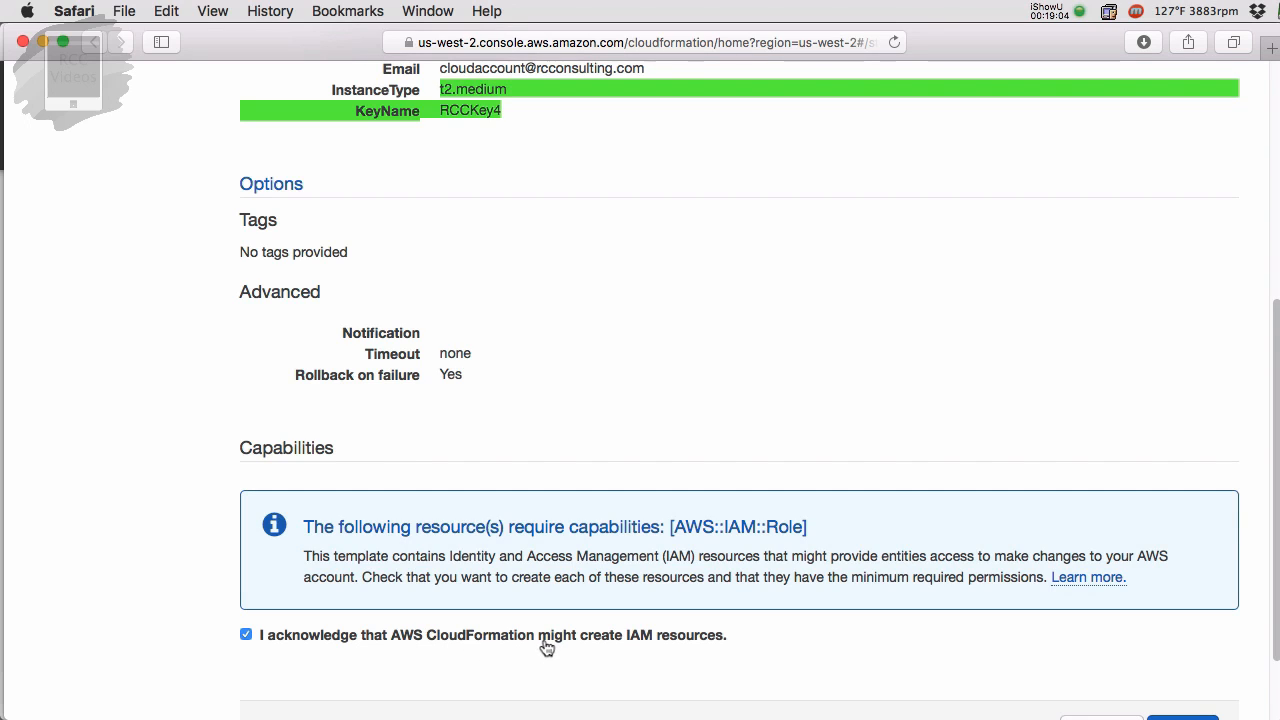
pyautogui.moveTo(492, 696)
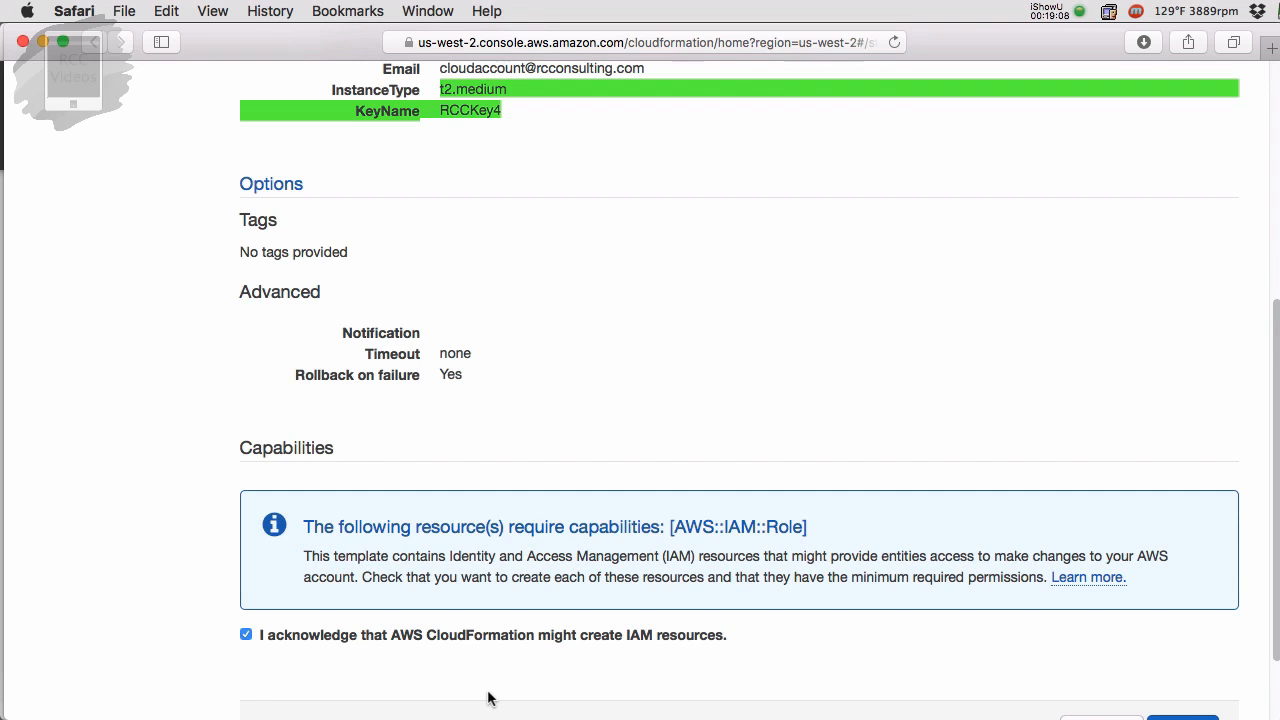
pyautogui.moveTo(560, 572)
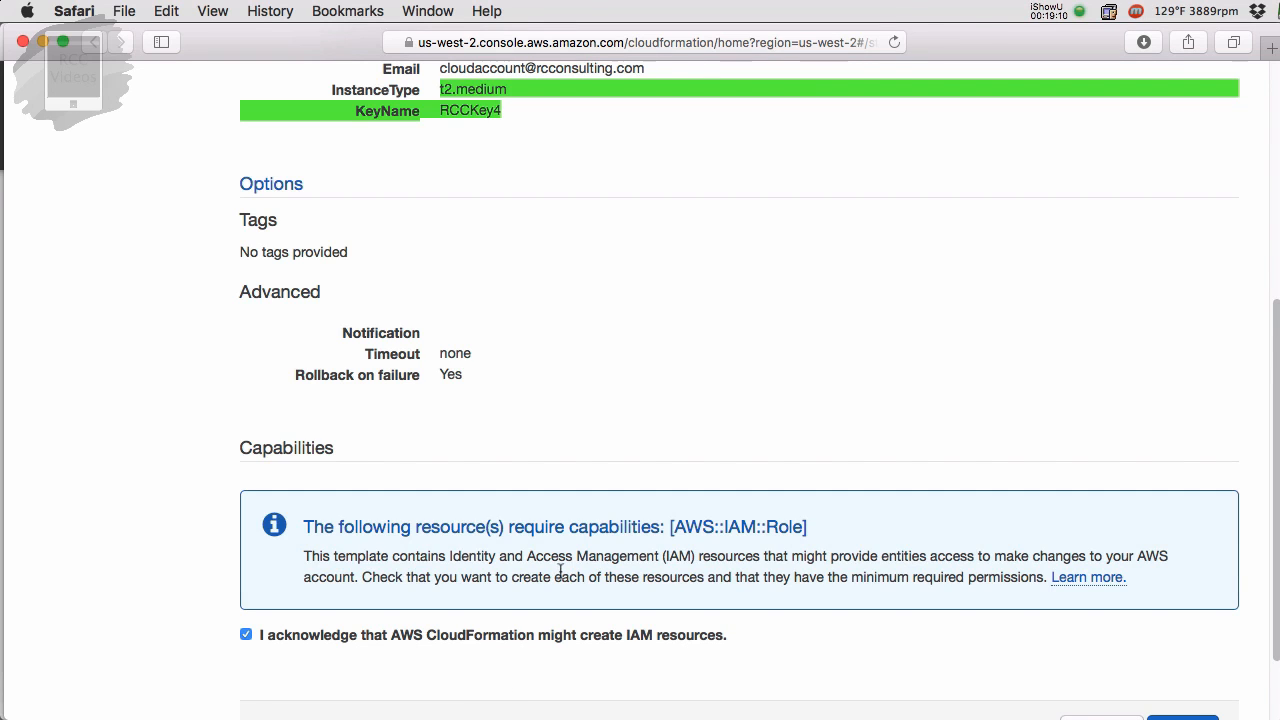
pyautogui.scroll(-3)
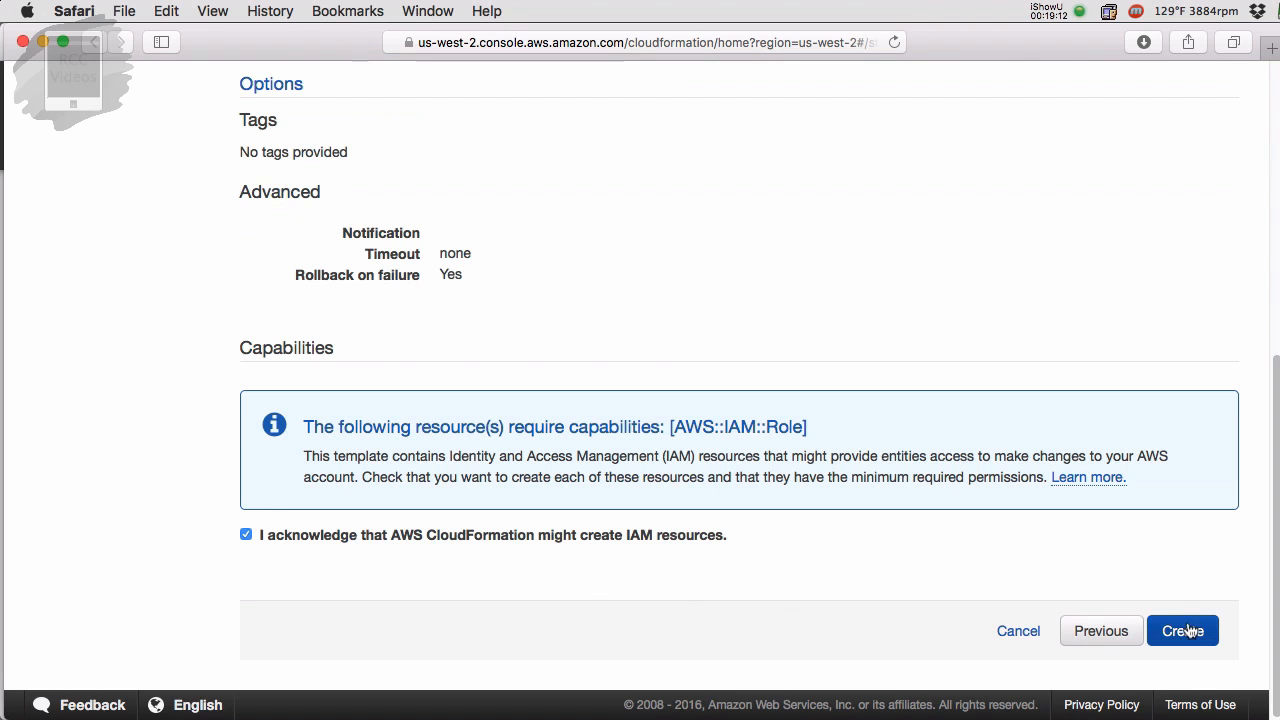
# Create the stack, then read the AWS Marketplace subscription and Bring Your Own License emails in Gmail
pyautogui.click(1182, 630)
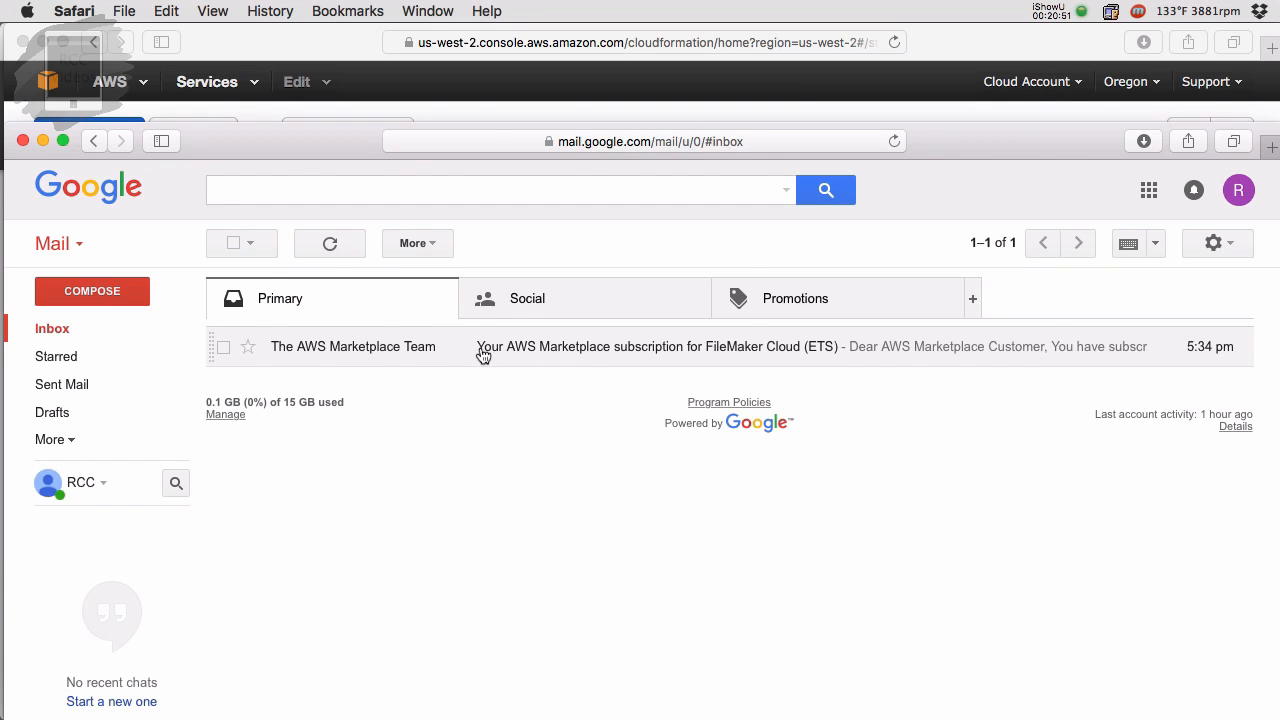
pyautogui.click(656, 346)
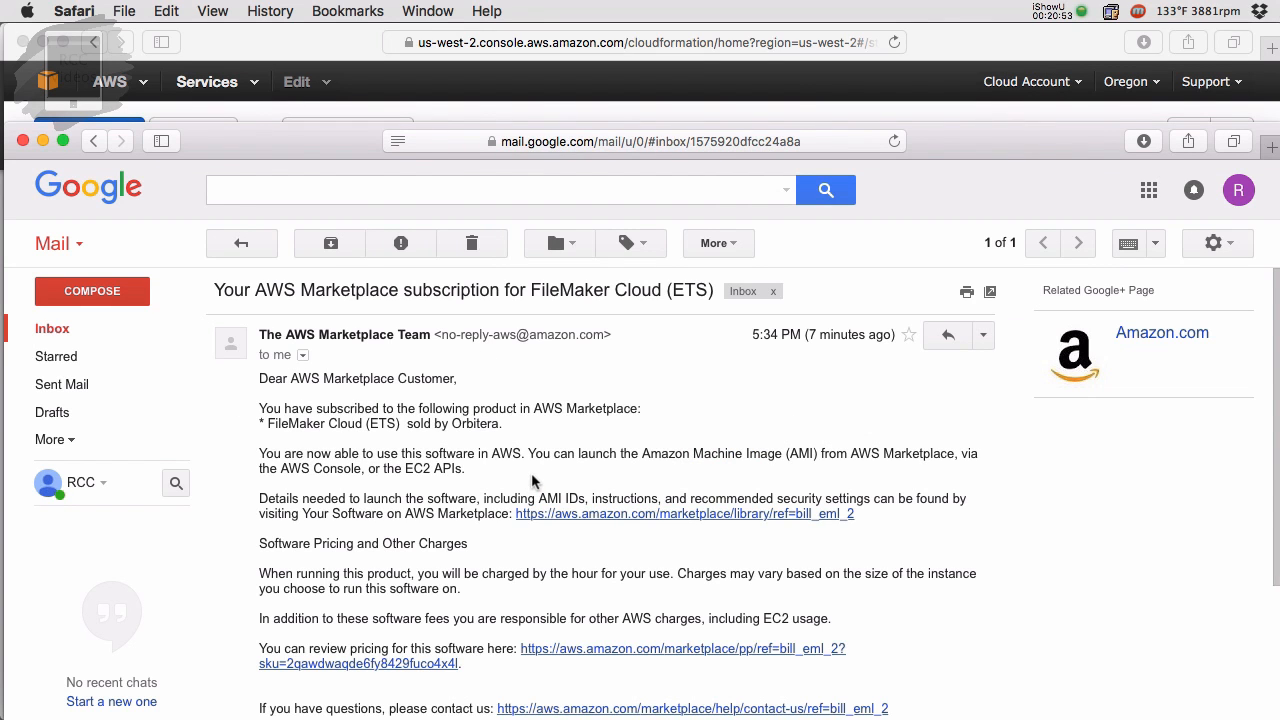
pyautogui.moveTo(684, 532)
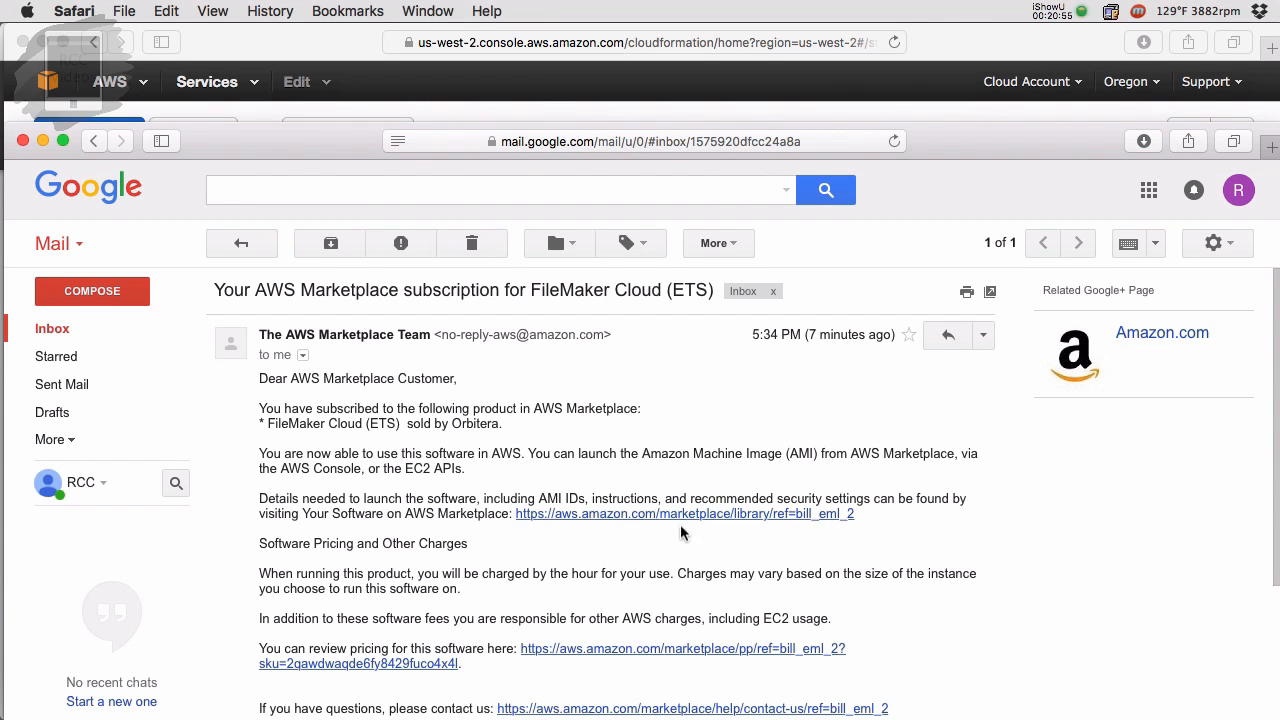
pyautogui.moveTo(612, 568)
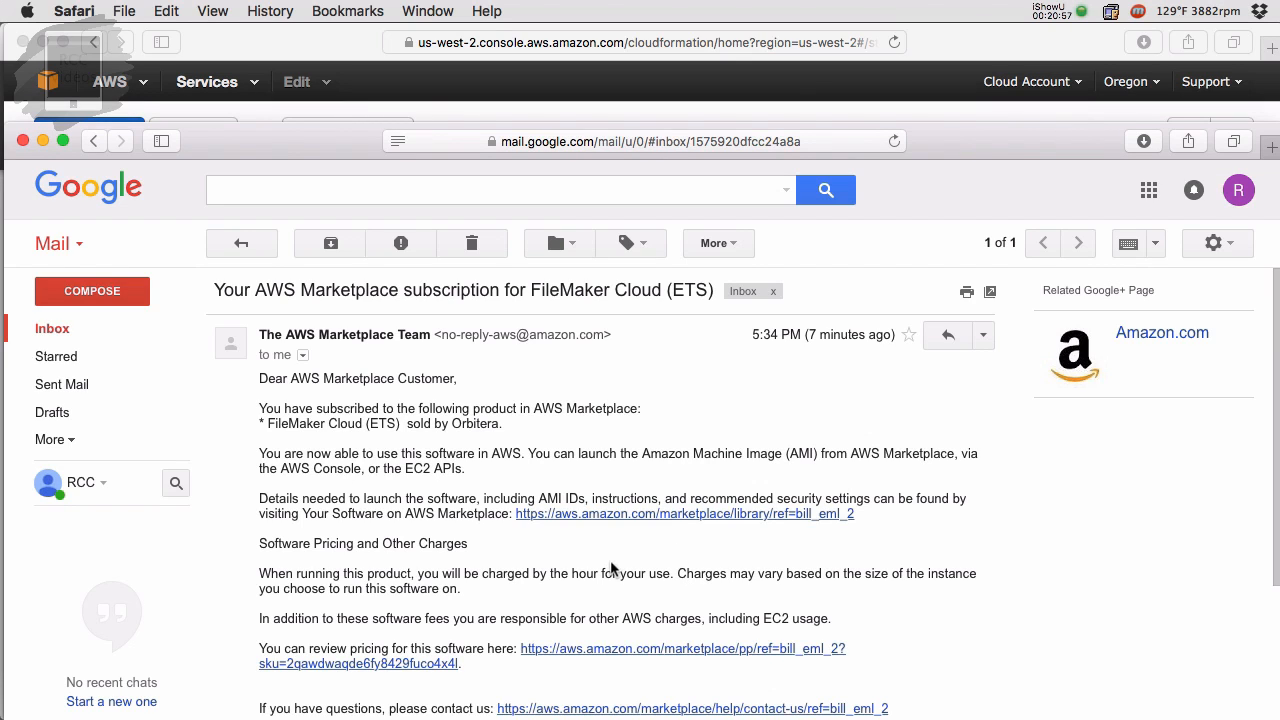
pyautogui.moveTo(620, 556)
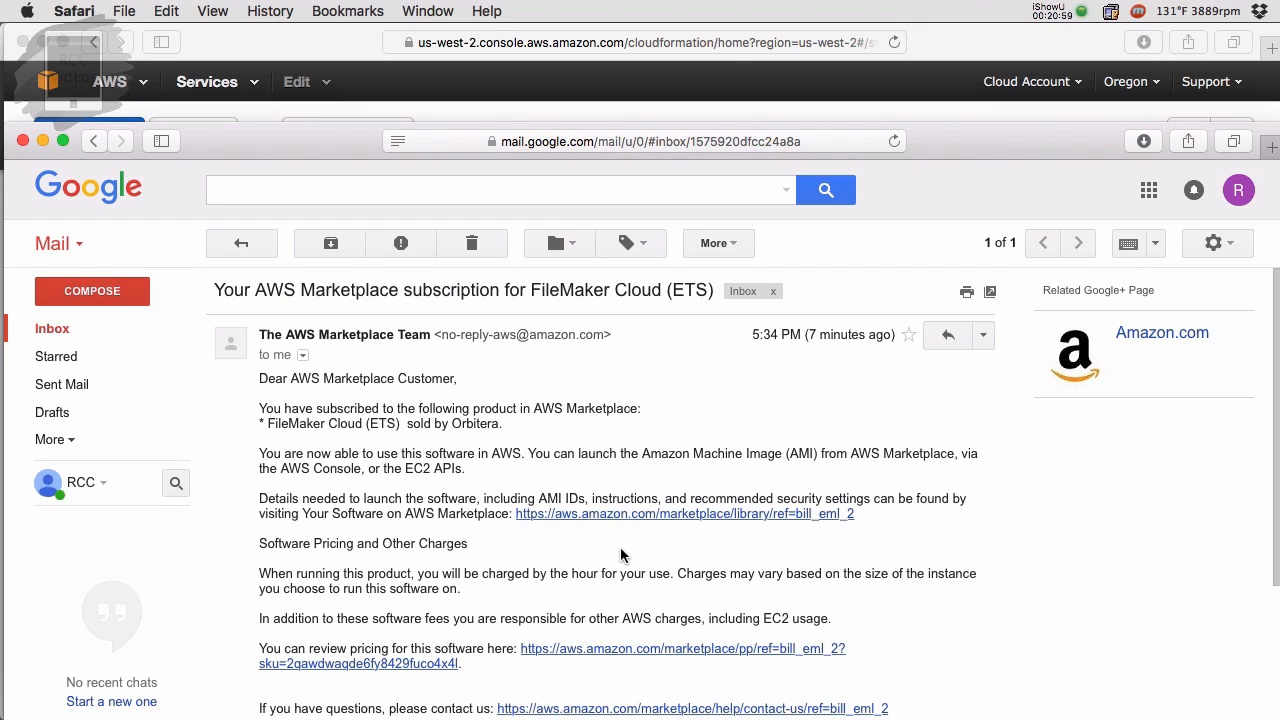
pyautogui.moveTo(520, 660)
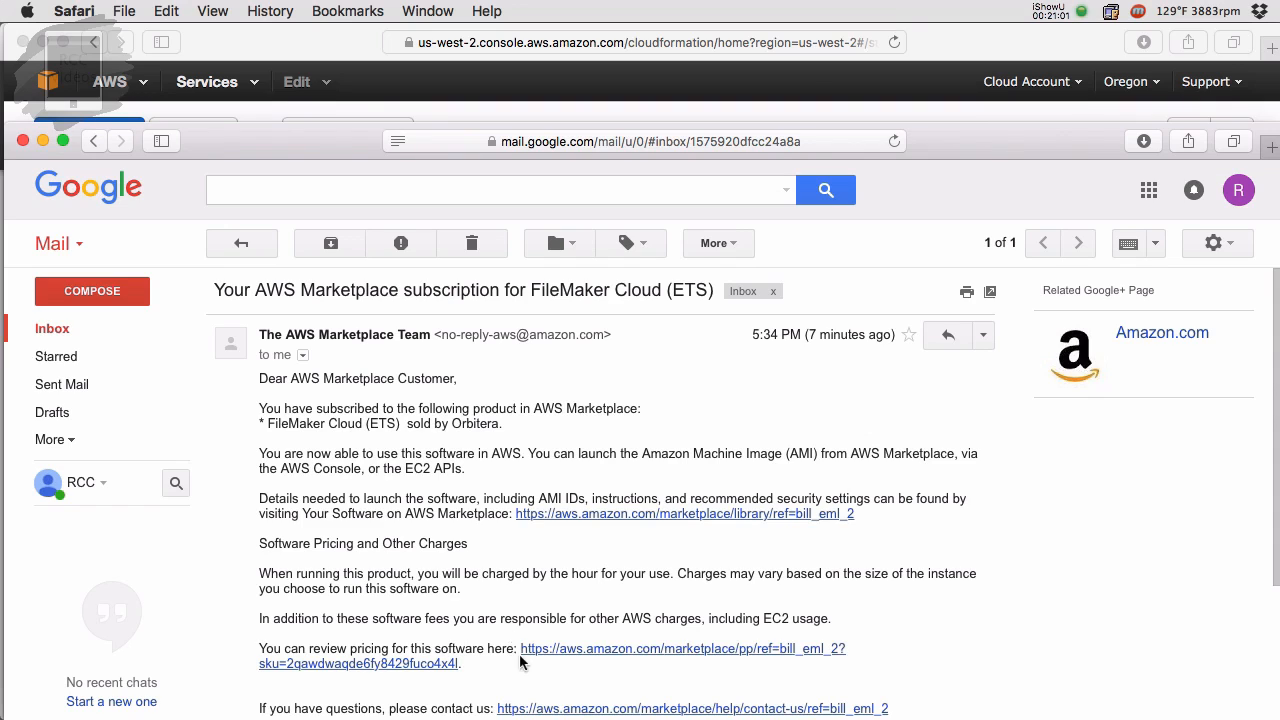
pyautogui.moveTo(604, 676)
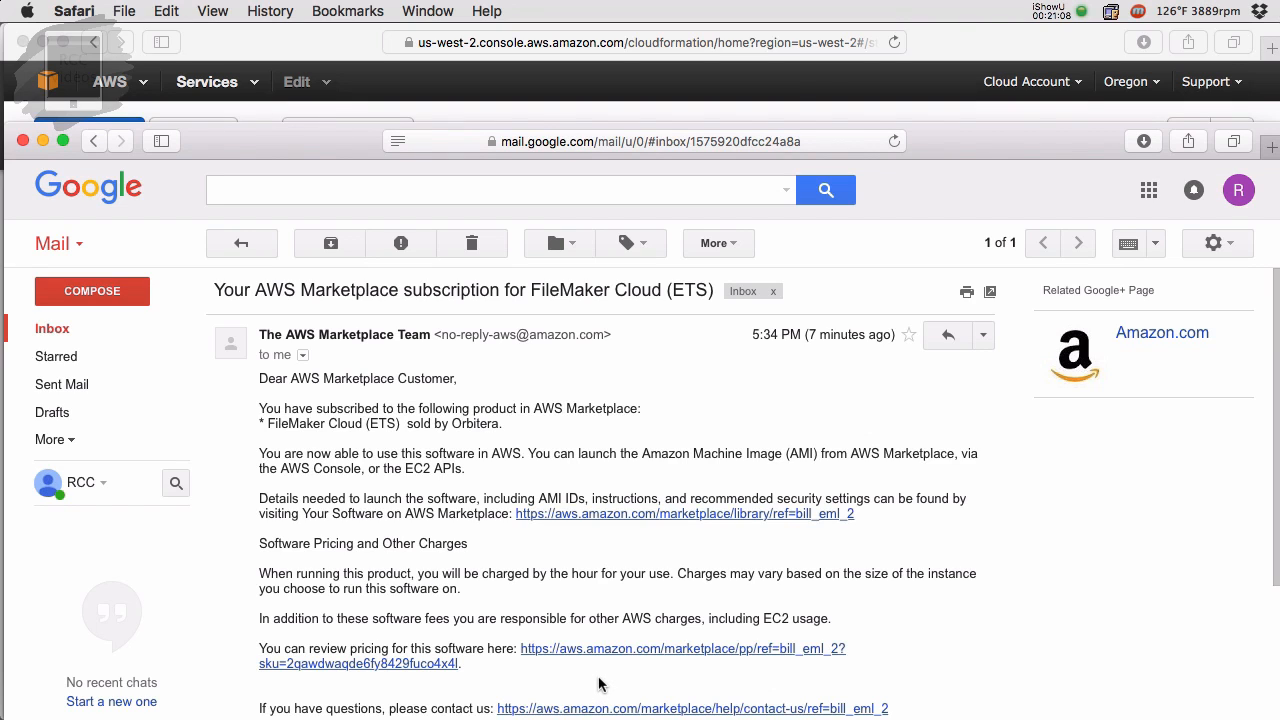
pyautogui.moveTo(484, 492)
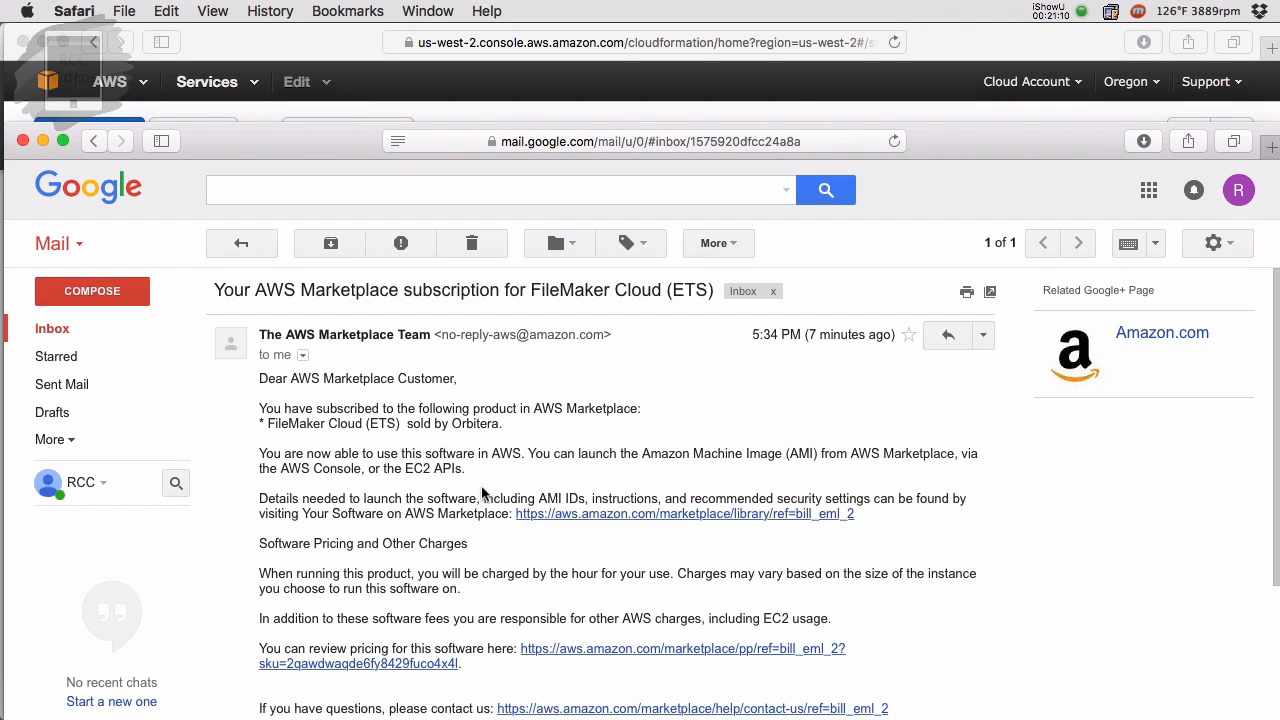
pyautogui.moveTo(324, 146)
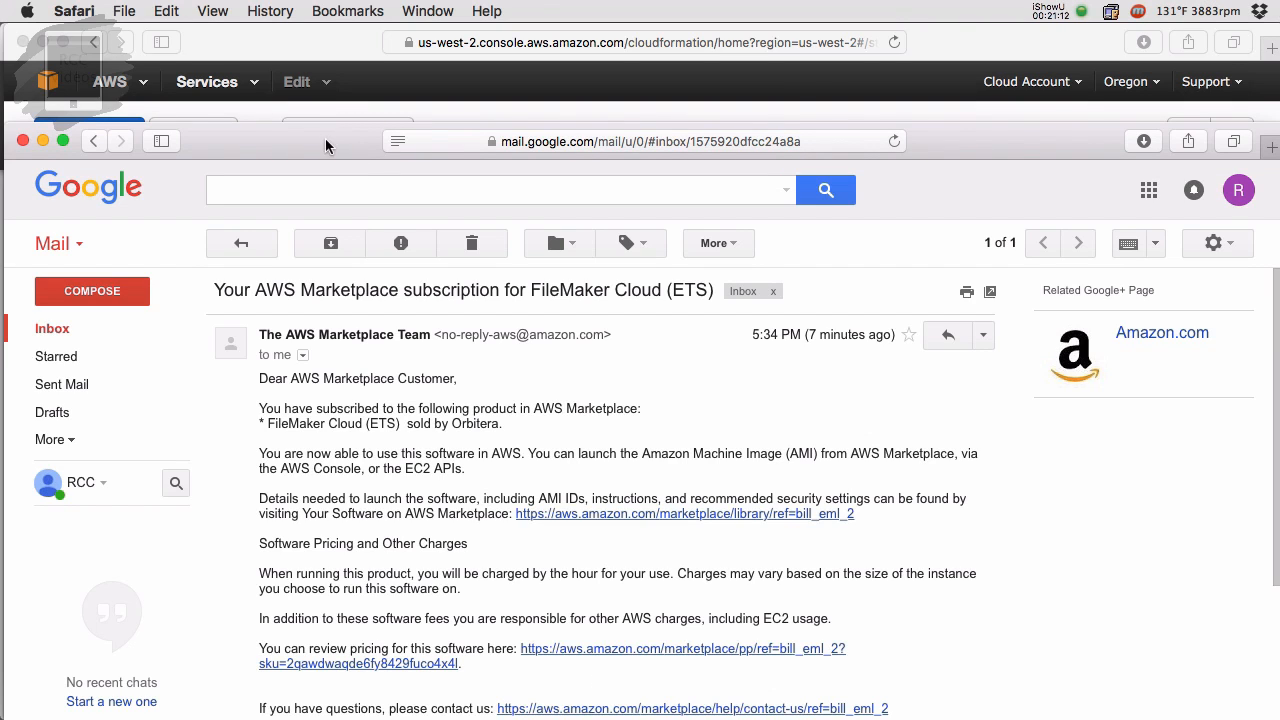
pyautogui.click(240, 244)
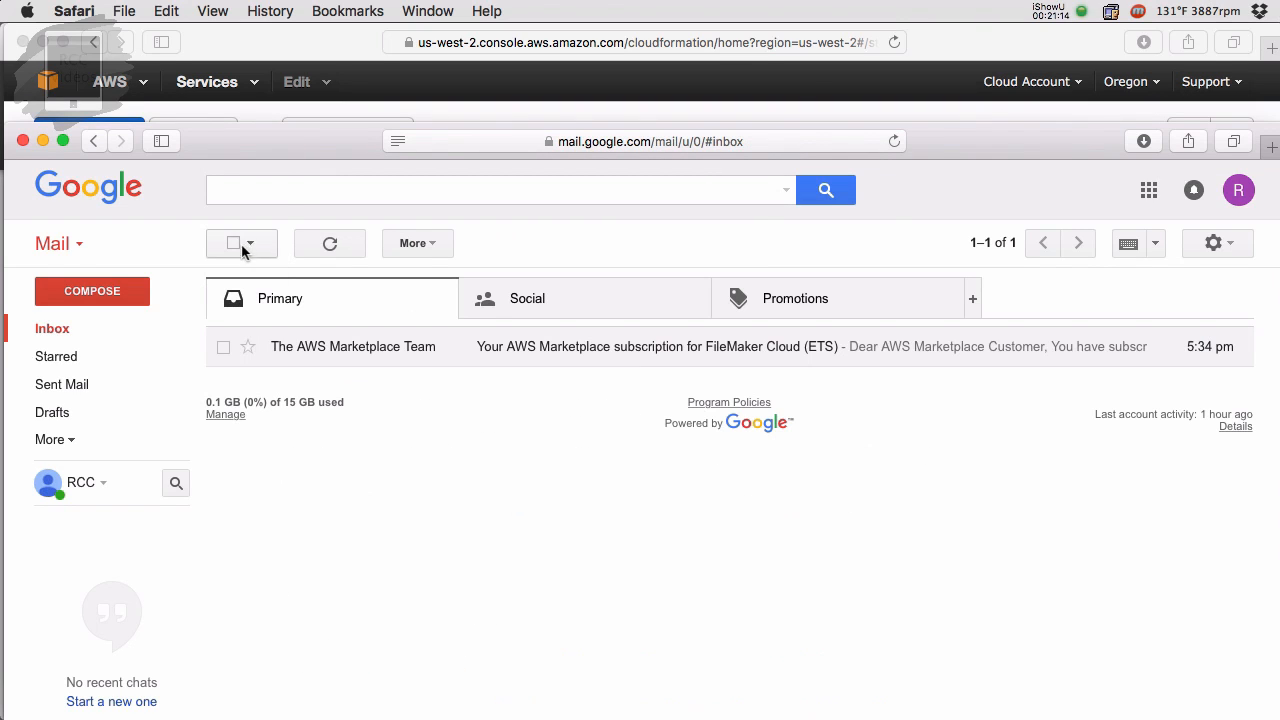
pyautogui.moveTo(908, 366)
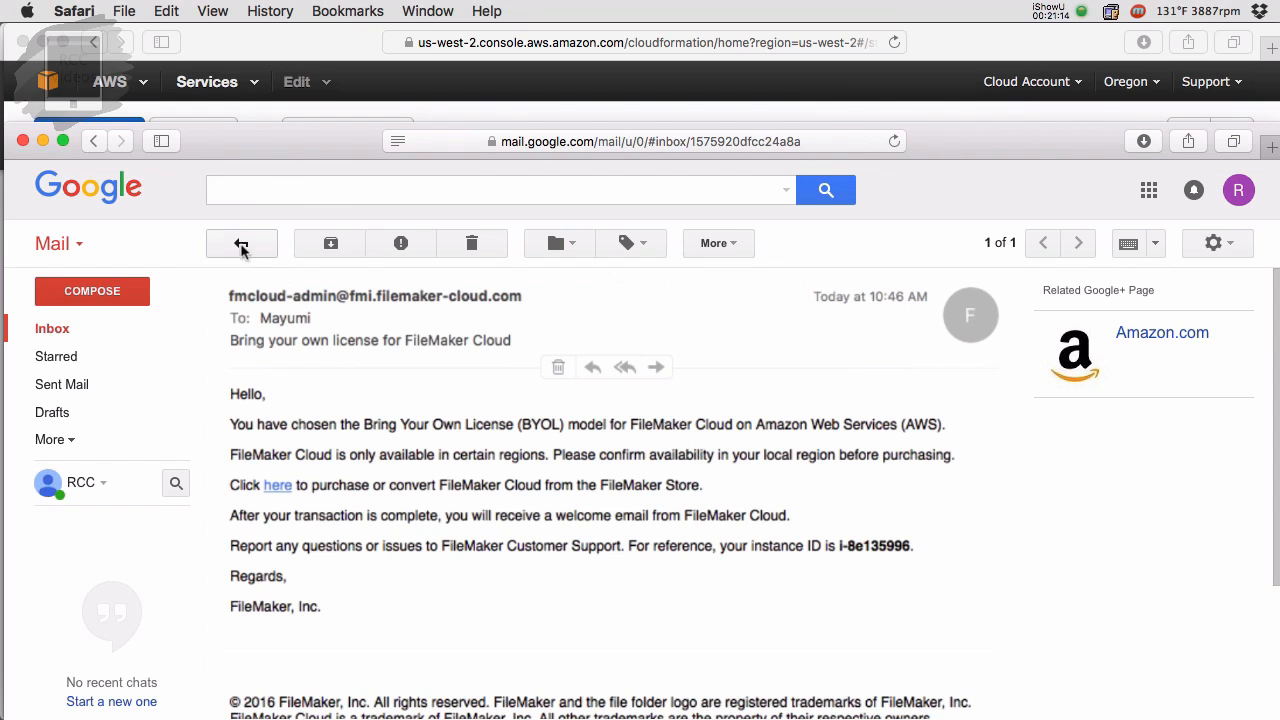
pyautogui.click(240, 244)
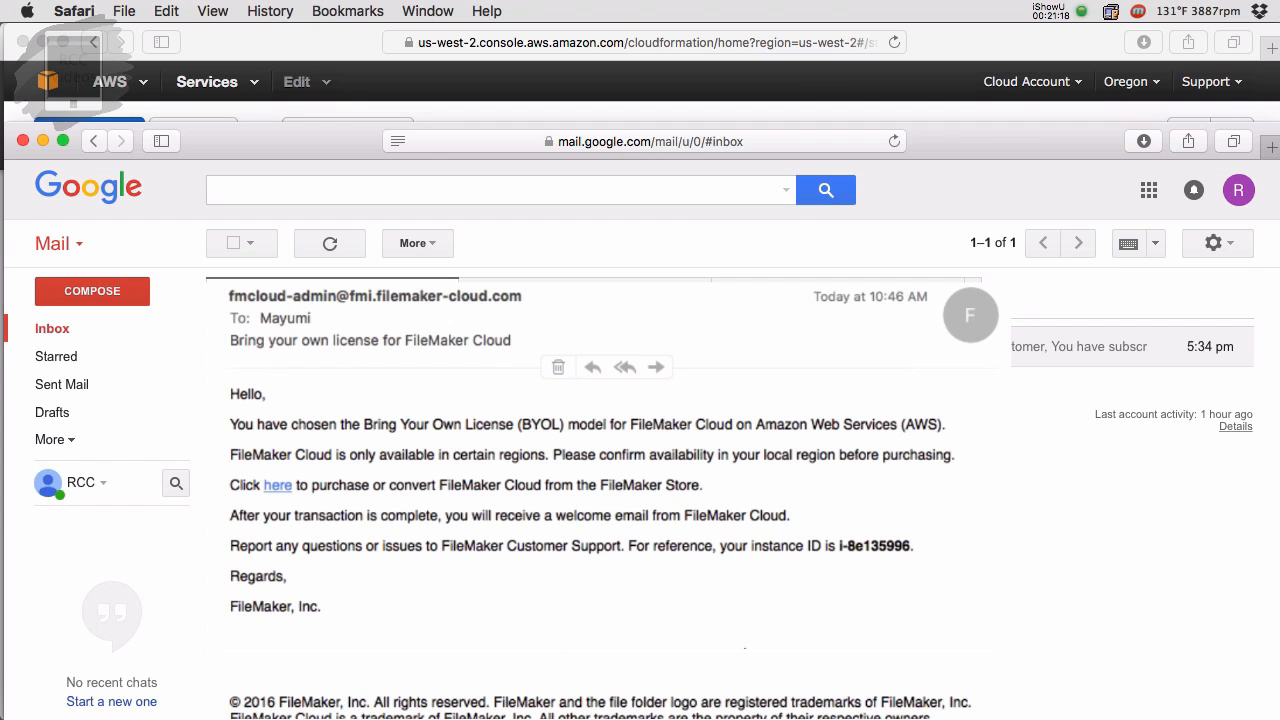
# Add a 5-user FileMaker 15 annual volume license (US$888.00) to the cart and check out
pyautogui.click(276, 486)
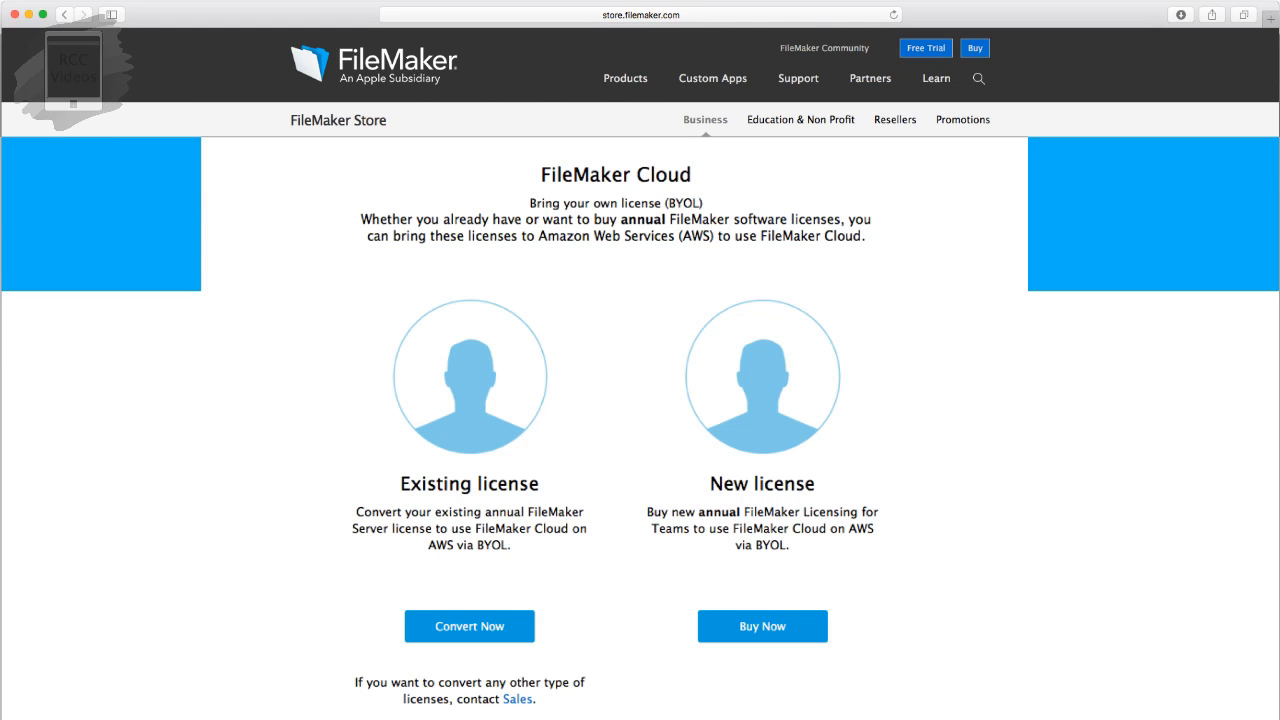
pyautogui.moveTo(760, 450)
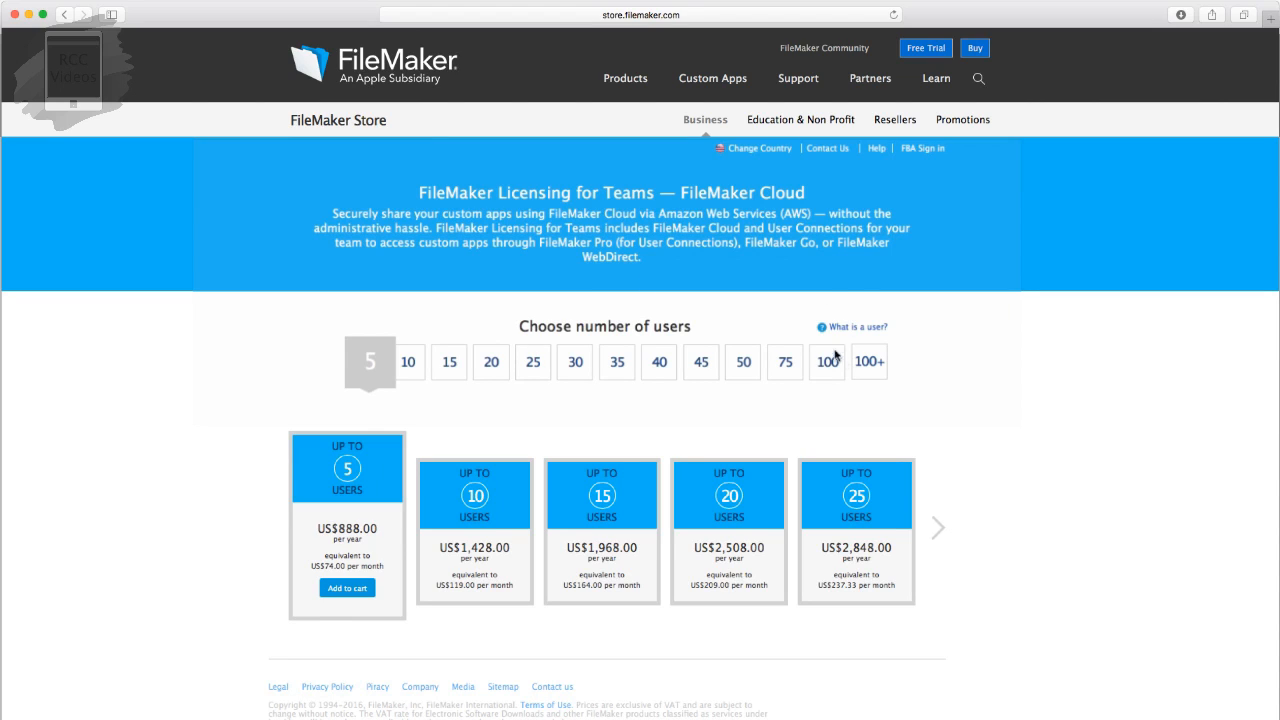
pyautogui.moveTo(988, 412)
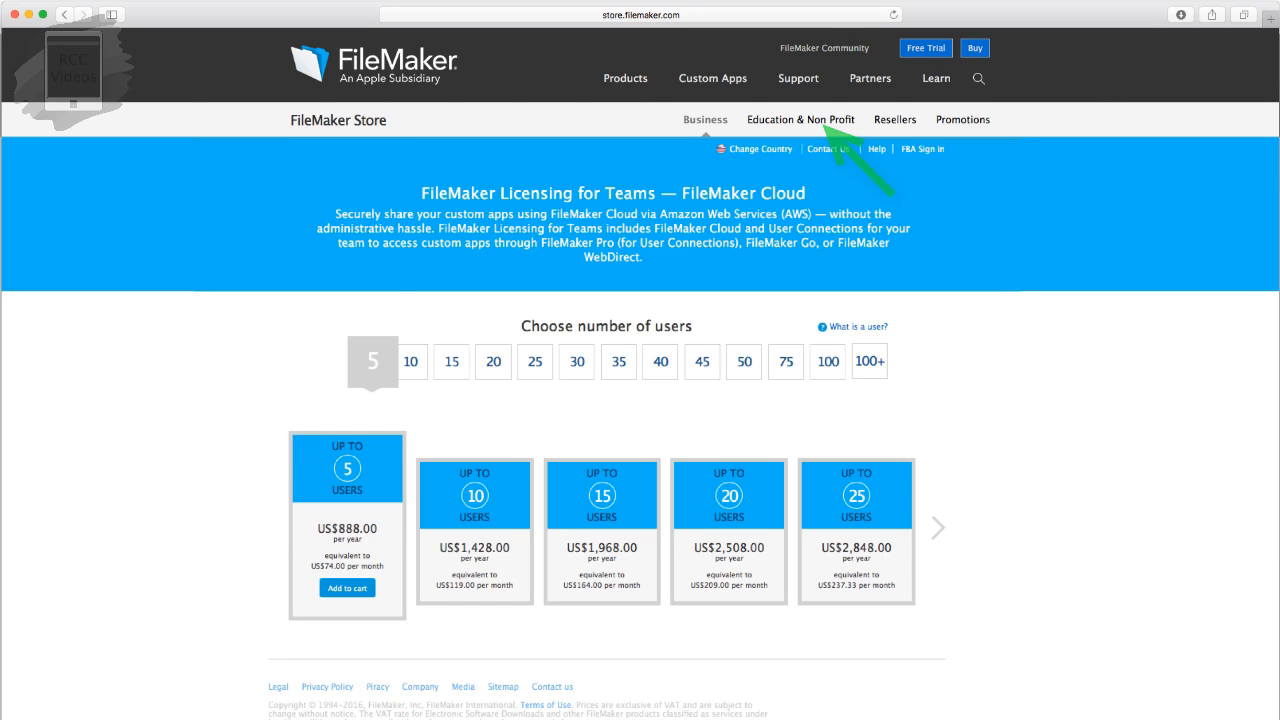
pyautogui.click(348, 588)
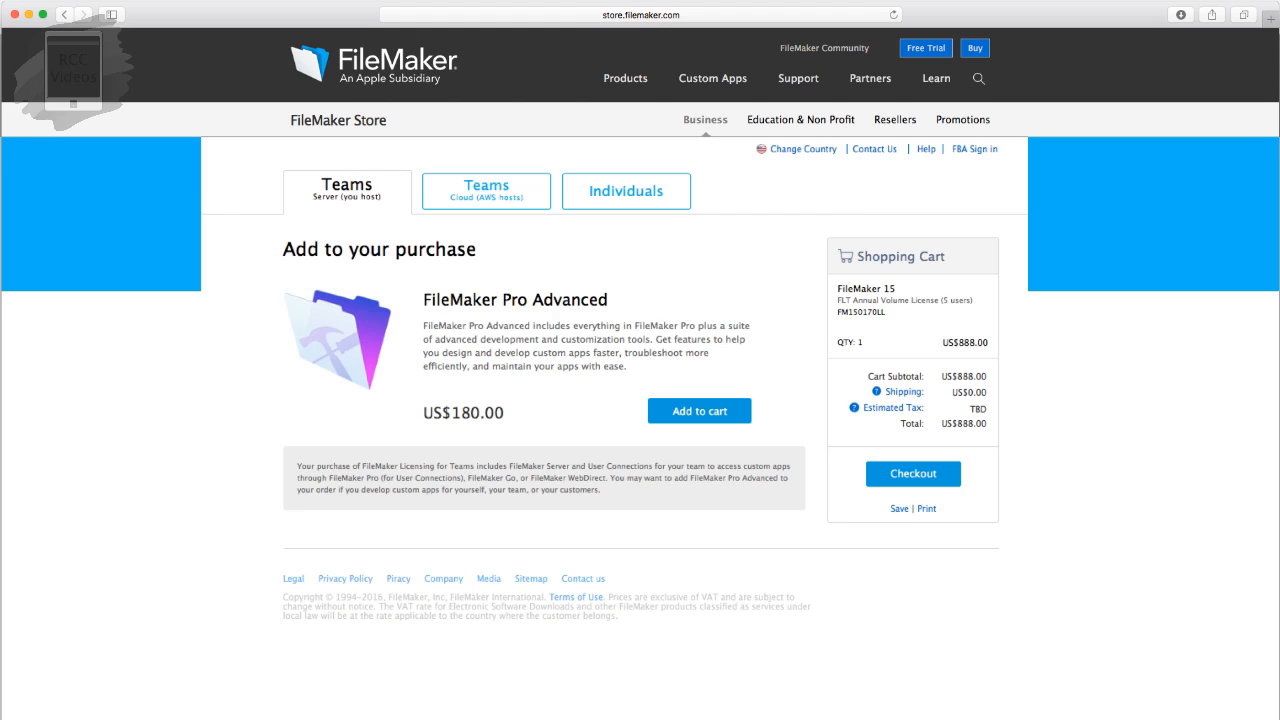
pyautogui.click(912, 472)
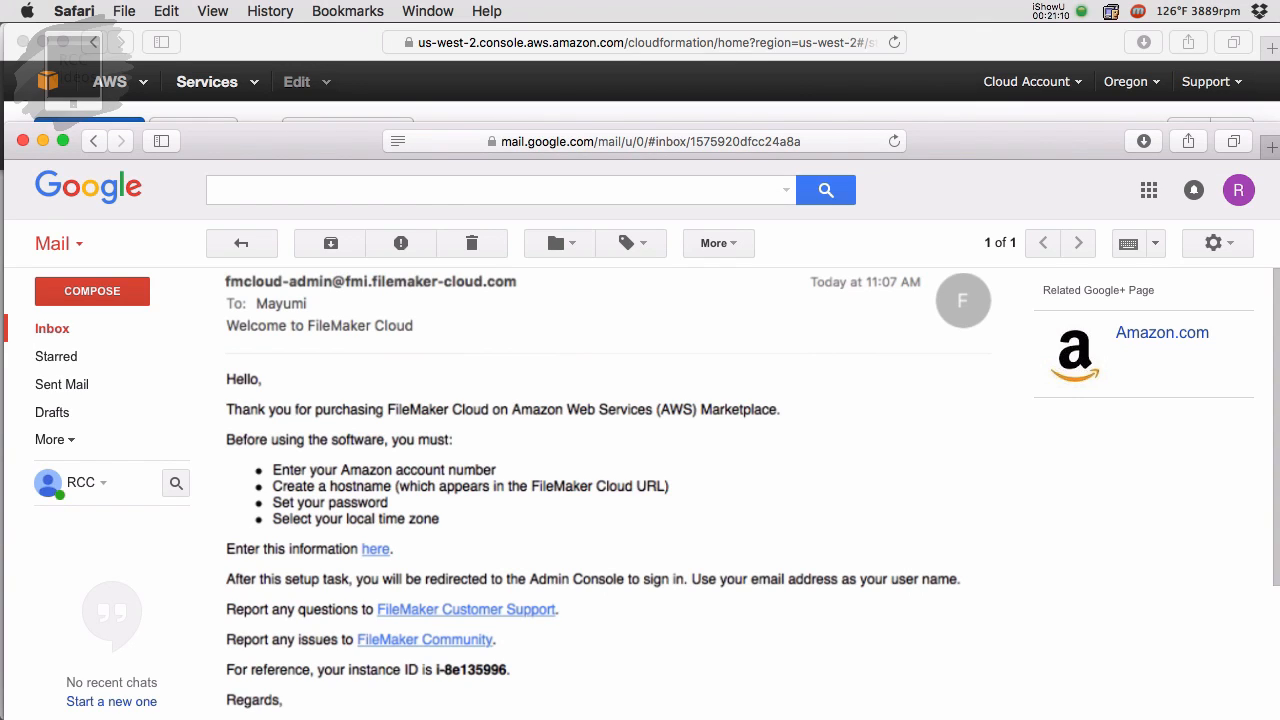
pyautogui.moveTo(452, 664)
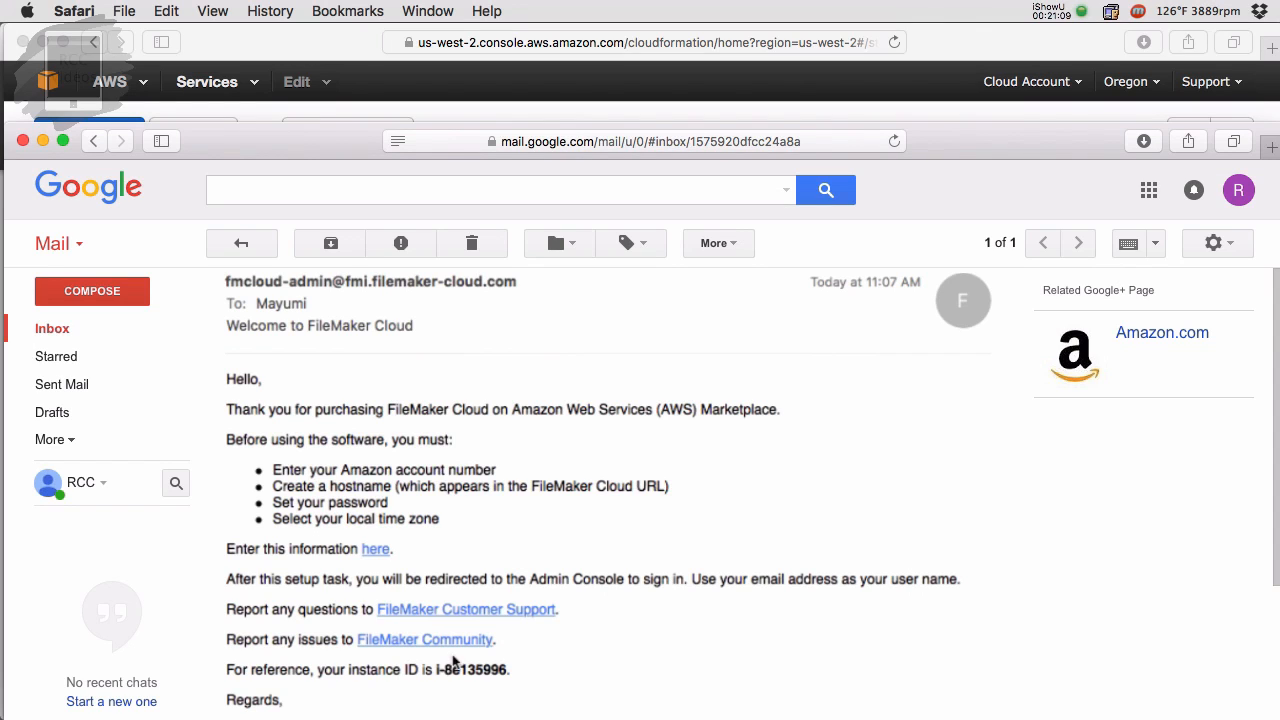
pyautogui.moveTo(378, 548)
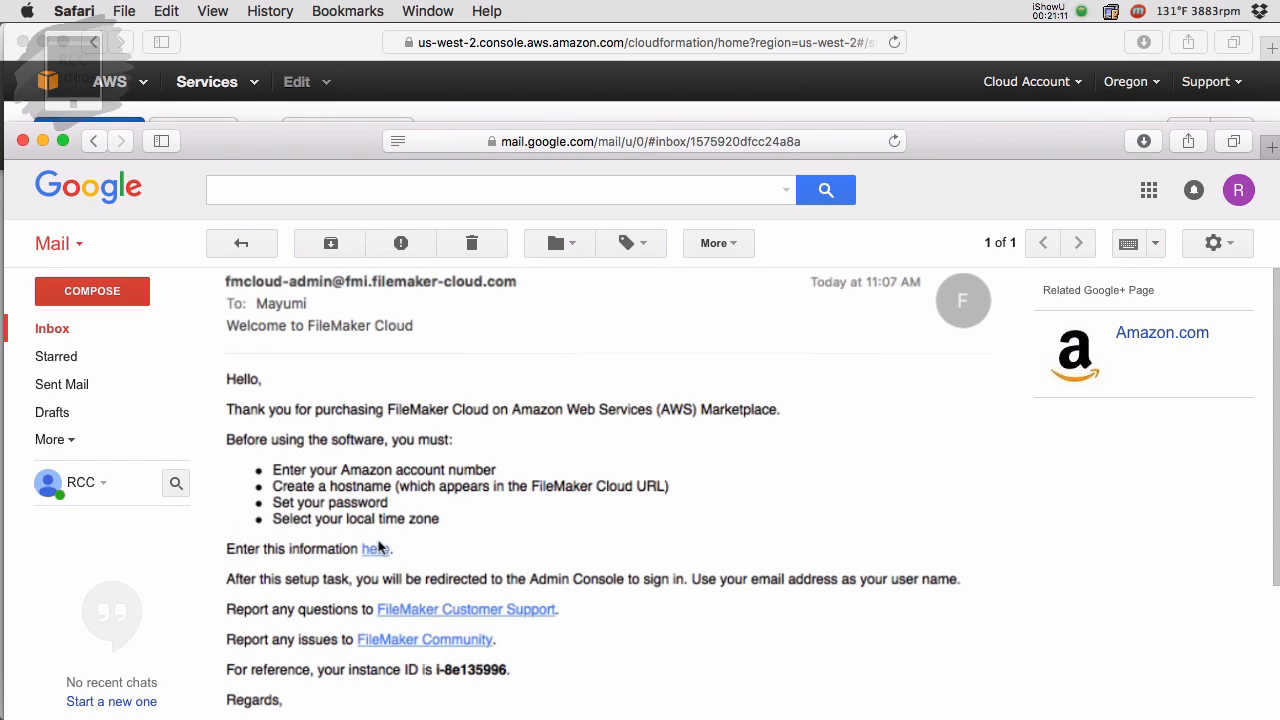
pyautogui.moveTo(378, 548)
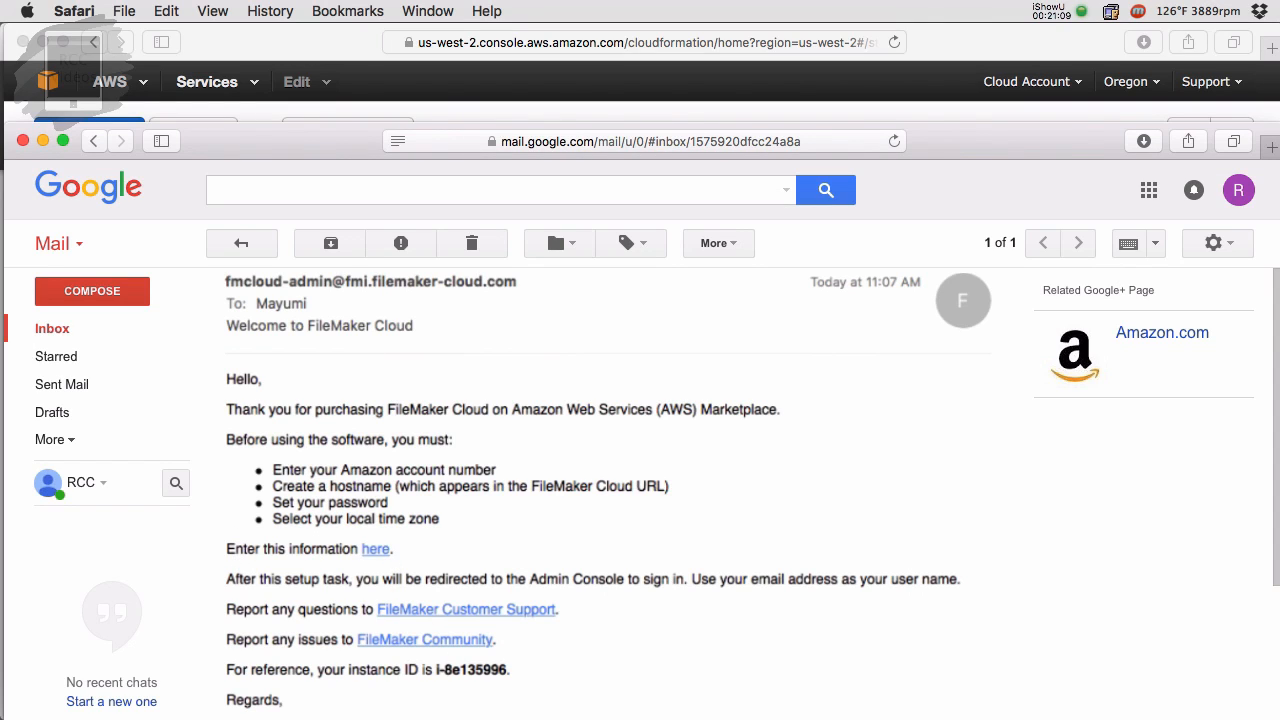
# Reach the FileMaker Cloud setup page from the email and look up the Amazon account number under My Account
pyautogui.click(376, 548)
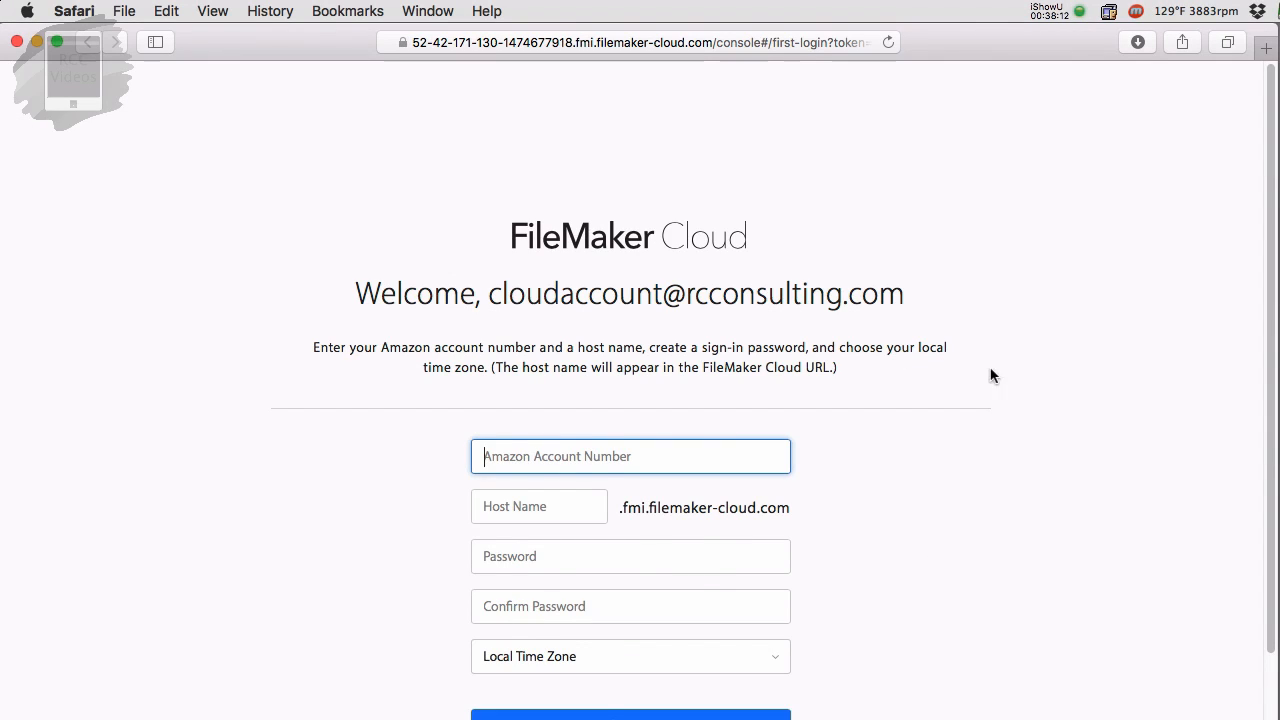
pyautogui.click(630, 712)
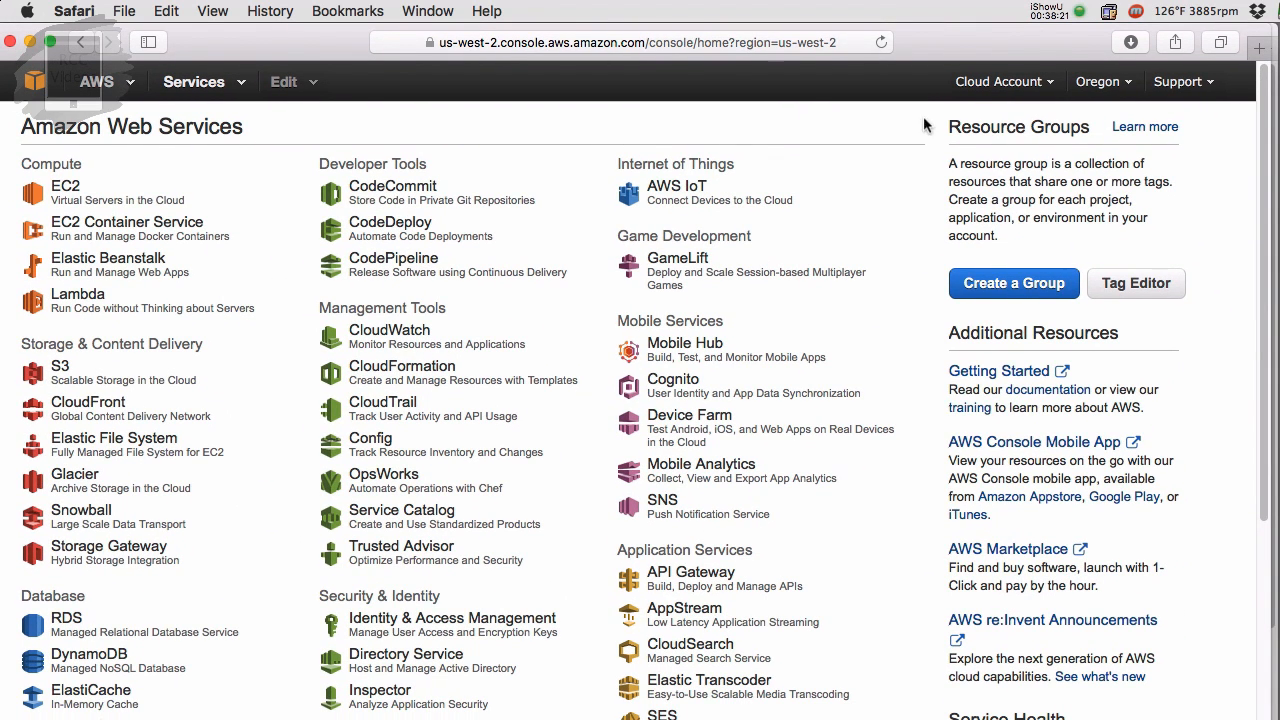
pyautogui.click(1000, 80)
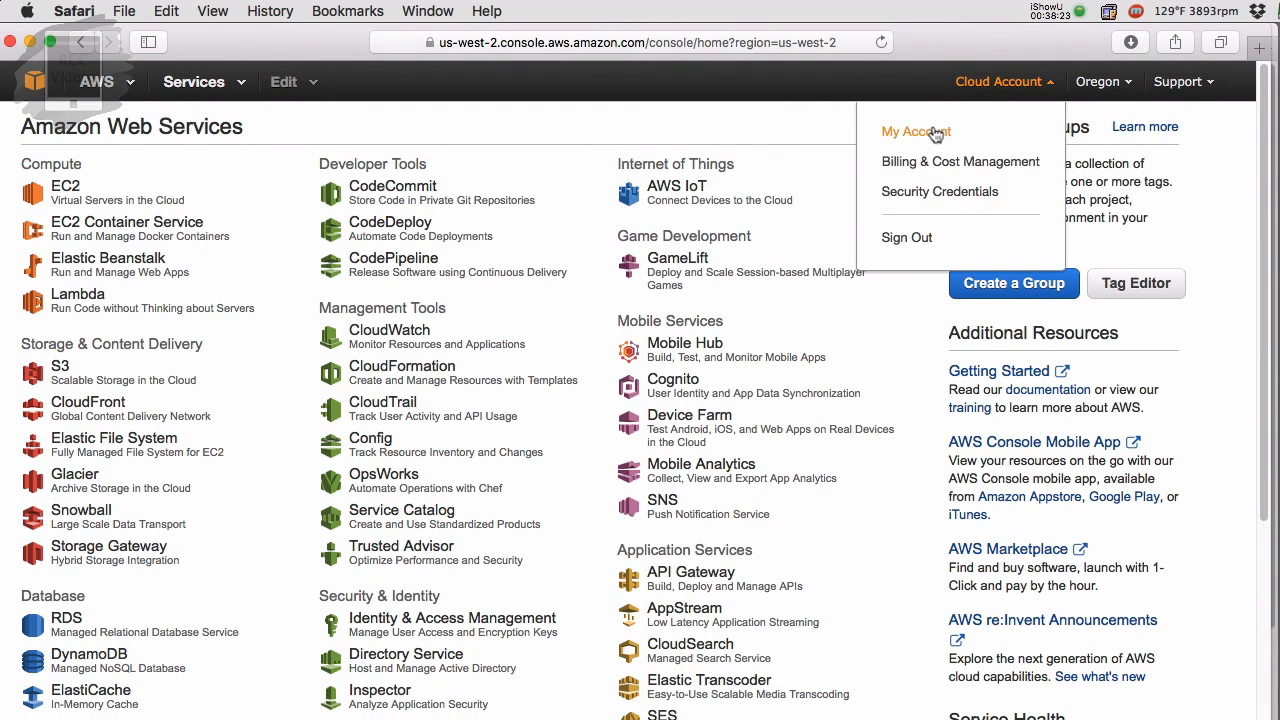
pyautogui.click(916, 132)
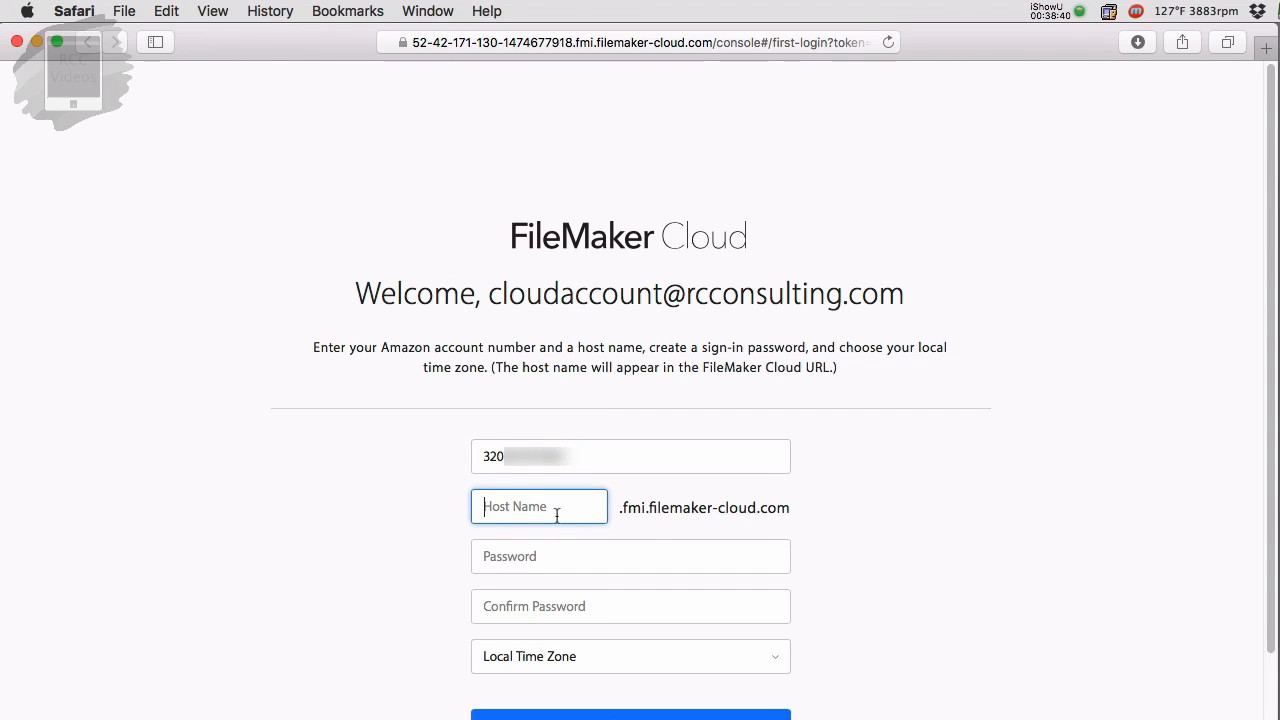
# Enter host name RCCTest10 and the sign-in password with confirmation on the setup form
pyautogui.write('RCCTest10')
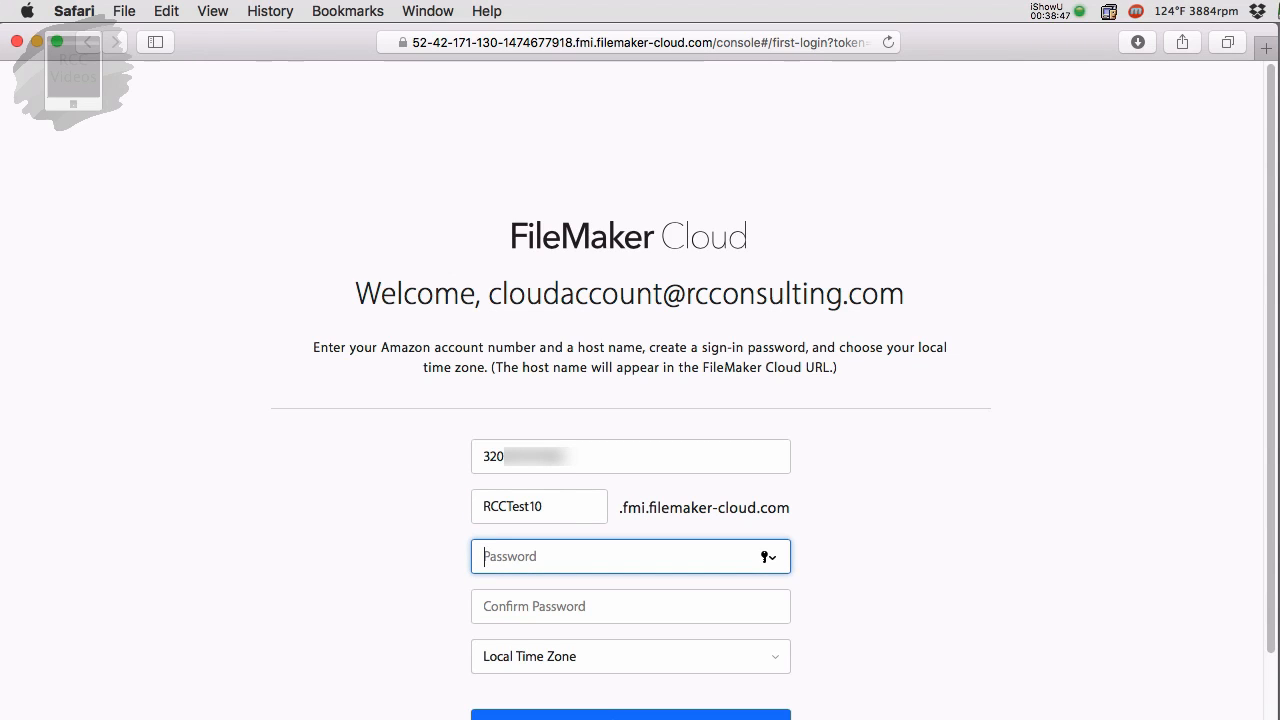
pyautogui.write('•••••')
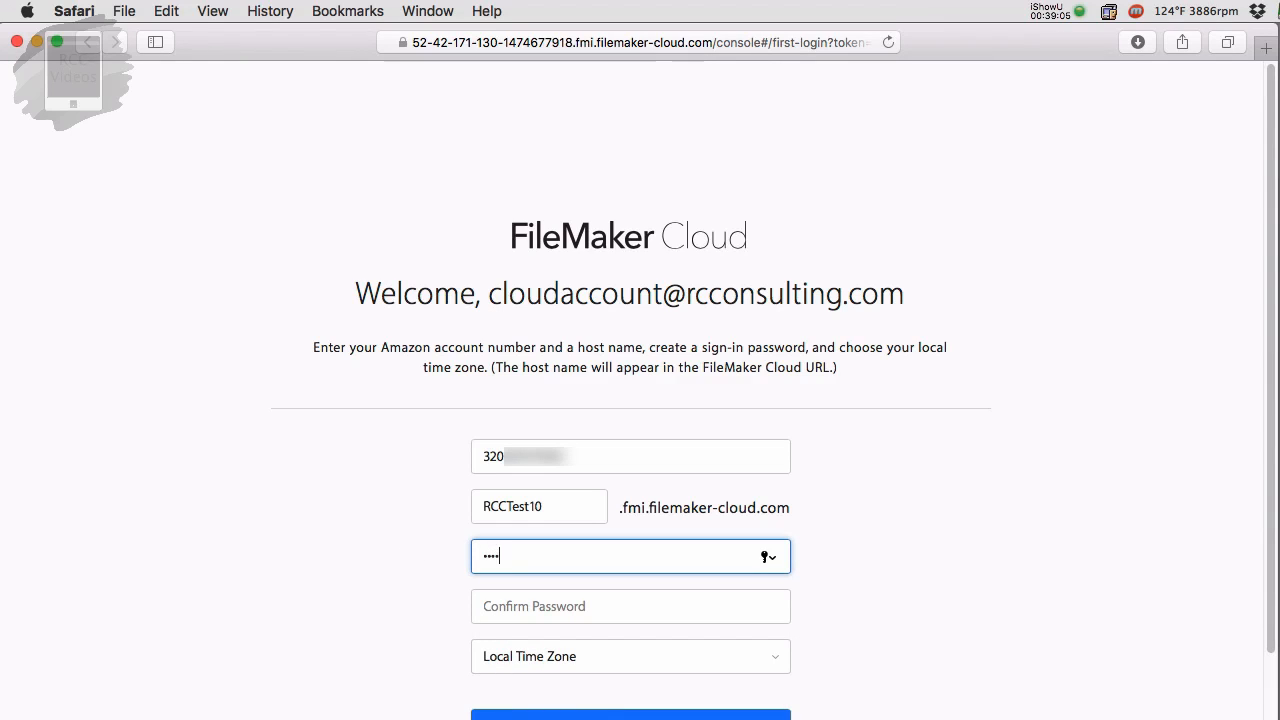
pyautogui.write('****')
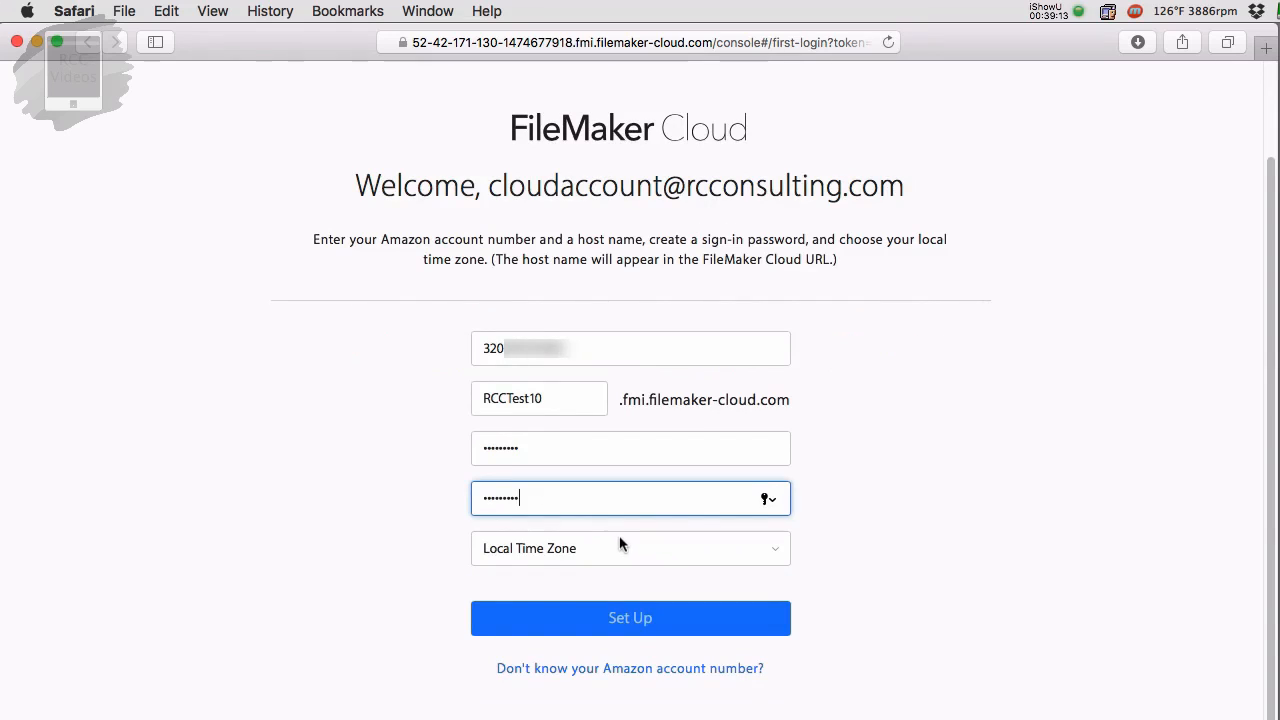
# Set the local time zone to America/Los_Angeles and submit the setup with Set Up
pyautogui.click(630, 548)
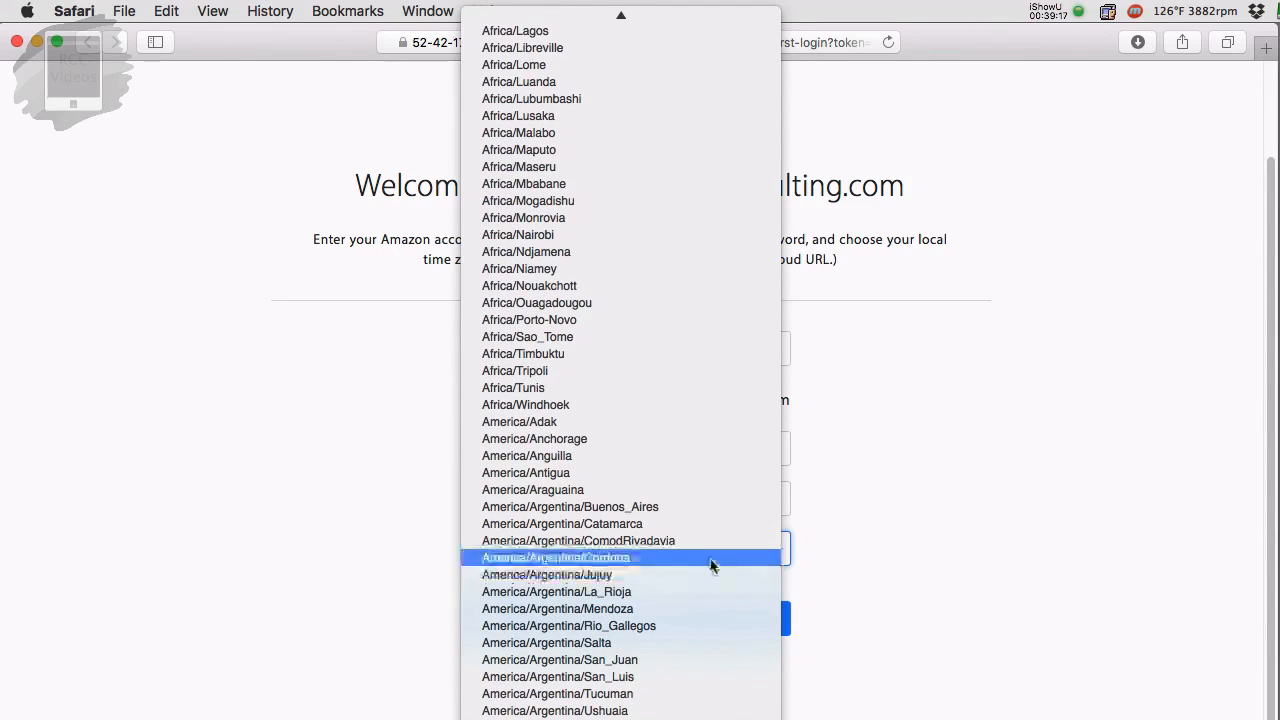
pyautogui.scroll(-3)
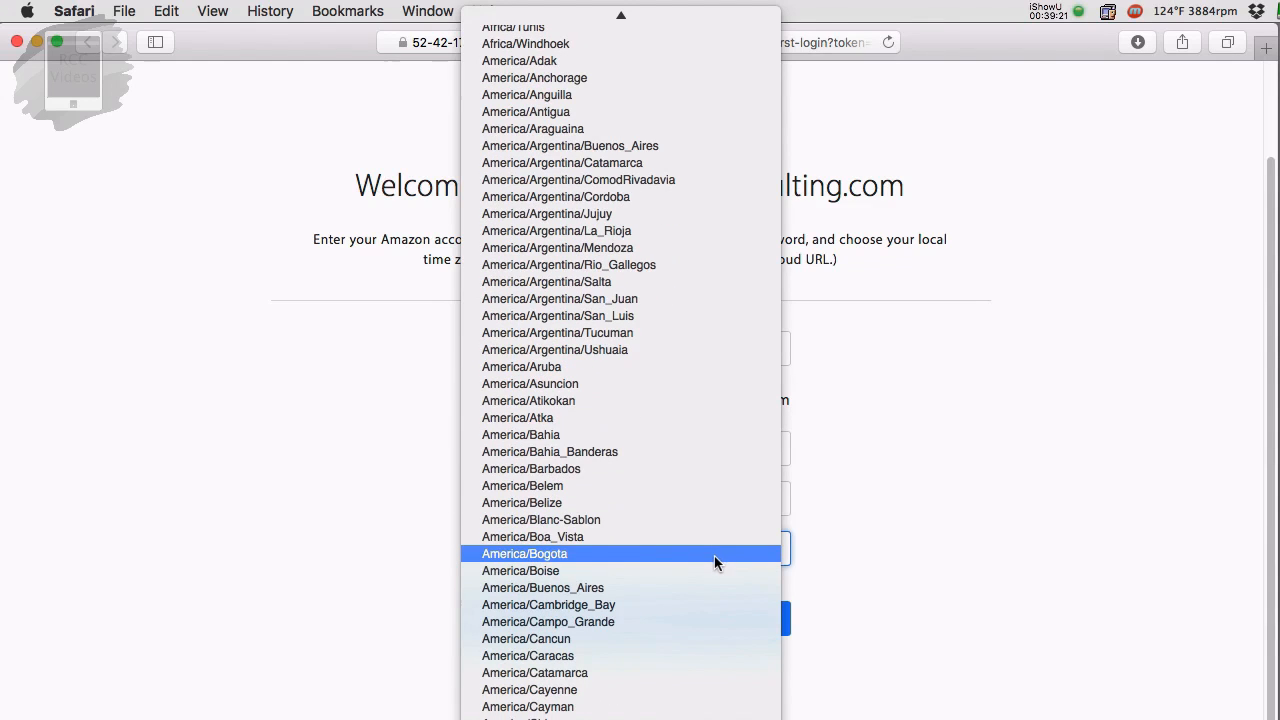
pyautogui.scroll(-3)
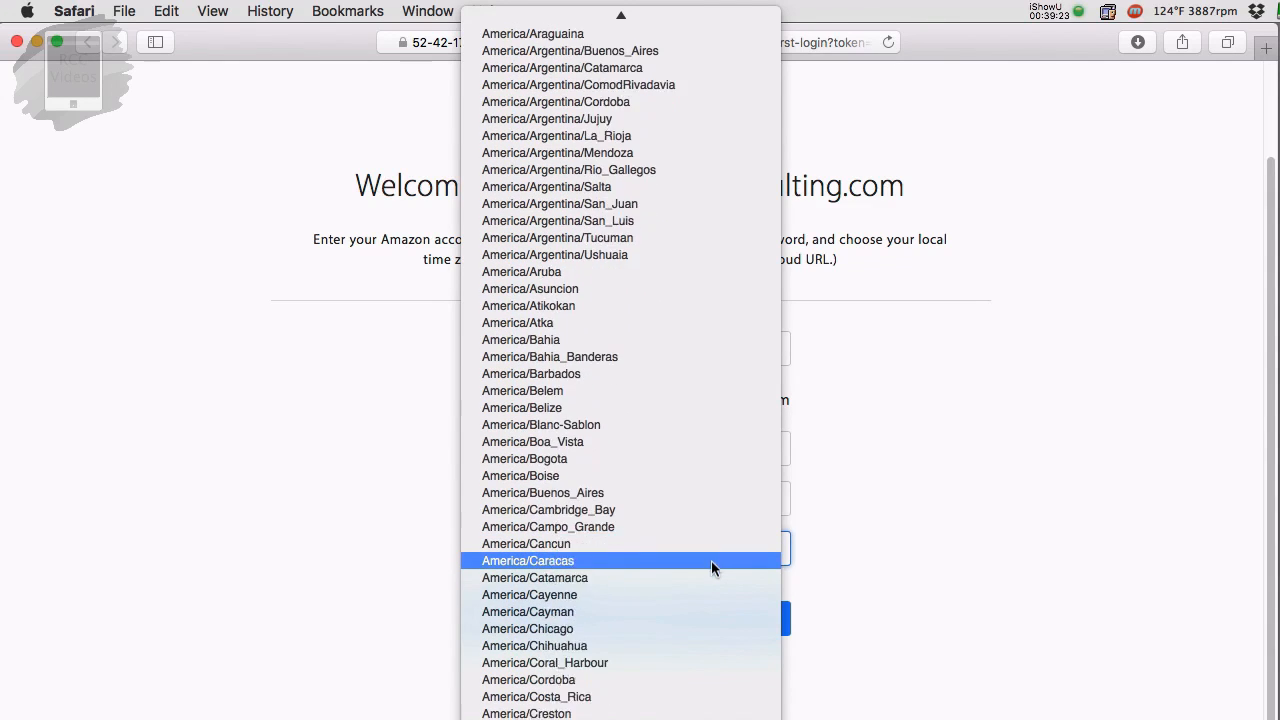
pyautogui.scroll(-3)
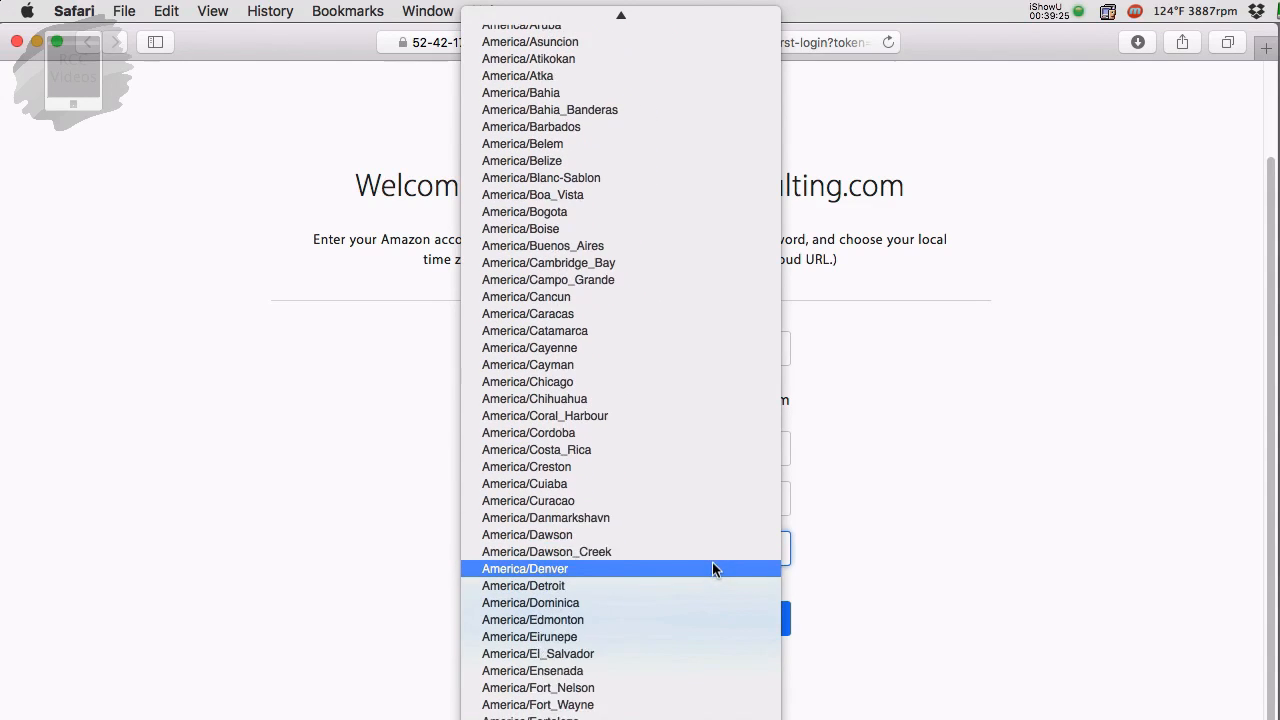
pyautogui.scroll(-3)
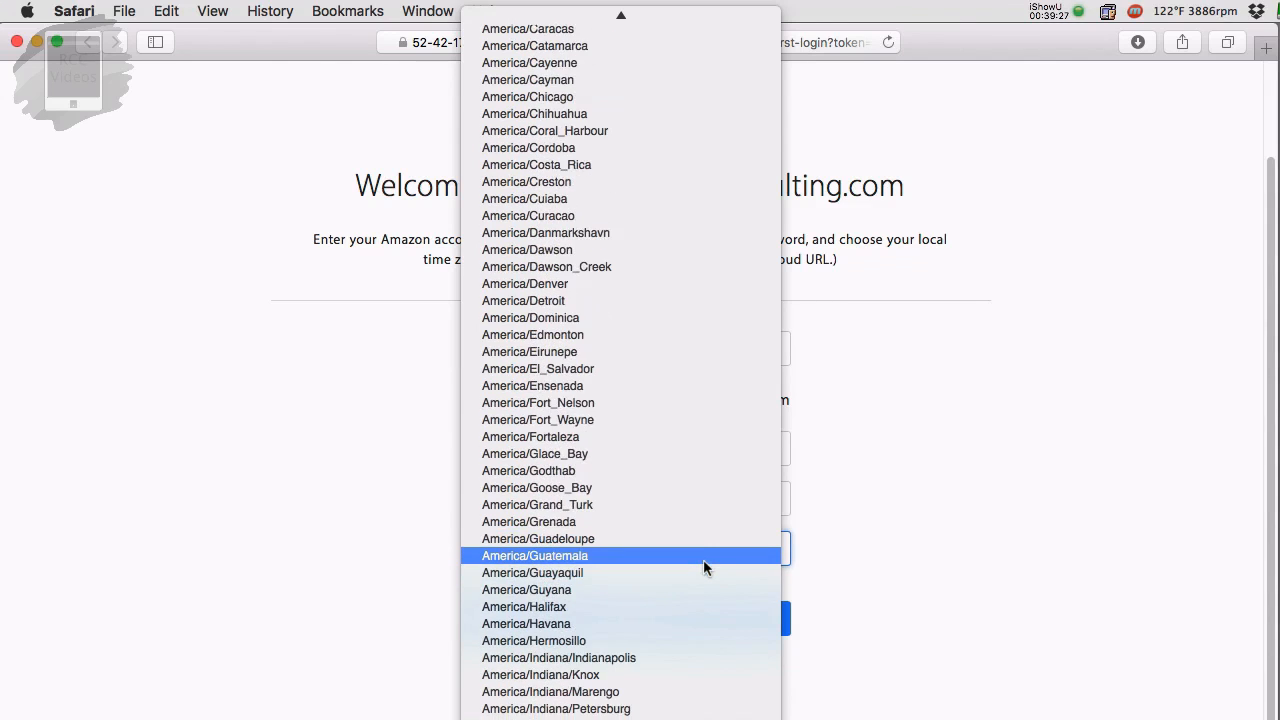
pyautogui.scroll(-3)
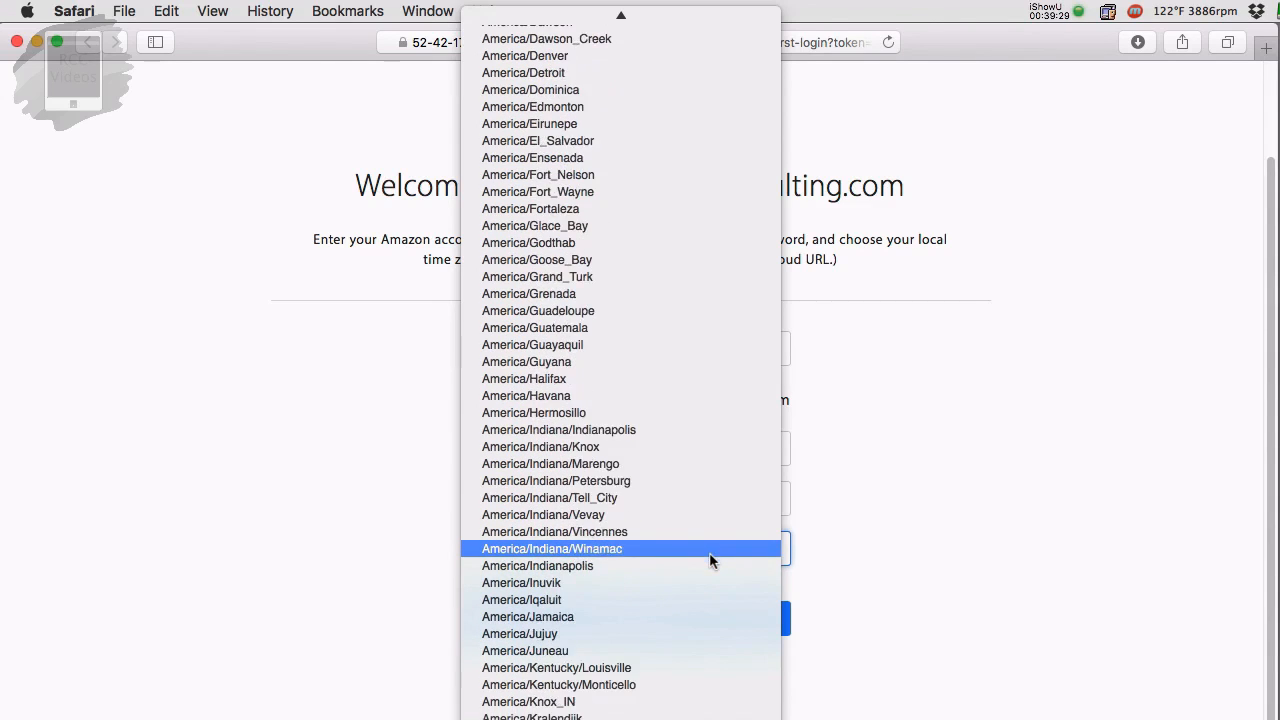
pyautogui.scroll(-3)
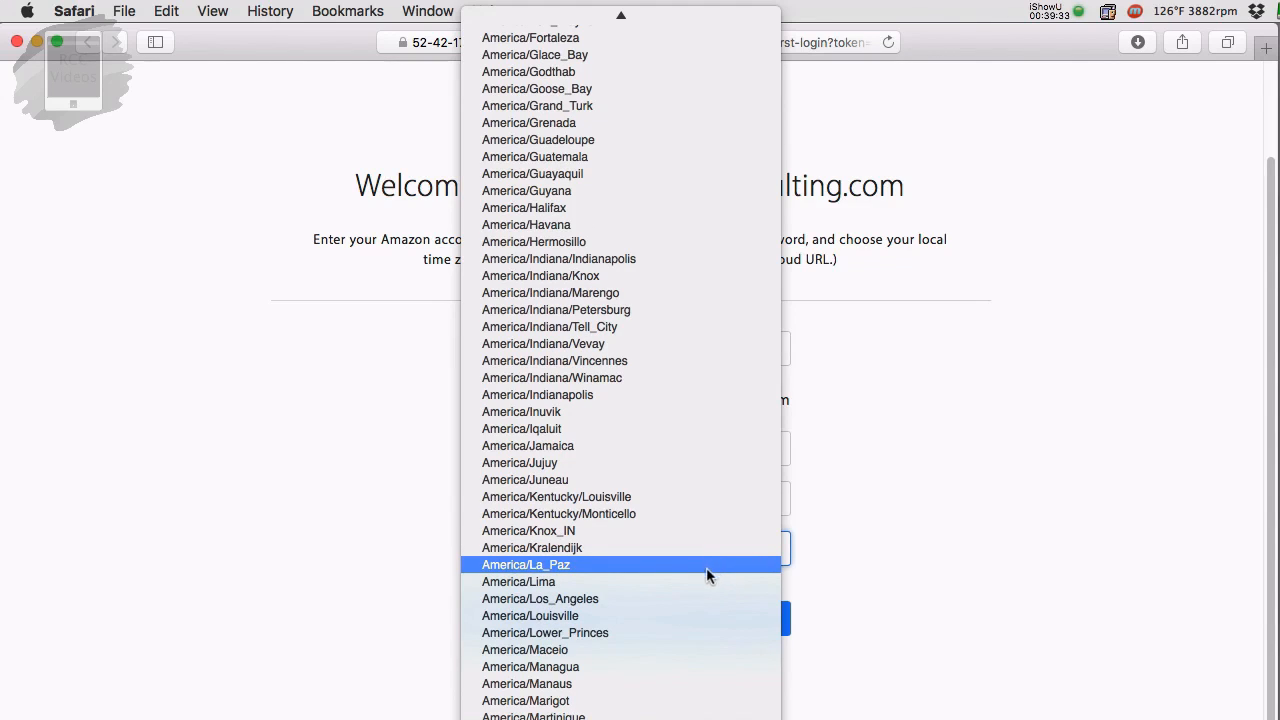
pyautogui.moveTo(576, 598)
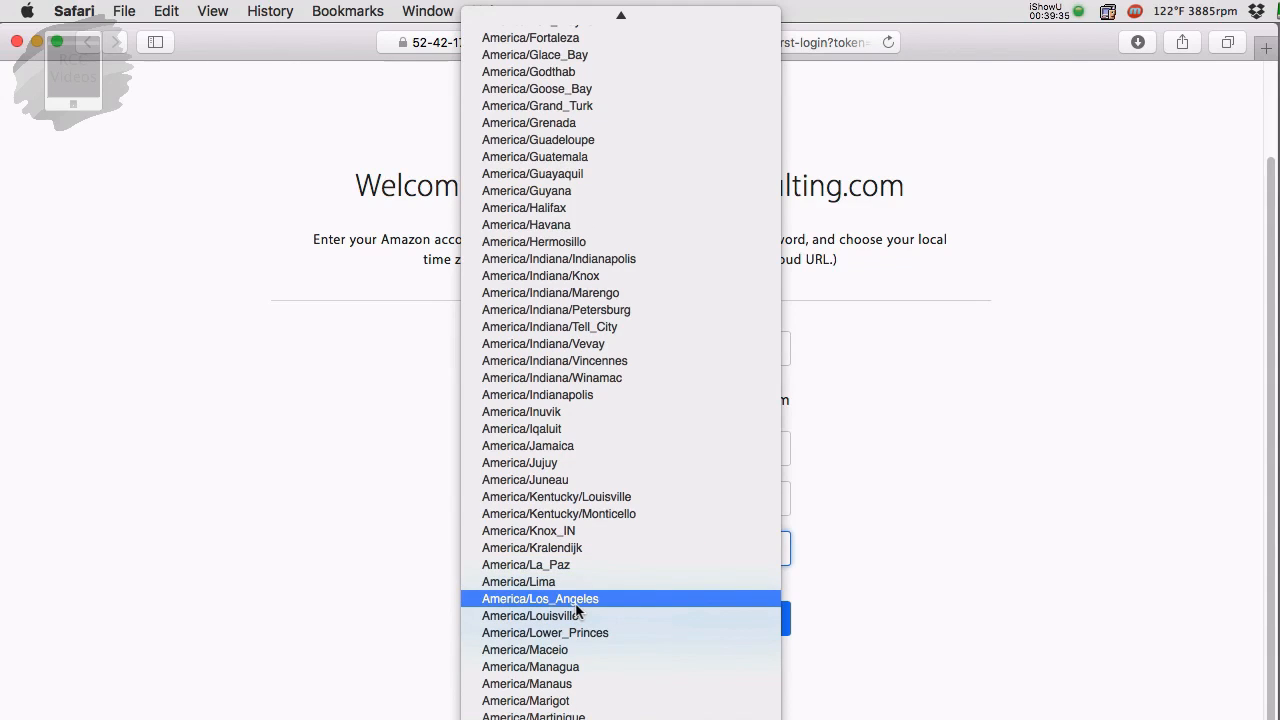
pyautogui.click(540, 598)
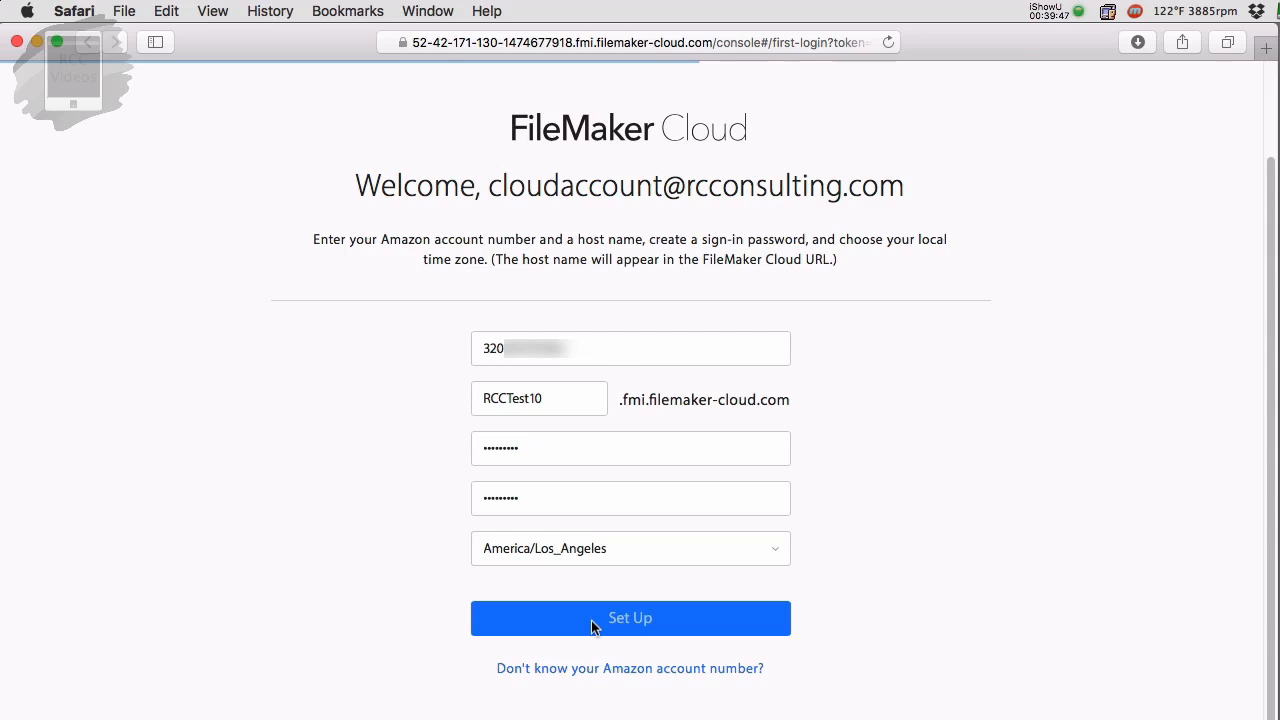
pyautogui.click(630, 616)
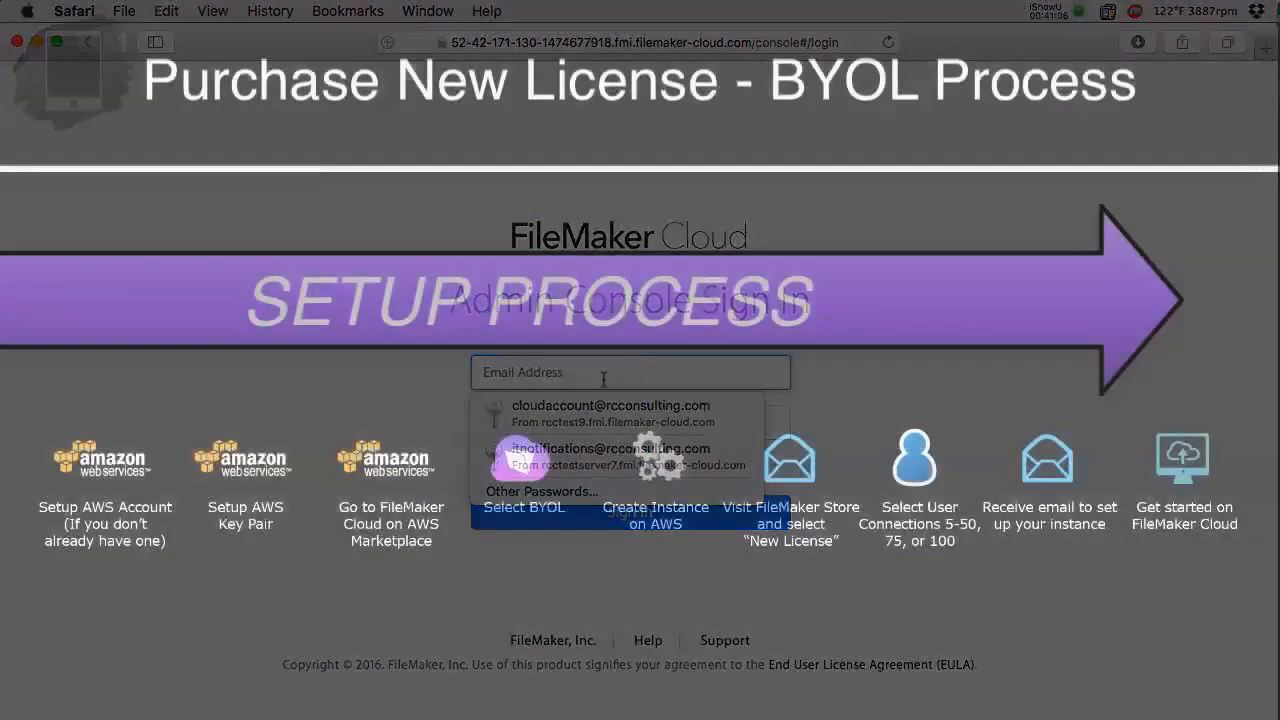
# Sign in to the Admin Console with the saved cloud account credentials from Safari autofill
pyautogui.click(612, 404)
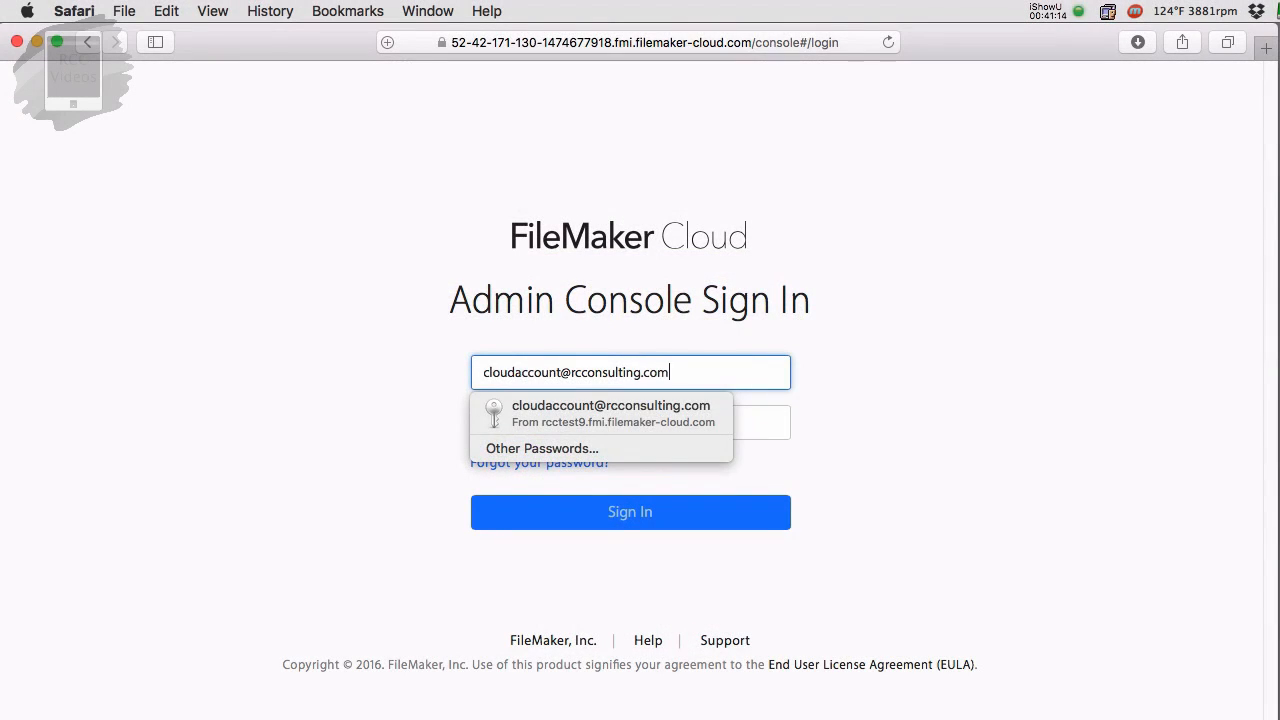
pyautogui.click(612, 412)
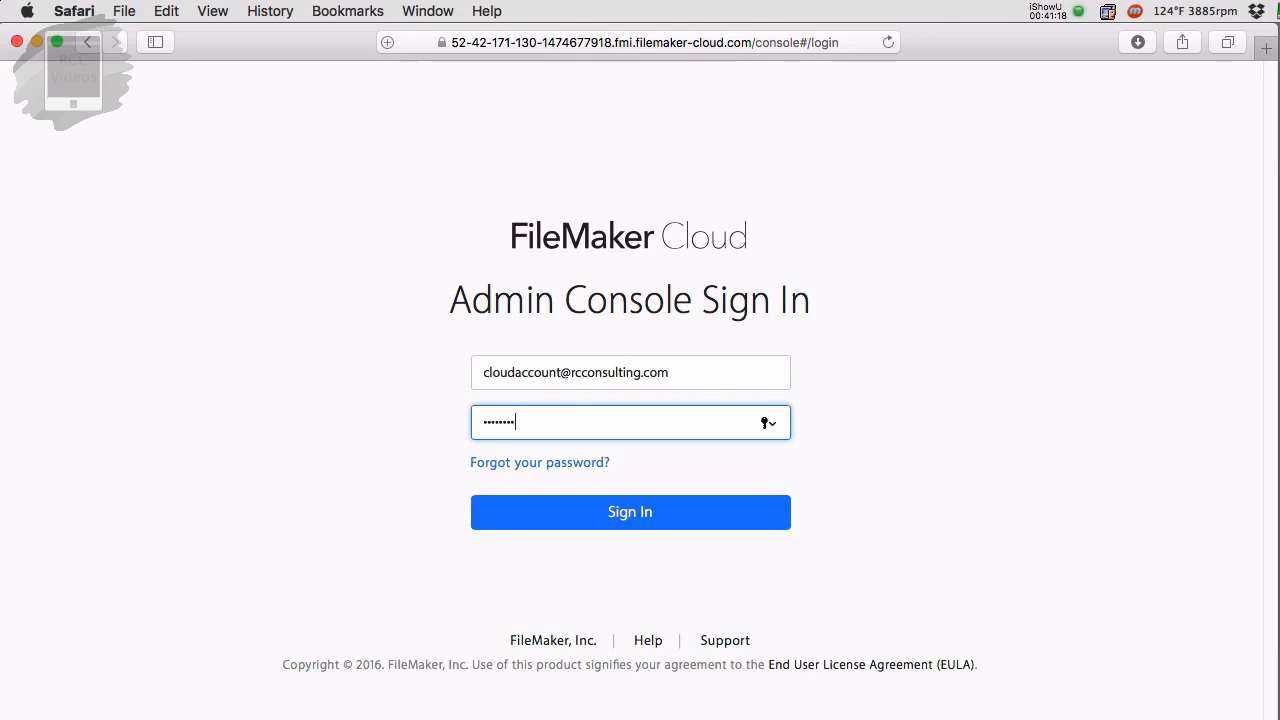
pyautogui.click(630, 512)
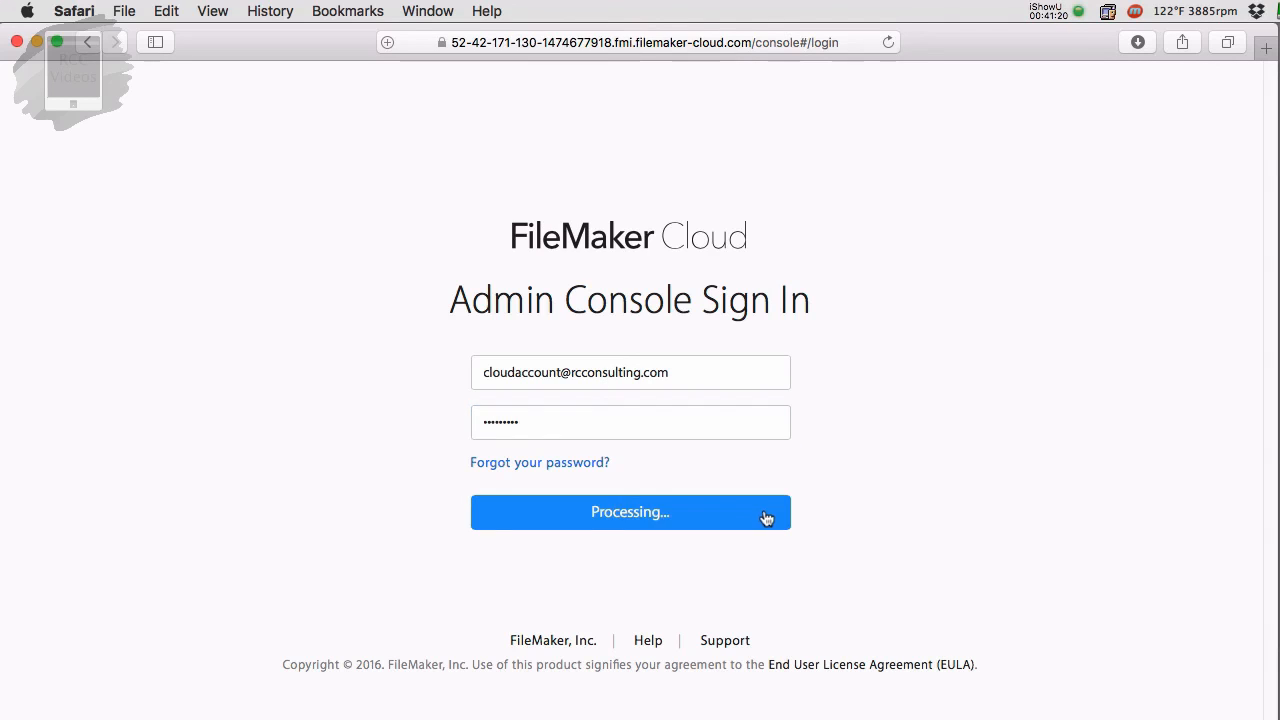
pyautogui.click(628, 512)
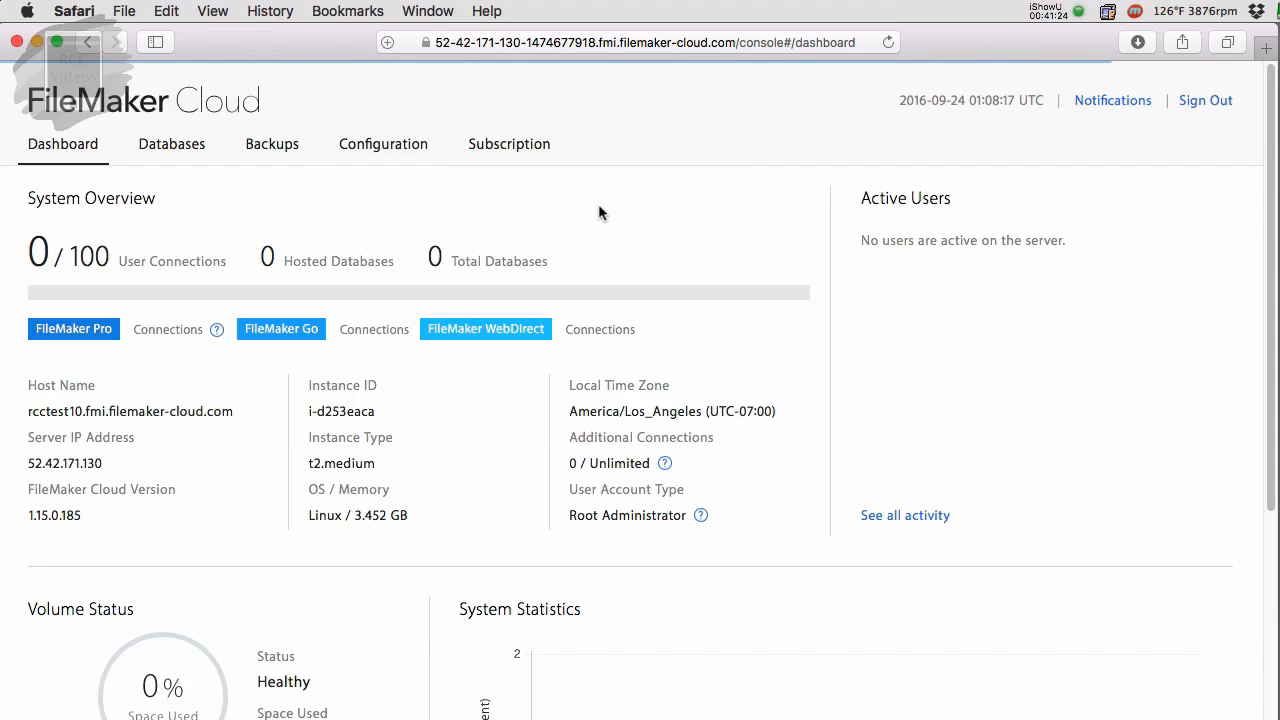
pyautogui.moveTo(264, 458)
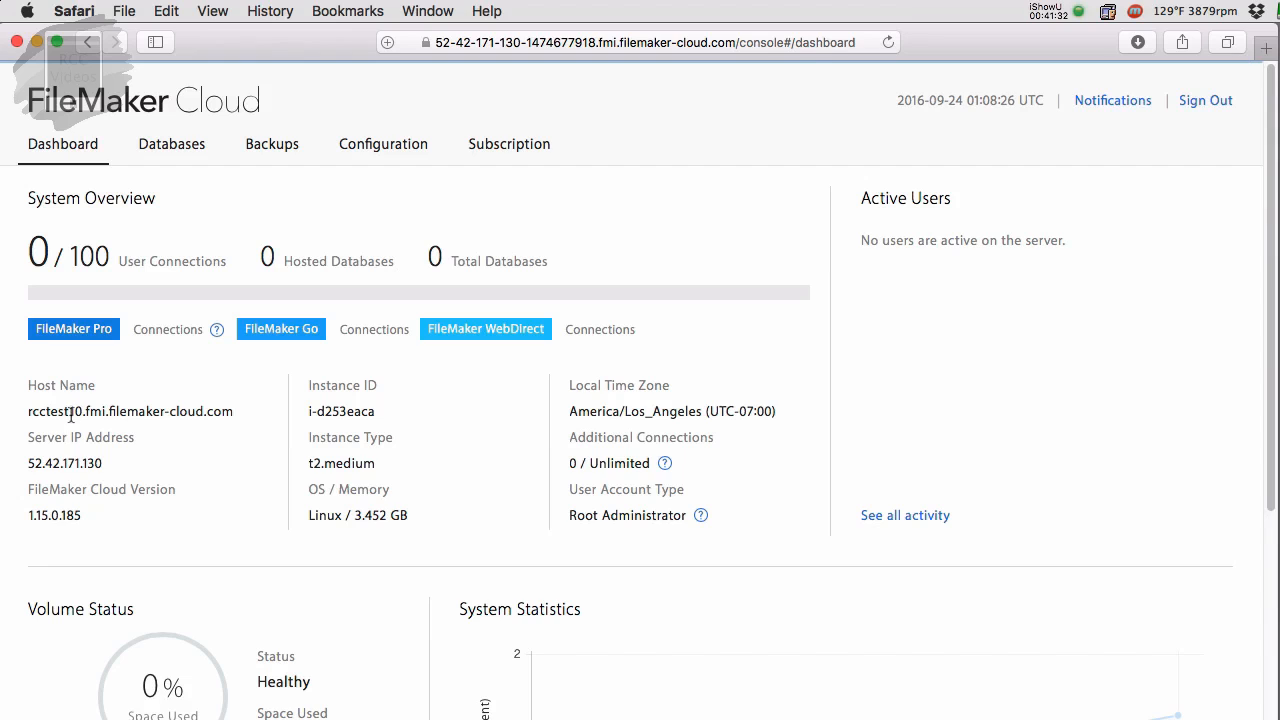
pyautogui.doubleClick(350, 464)
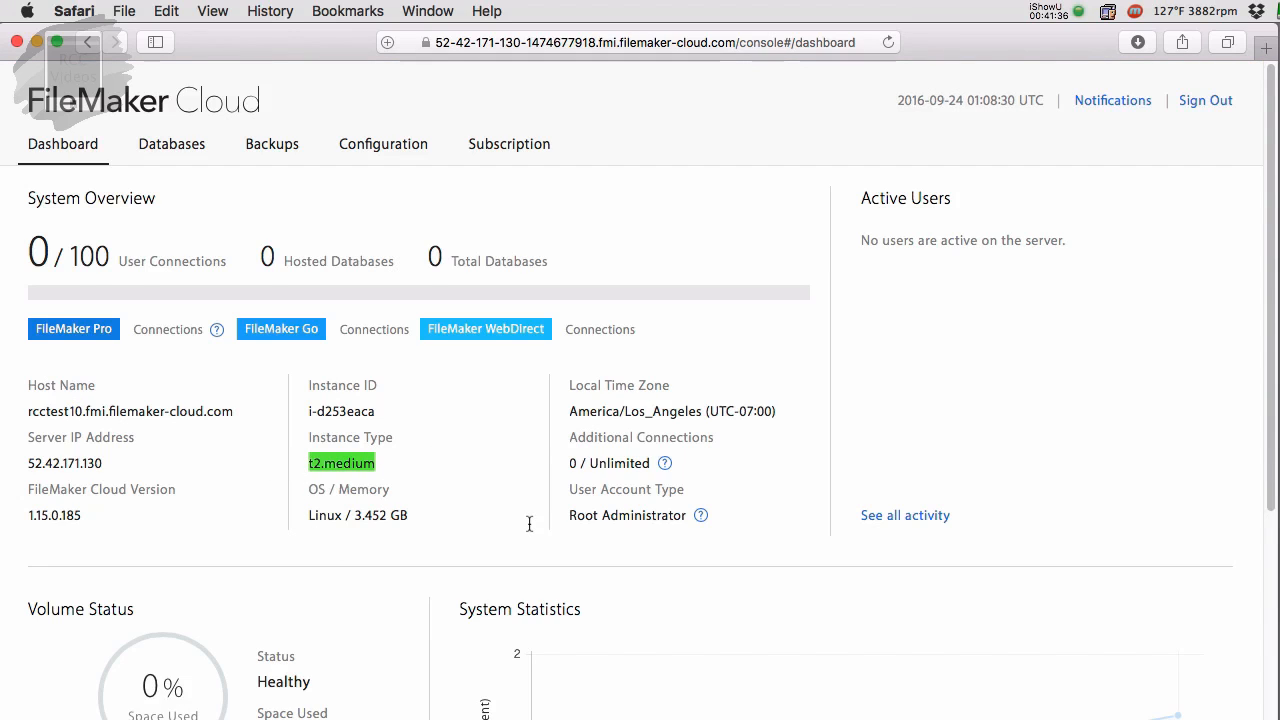
pyautogui.scroll(-3)
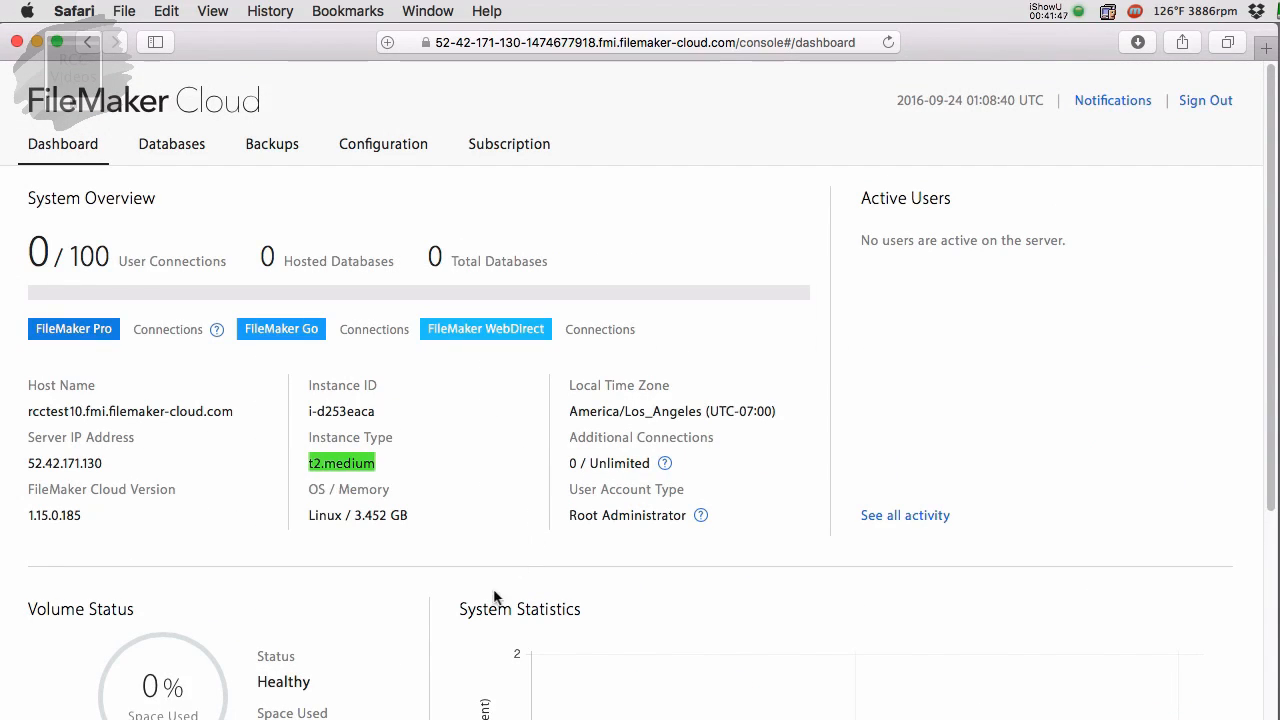
pyautogui.moveTo(516, 436)
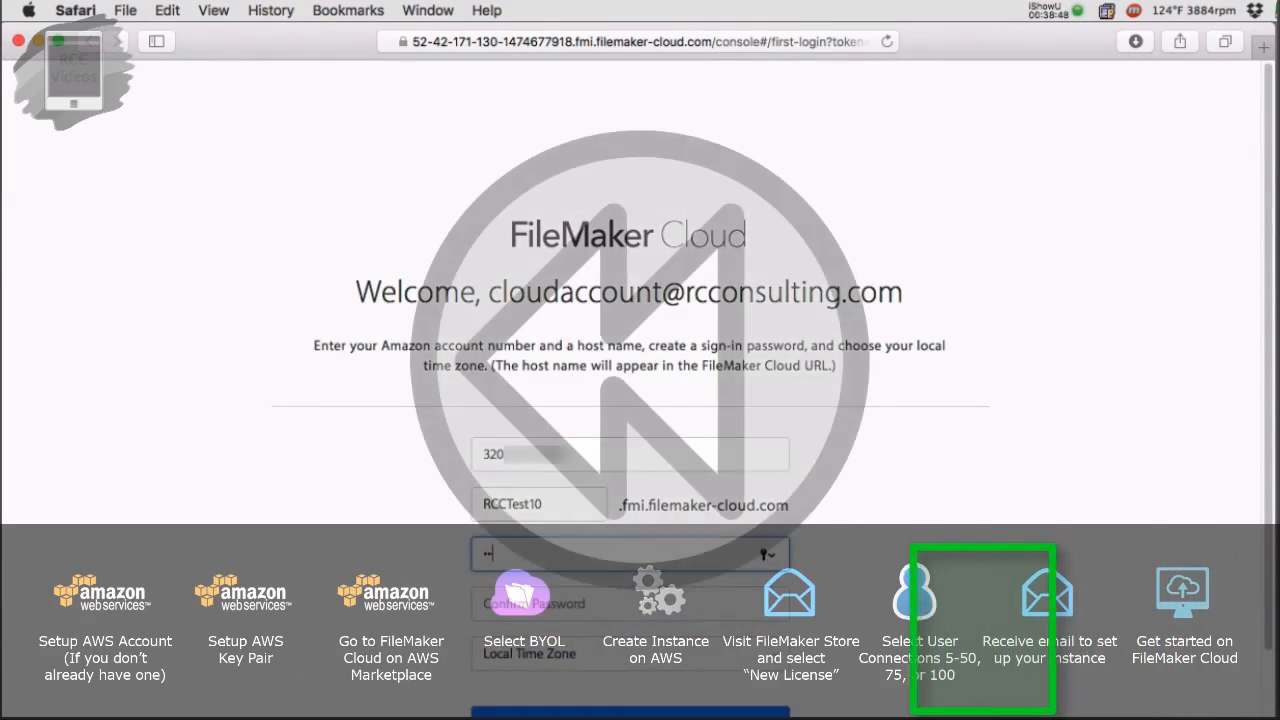
# Convert the existing FileMaker Server license key via Convert Now and submit it
pyautogui.click(790, 592)
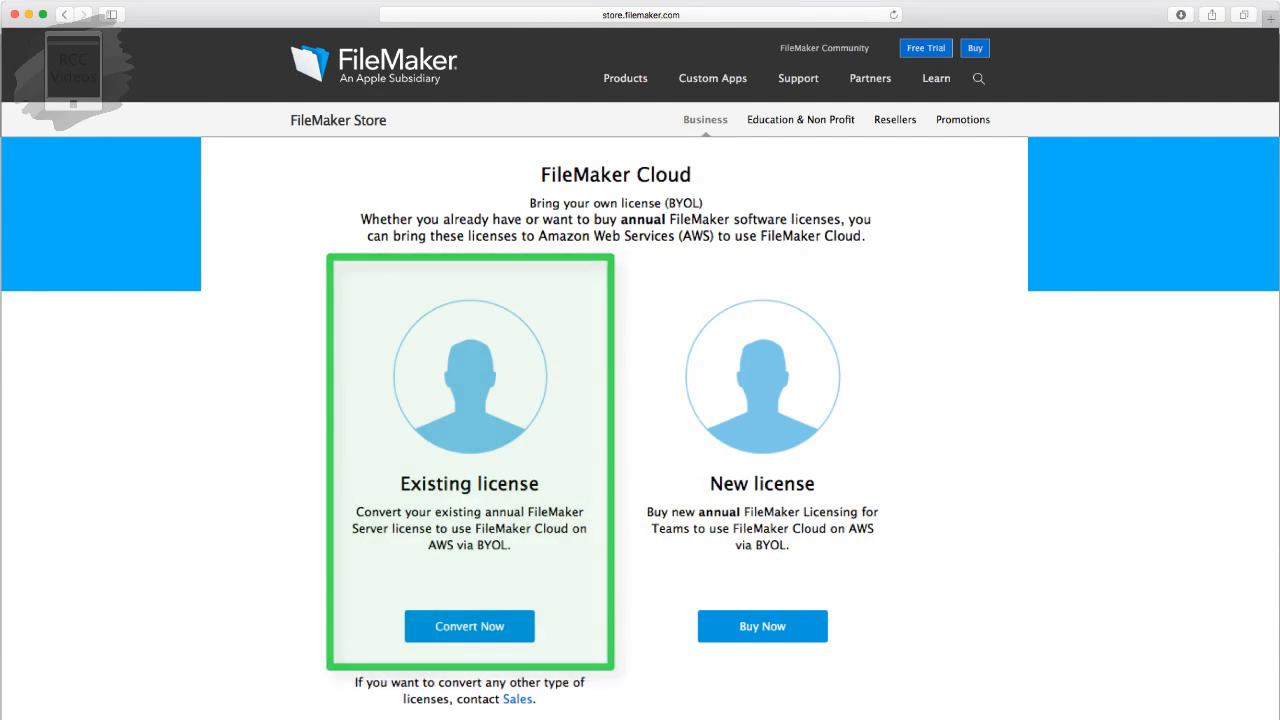
pyautogui.click(468, 626)
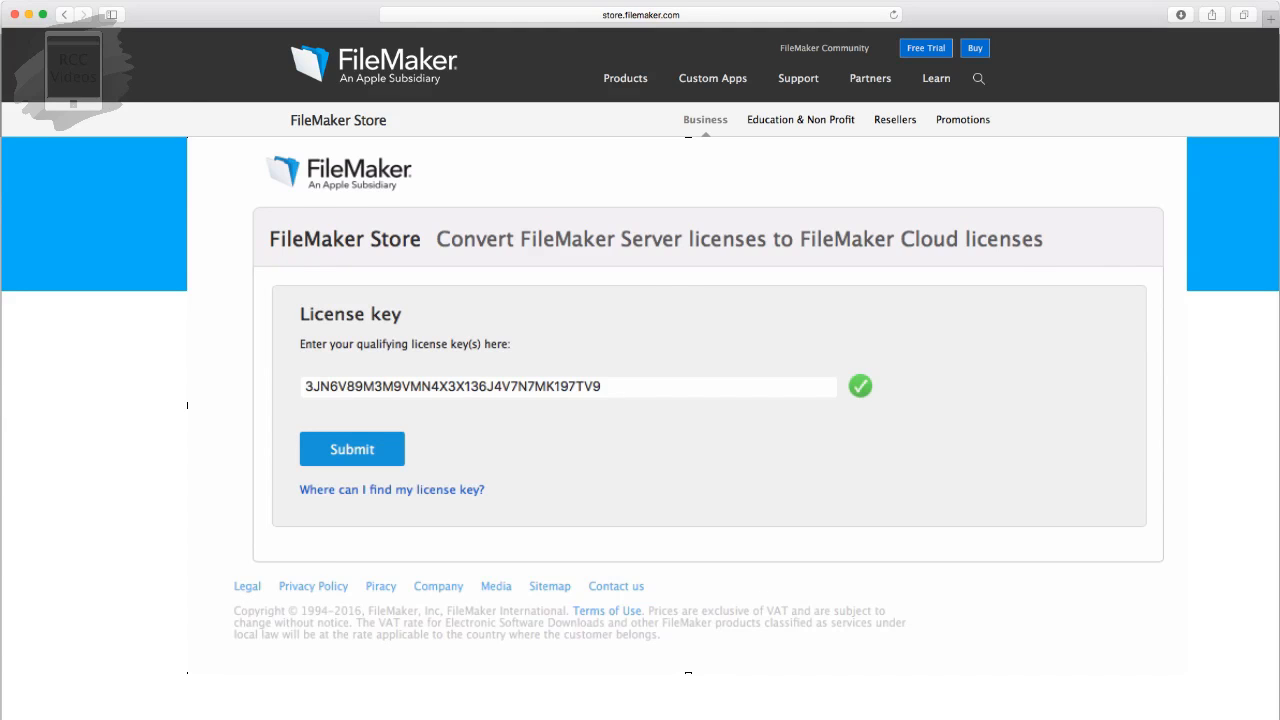
pyautogui.click(352, 448)
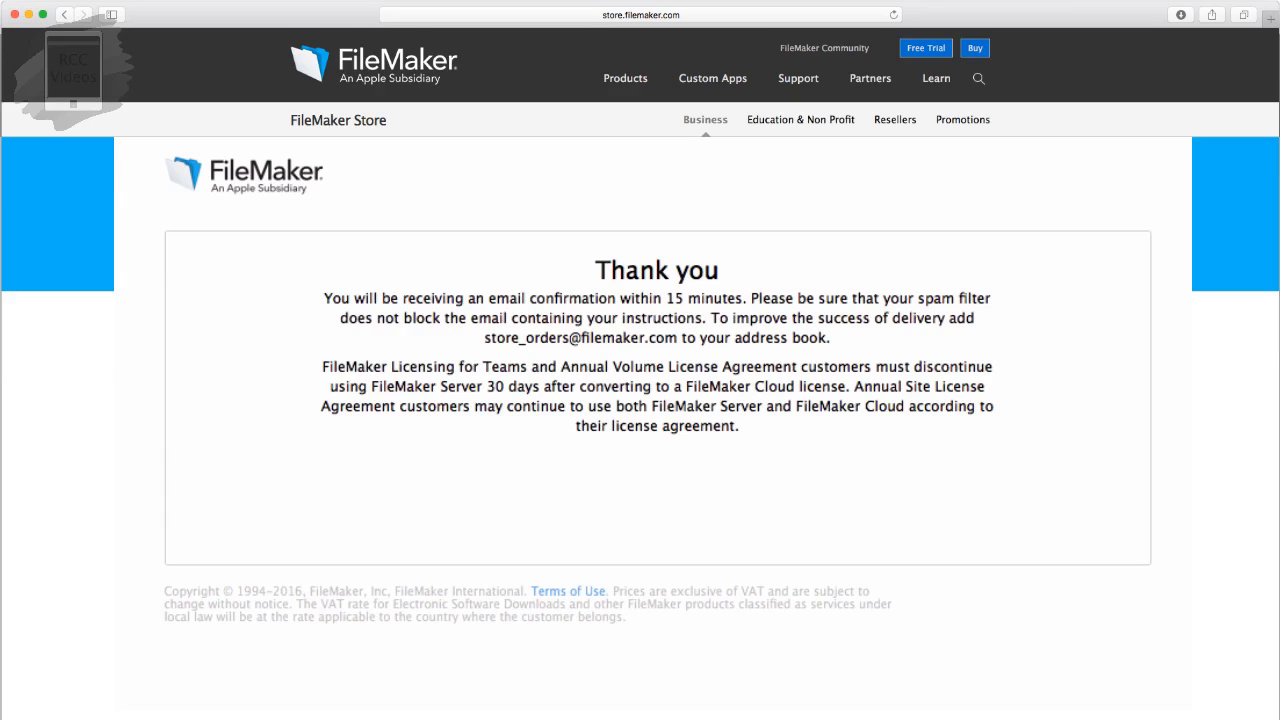